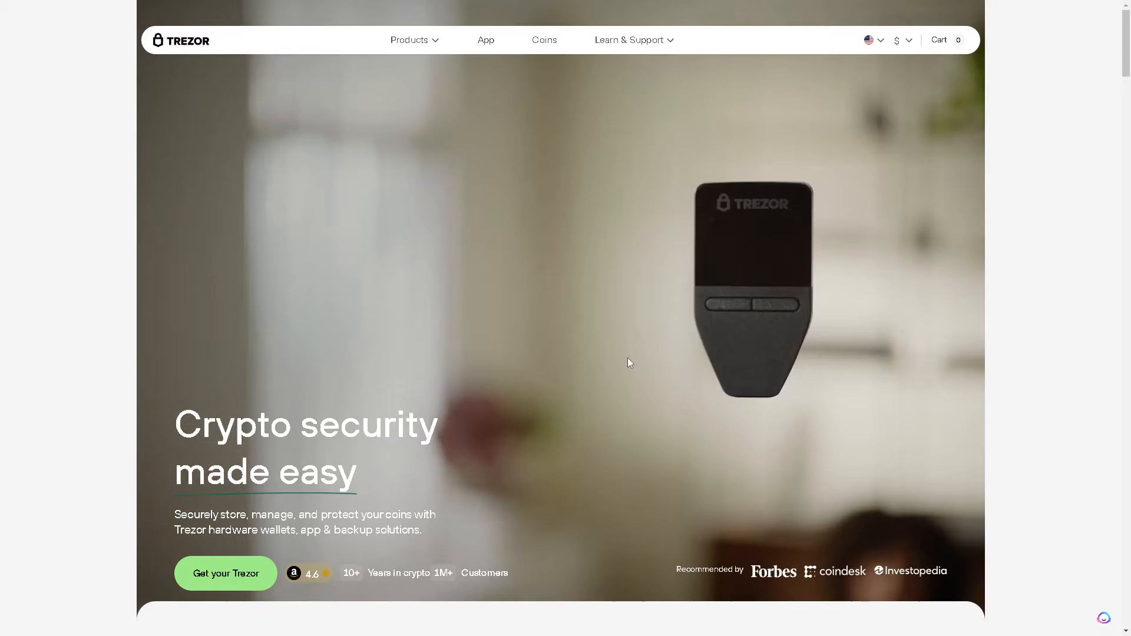
# Read the Trezor homepage's exchanges-versus-offline comparison, continuing to the setup benefits section
pyautogui.scroll(-3)
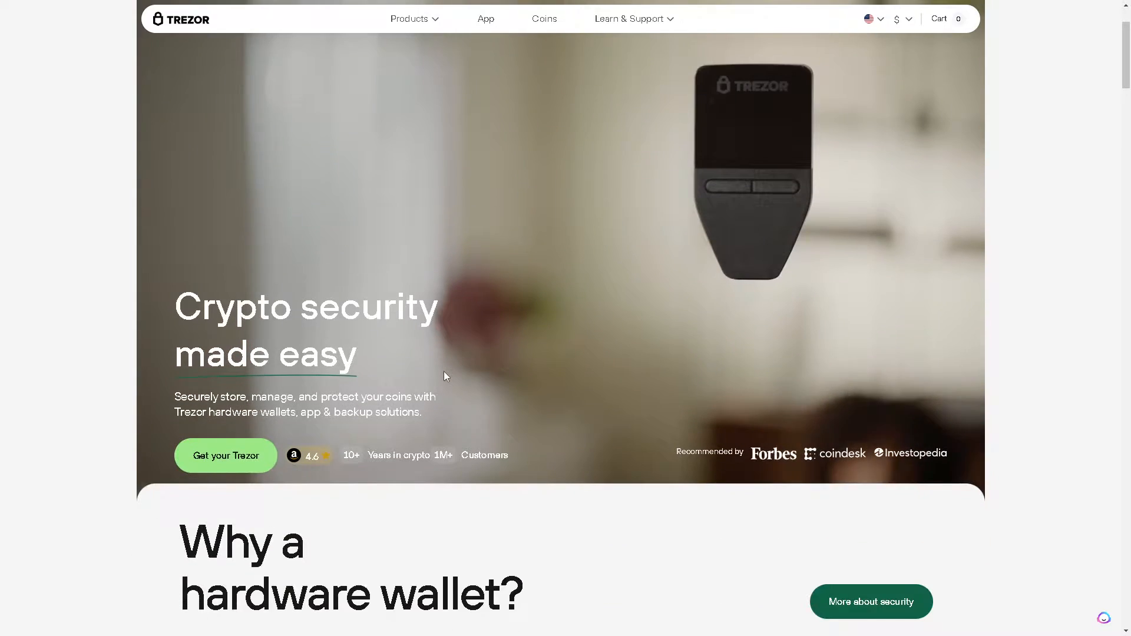
pyautogui.scroll(-3)
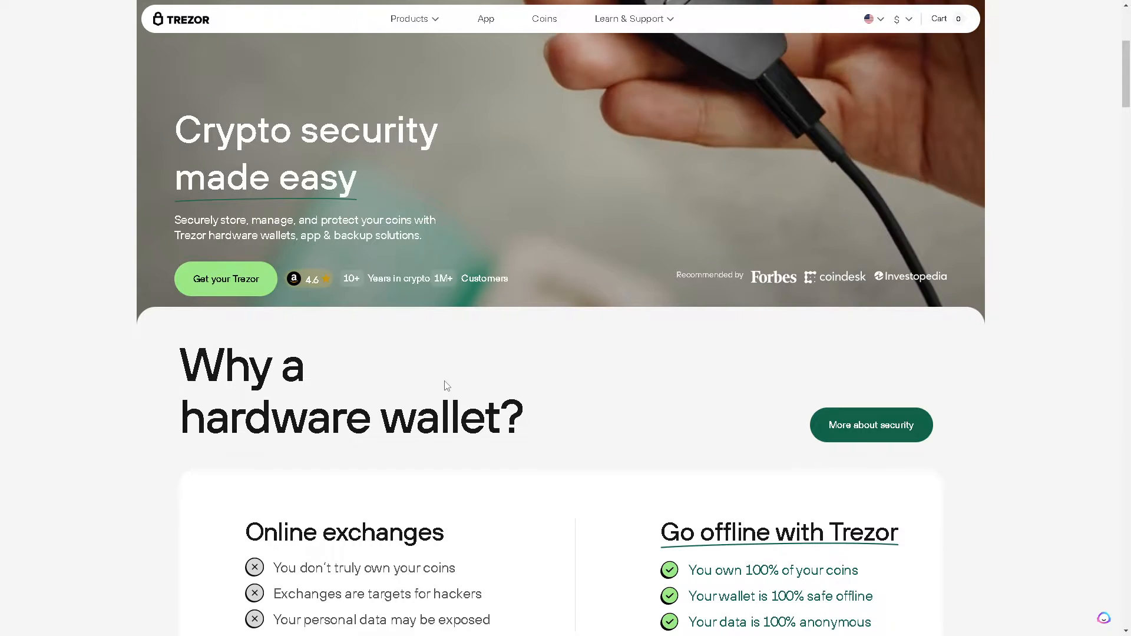
pyautogui.scroll(-3)
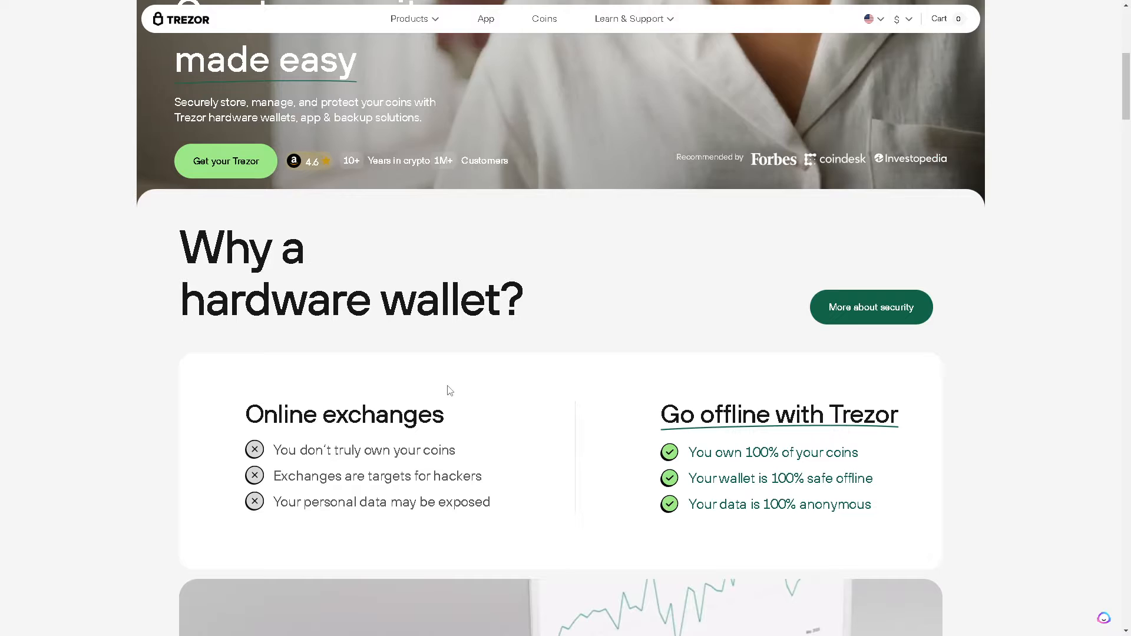
pyautogui.scroll(-3)
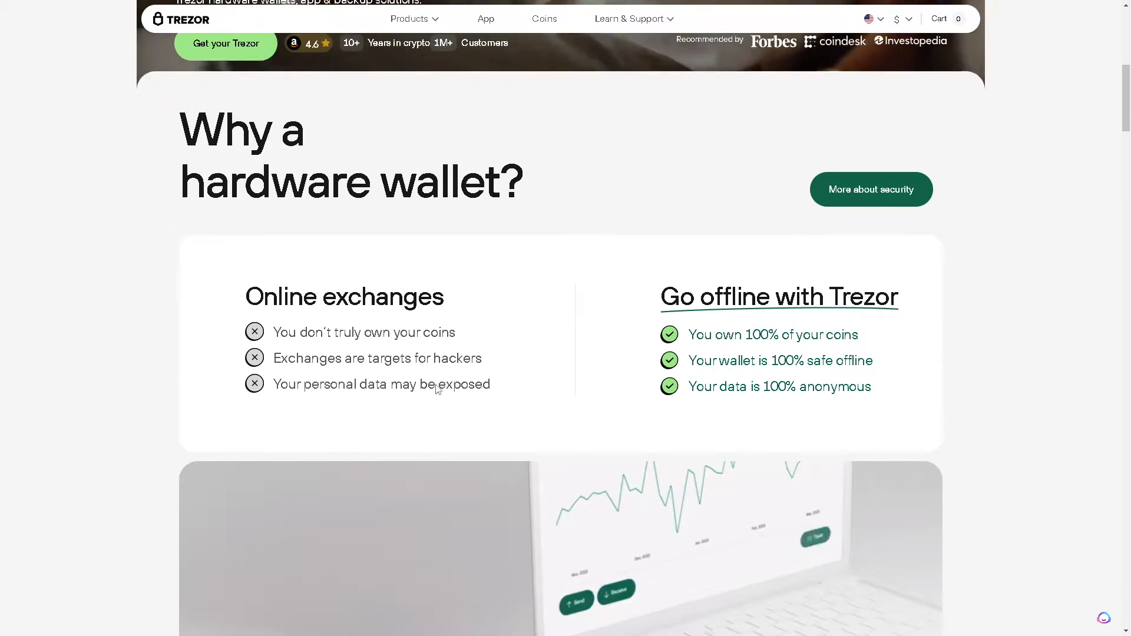
pyautogui.moveTo(532, 360)
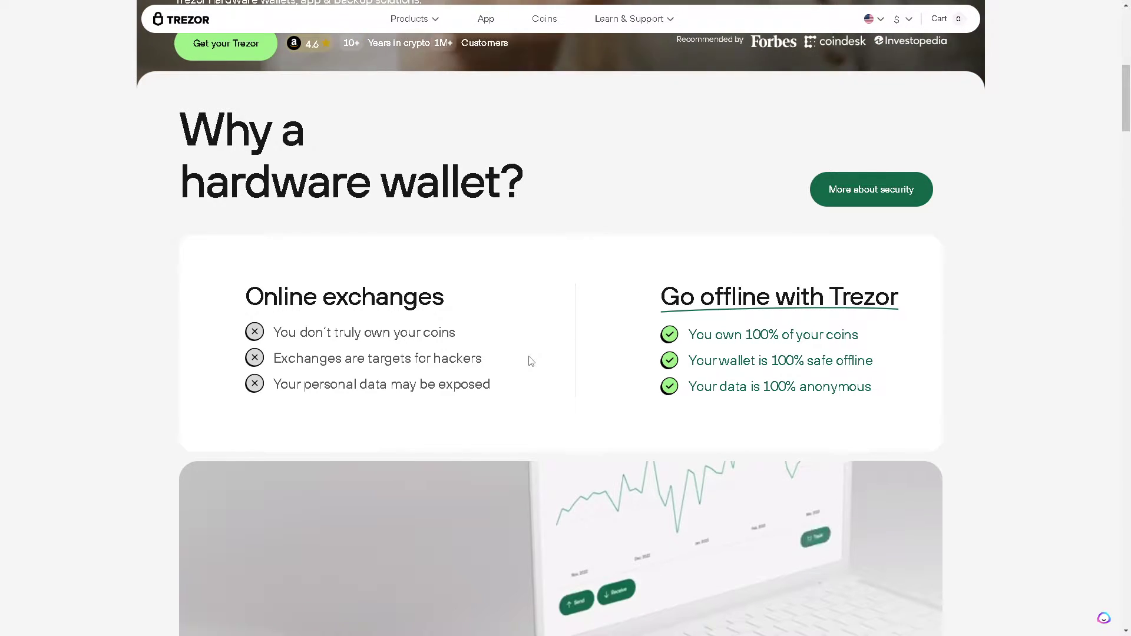
pyautogui.moveTo(505, 346)
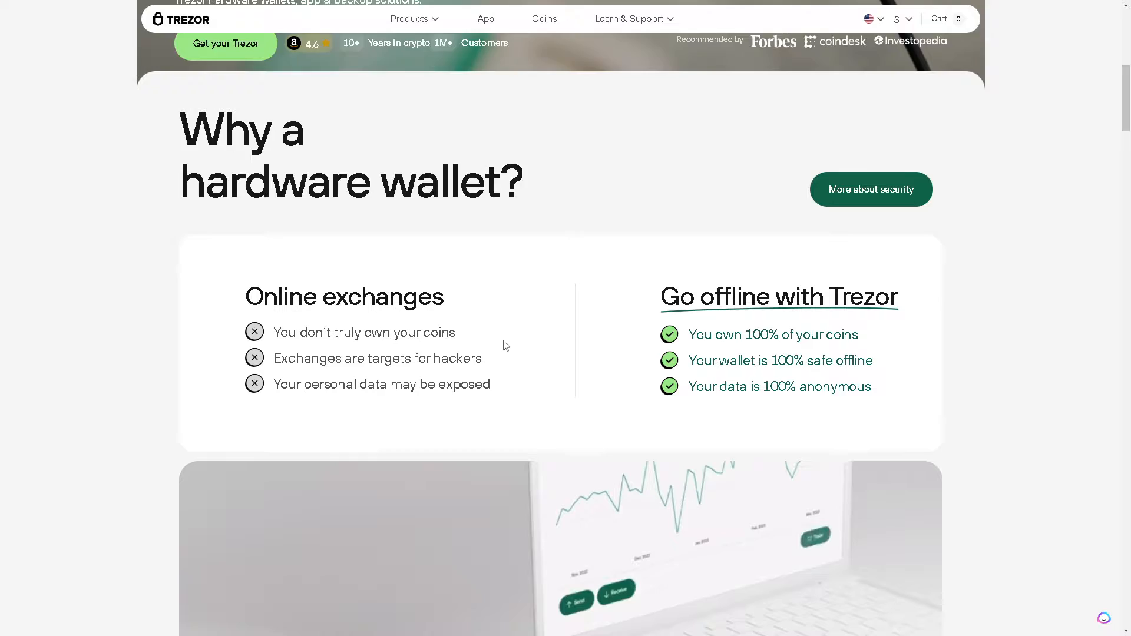
pyautogui.scroll(-3)
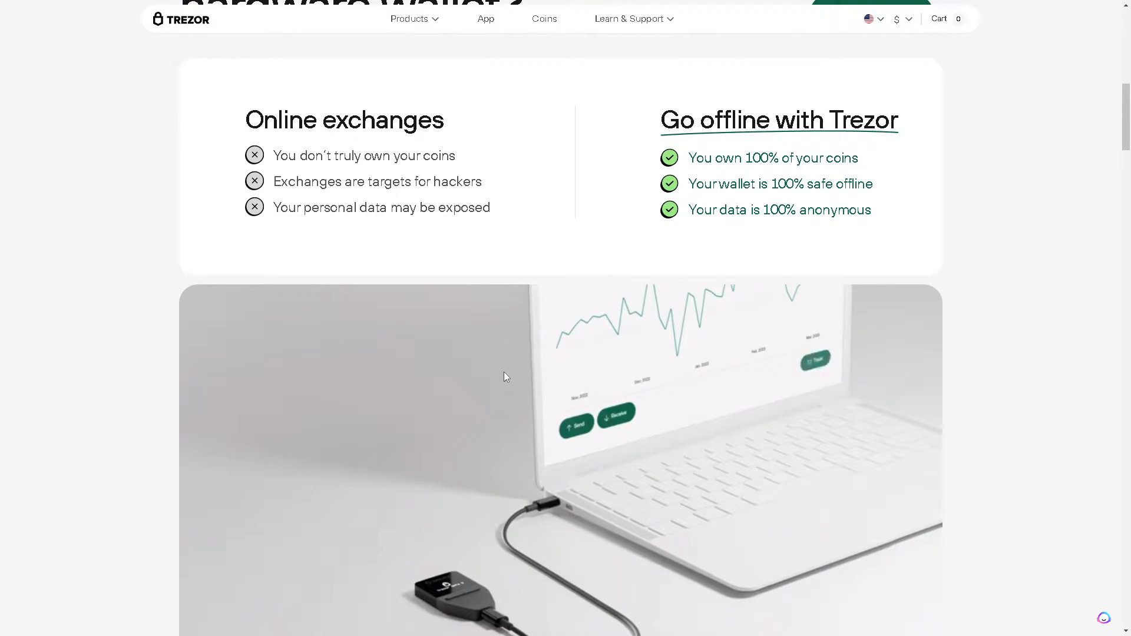
pyautogui.moveTo(443, 377)
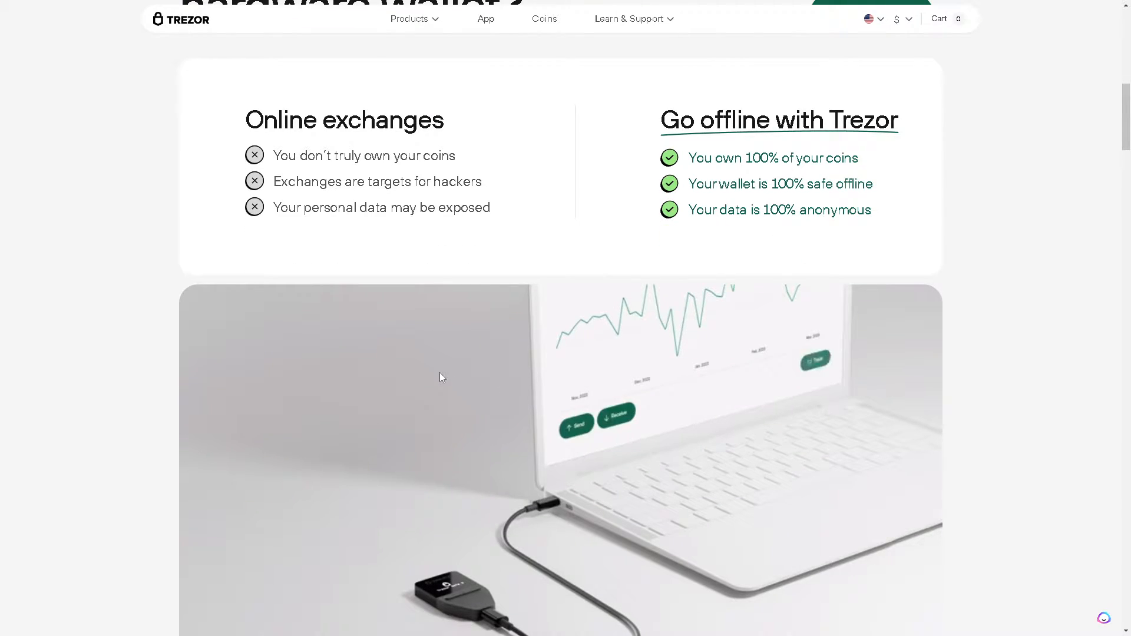
pyautogui.scroll(-3)
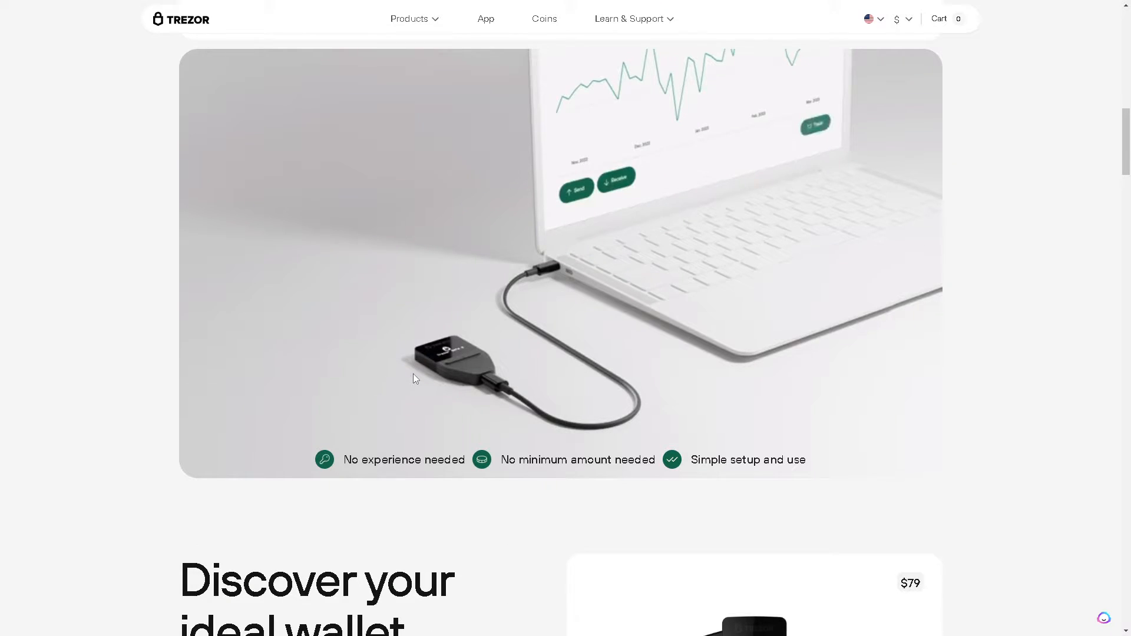
# Look over the wallet cards: Model T $179, Safe 3 $79, Model One $59
pyautogui.scroll(-3)
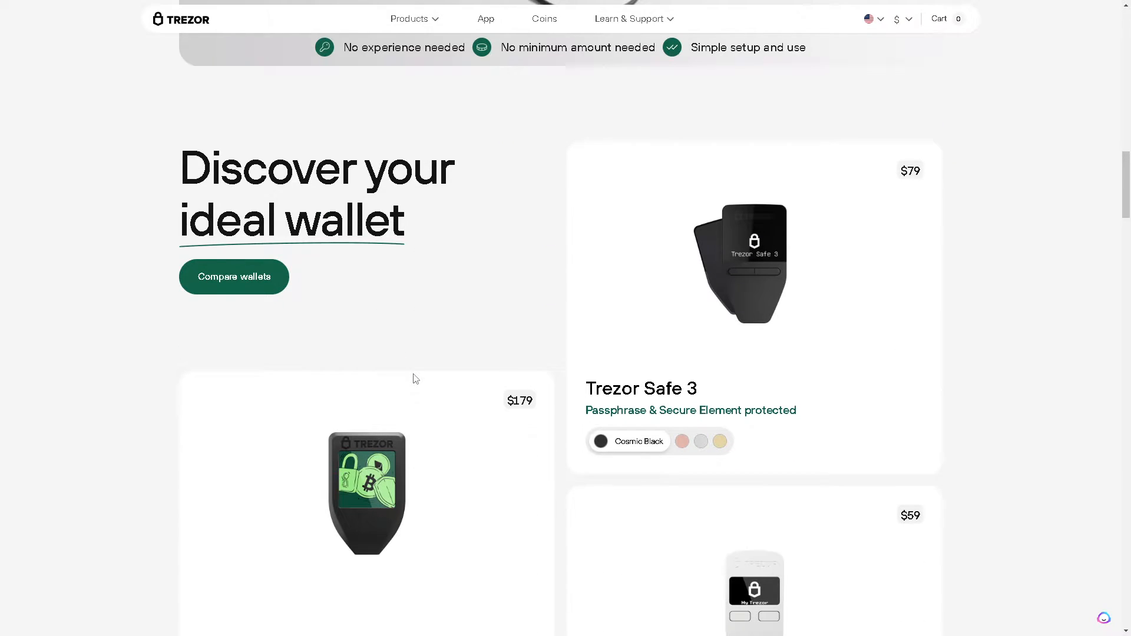
pyautogui.scroll(-3)
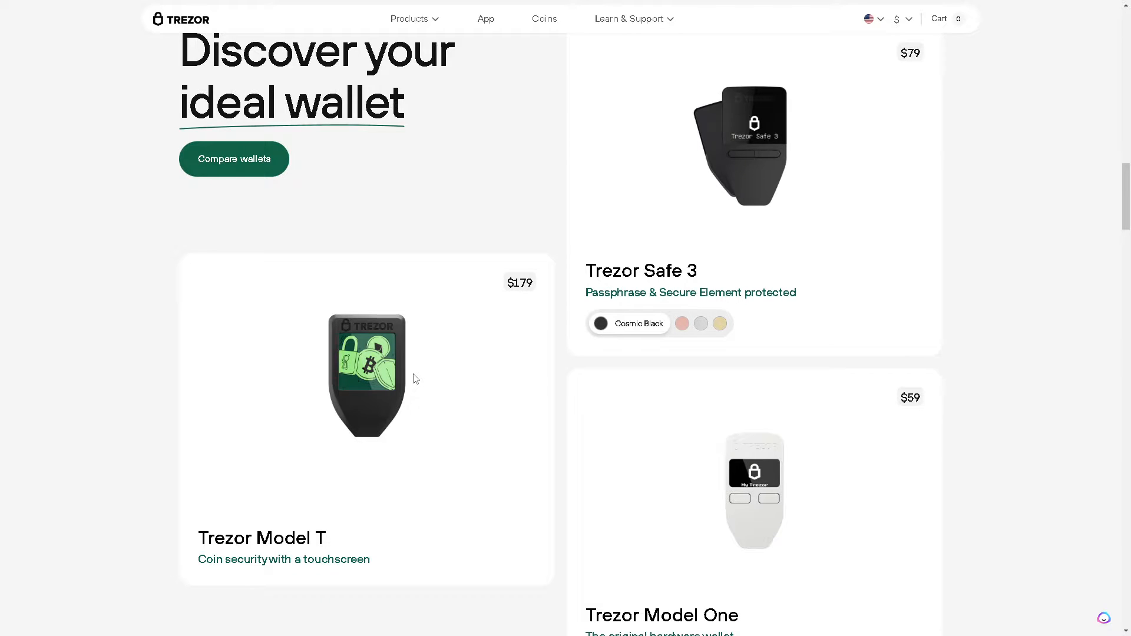
pyautogui.moveTo(255, 328)
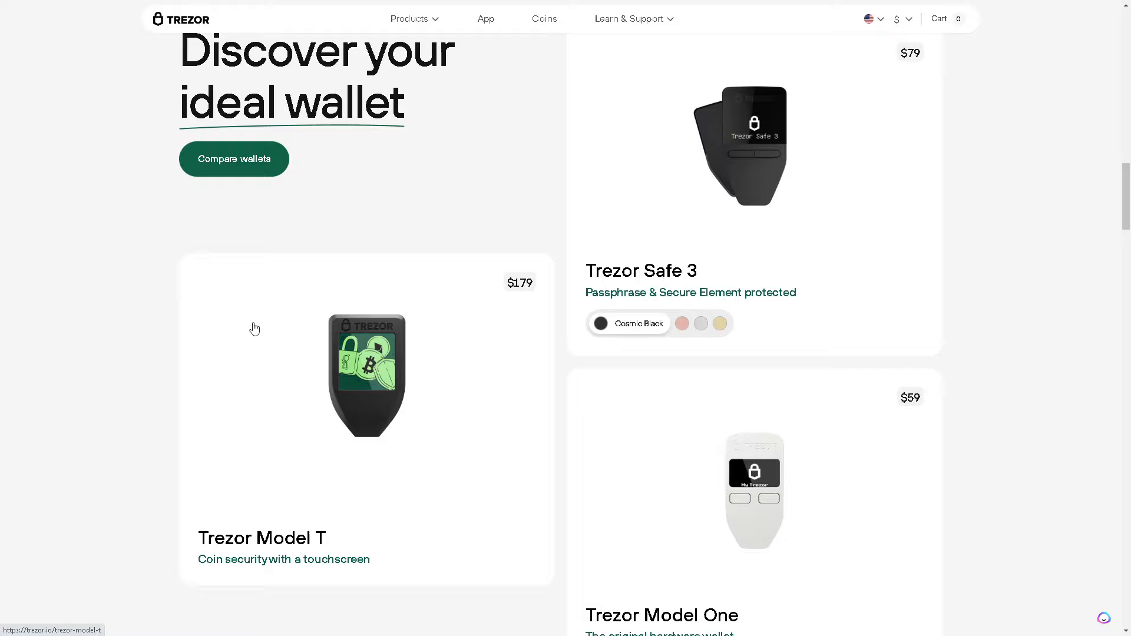
pyautogui.moveTo(286, 329)
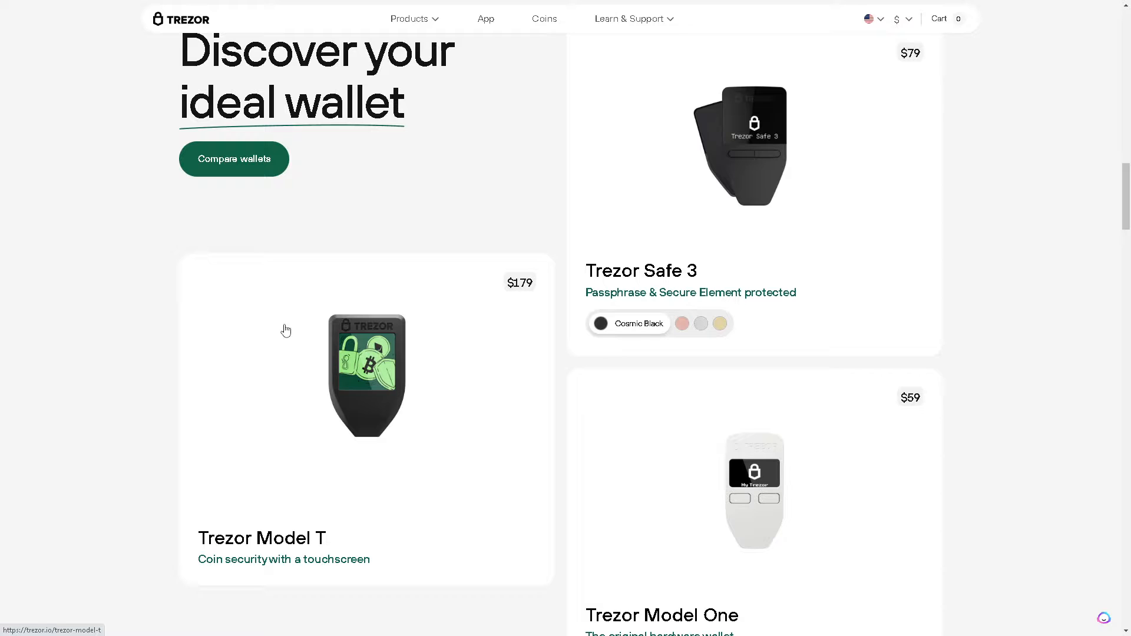
pyautogui.moveTo(407, 303)
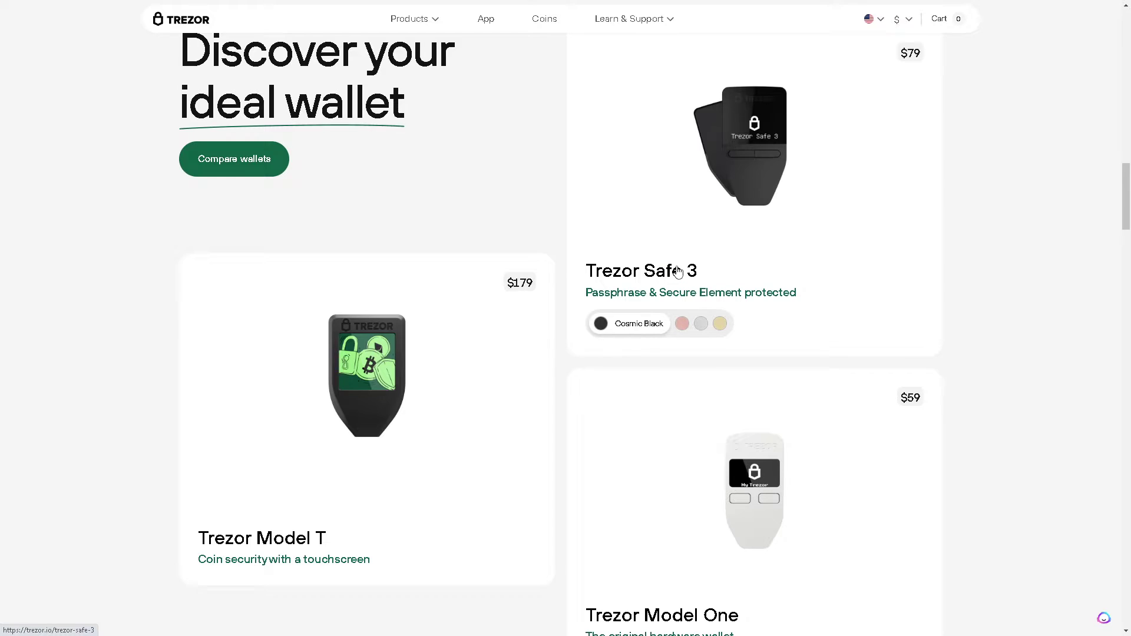
pyautogui.moveTo(697, 274)
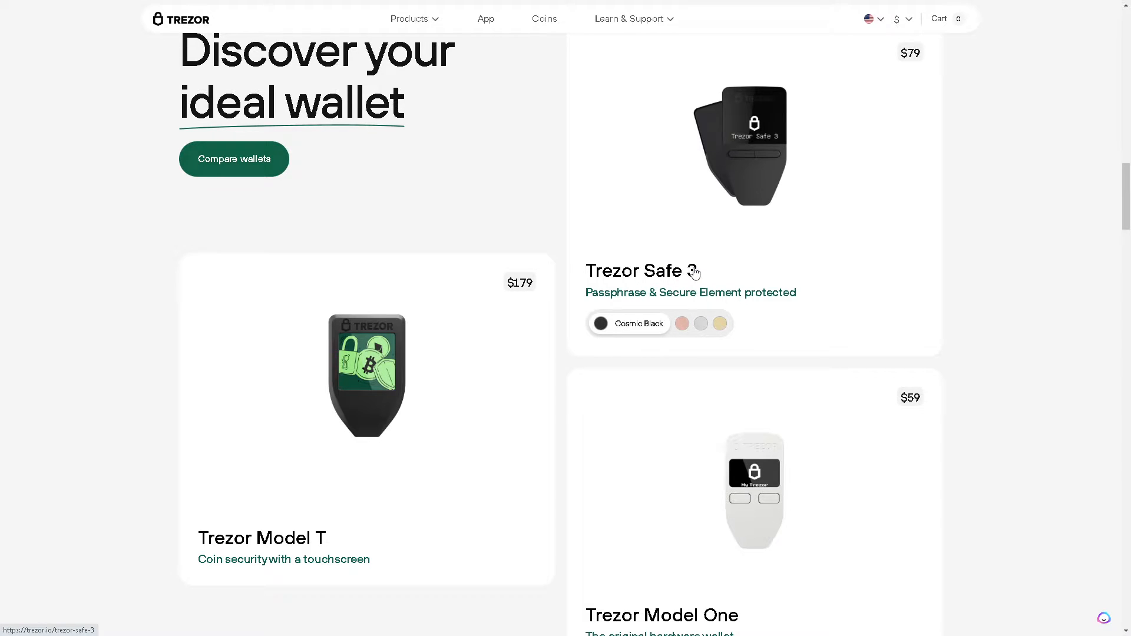
pyautogui.moveTo(140, 295)
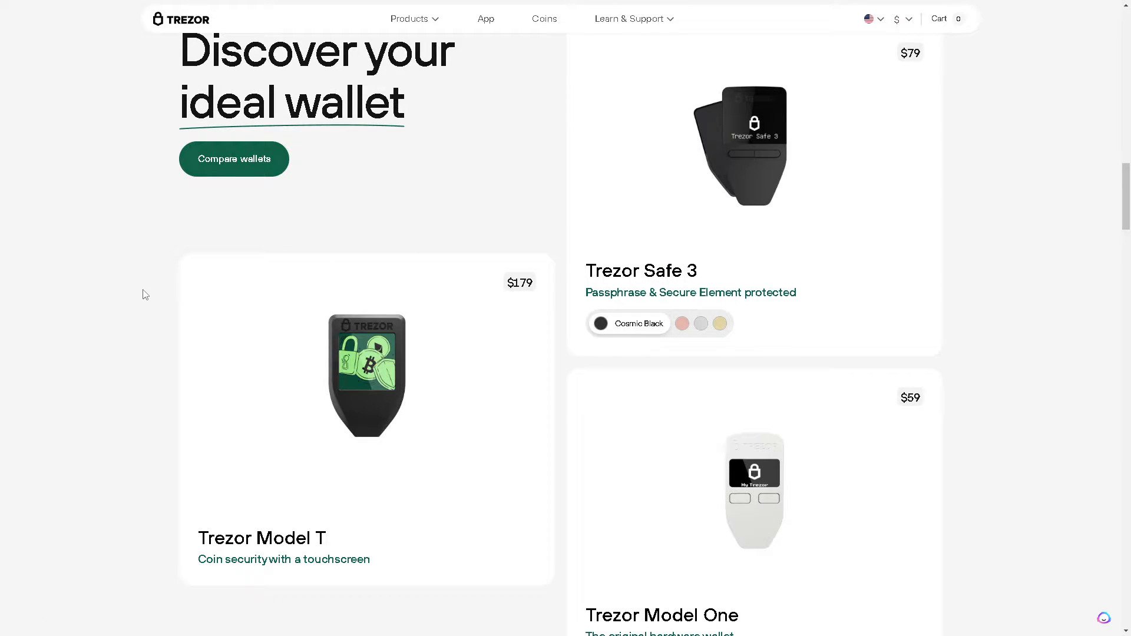
pyautogui.moveTo(659, 337)
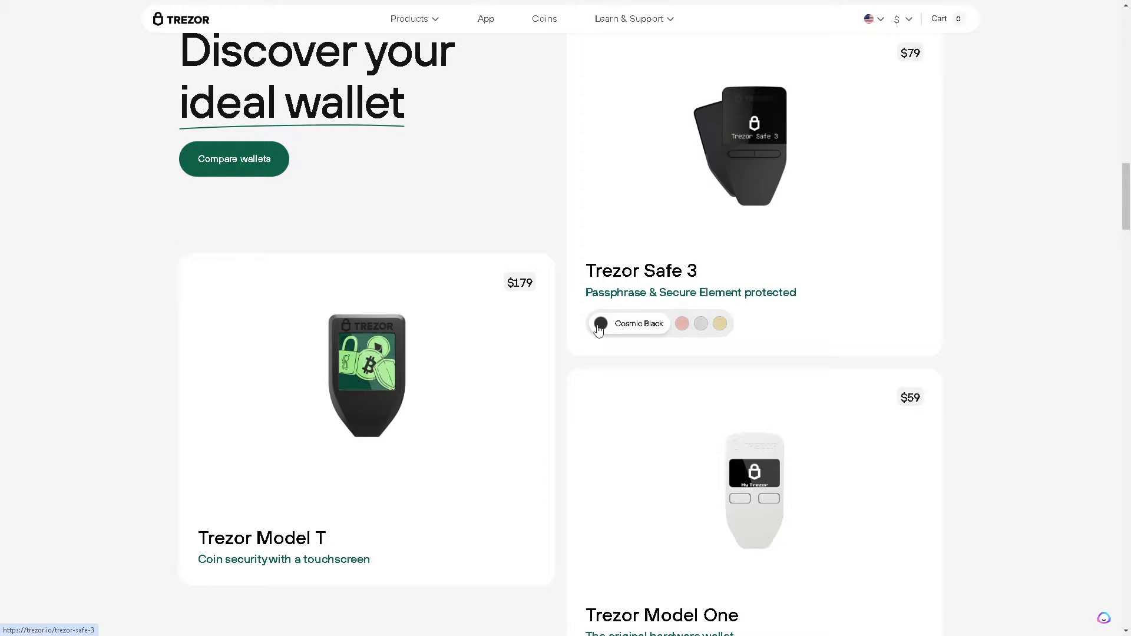
pyautogui.scroll(-3)
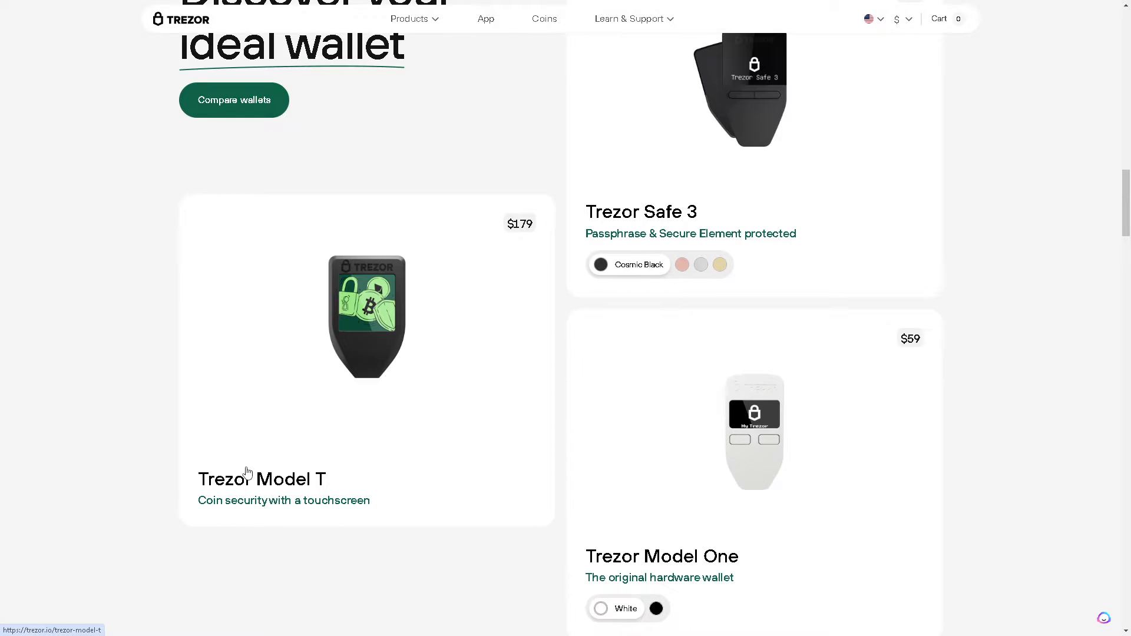
pyautogui.moveTo(136, 486)
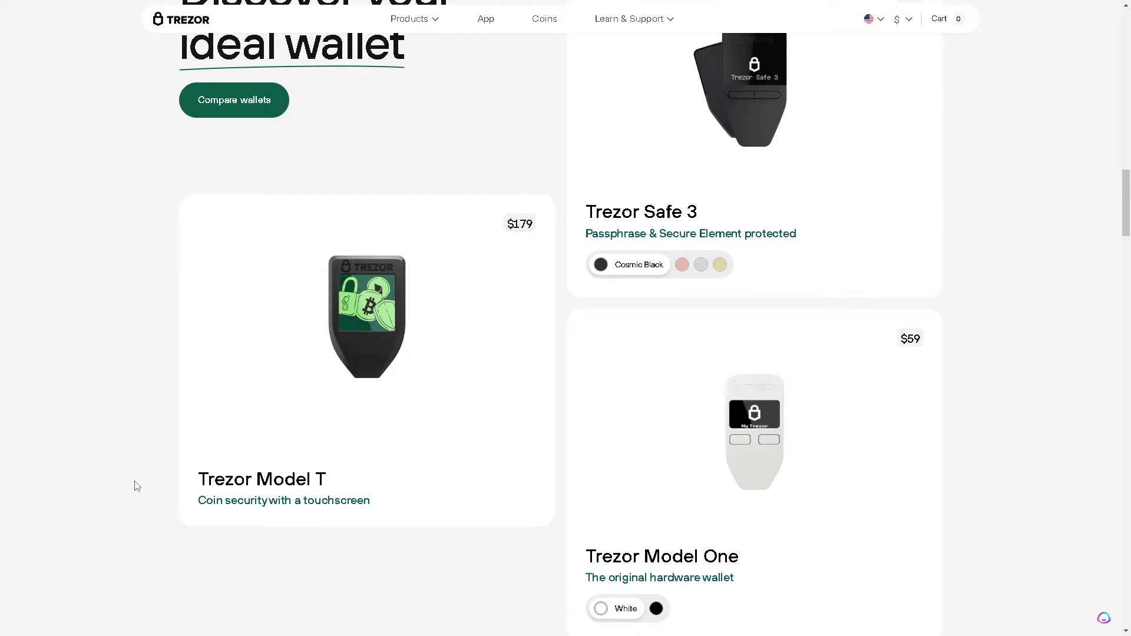
pyautogui.moveTo(421, 539)
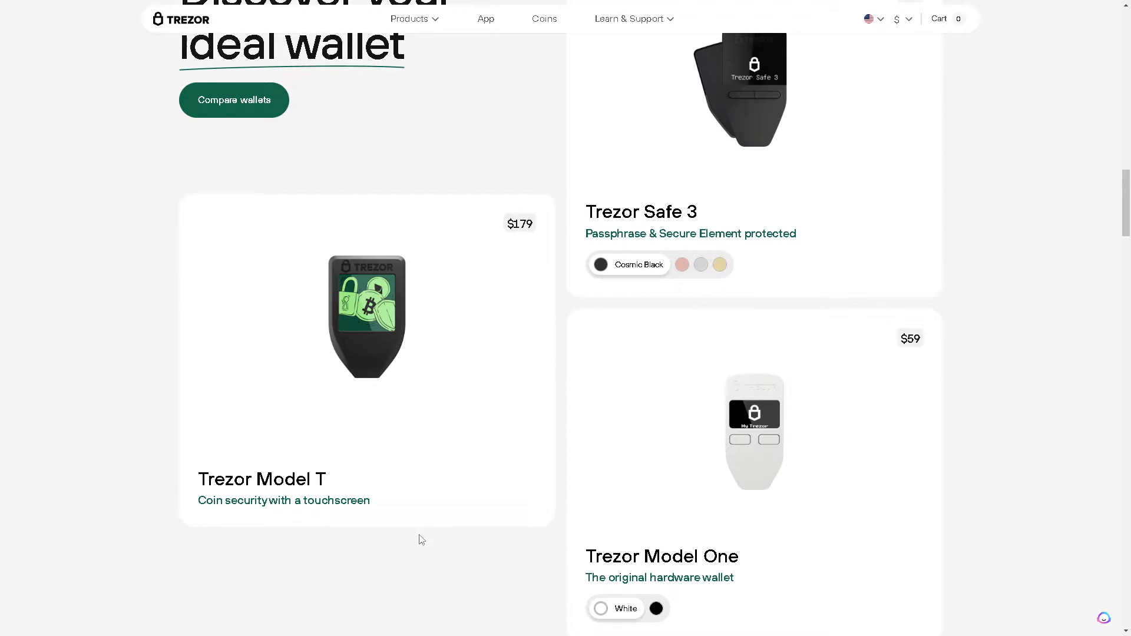
pyautogui.scroll(-3)
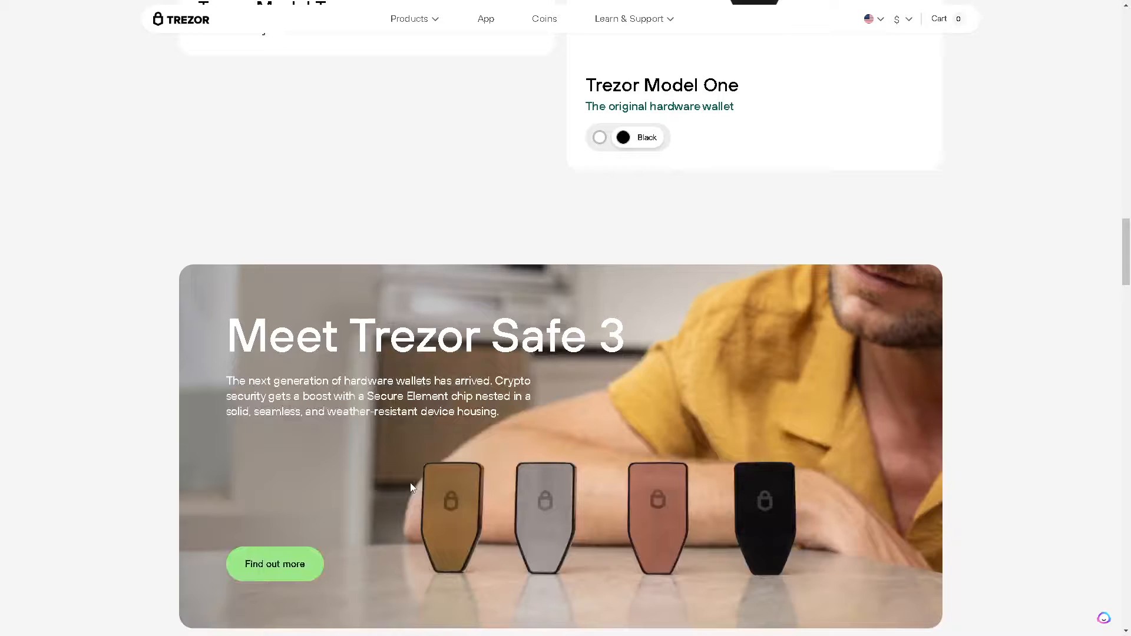
pyautogui.scroll(-3)
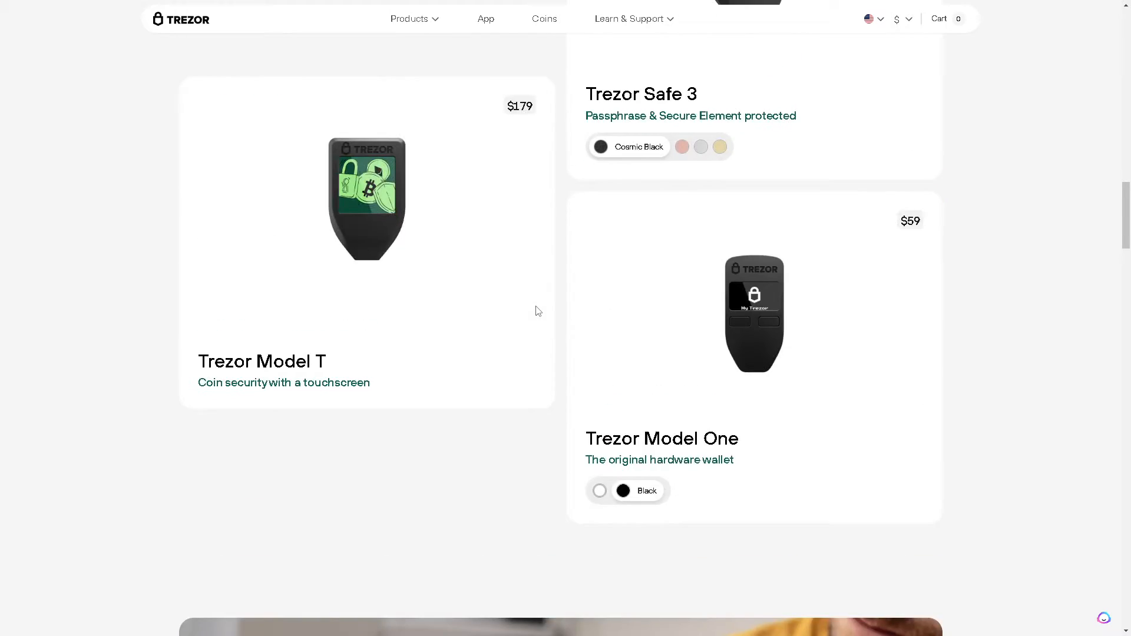
pyautogui.scroll(3)
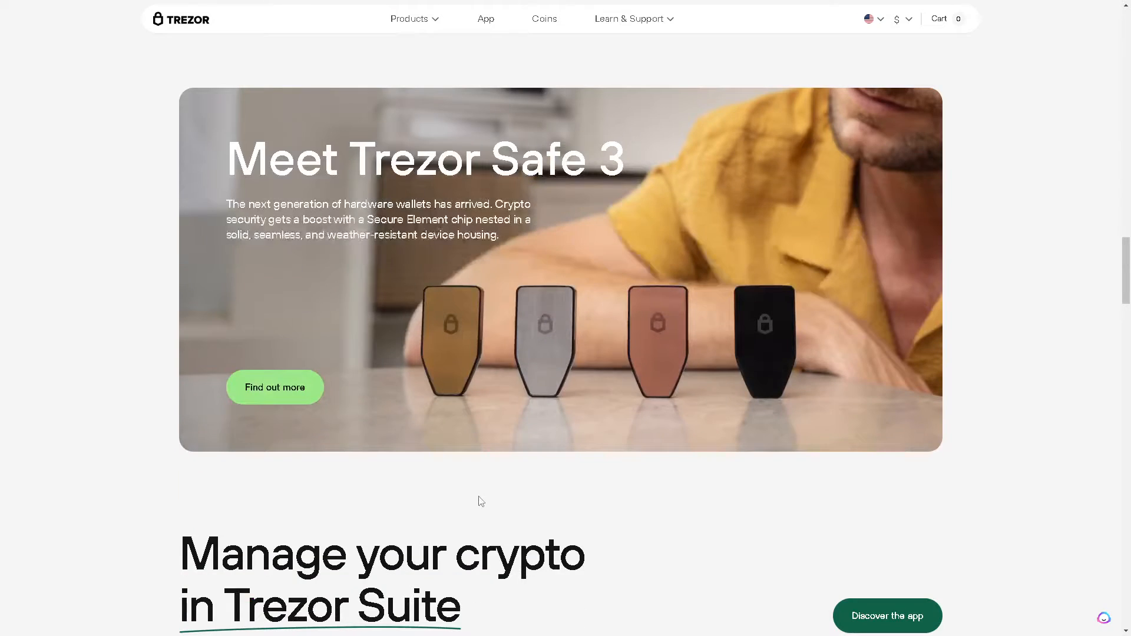
pyautogui.scroll(-3)
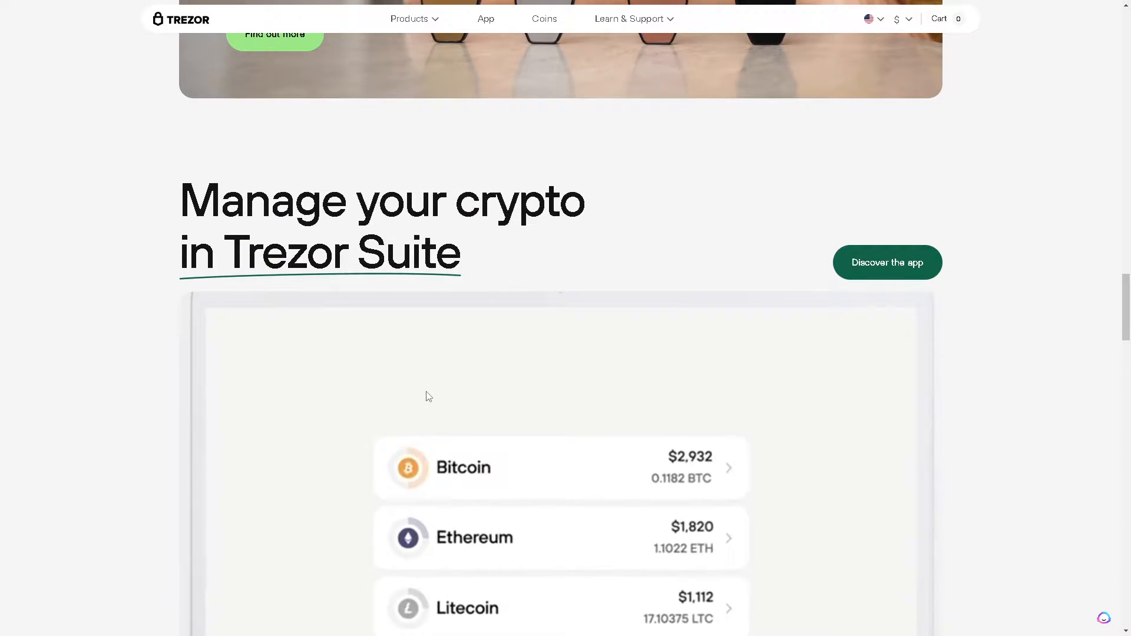
# Try the Trezor Suite send demo, entering 0.042 as the amount
pyautogui.scroll(-3)
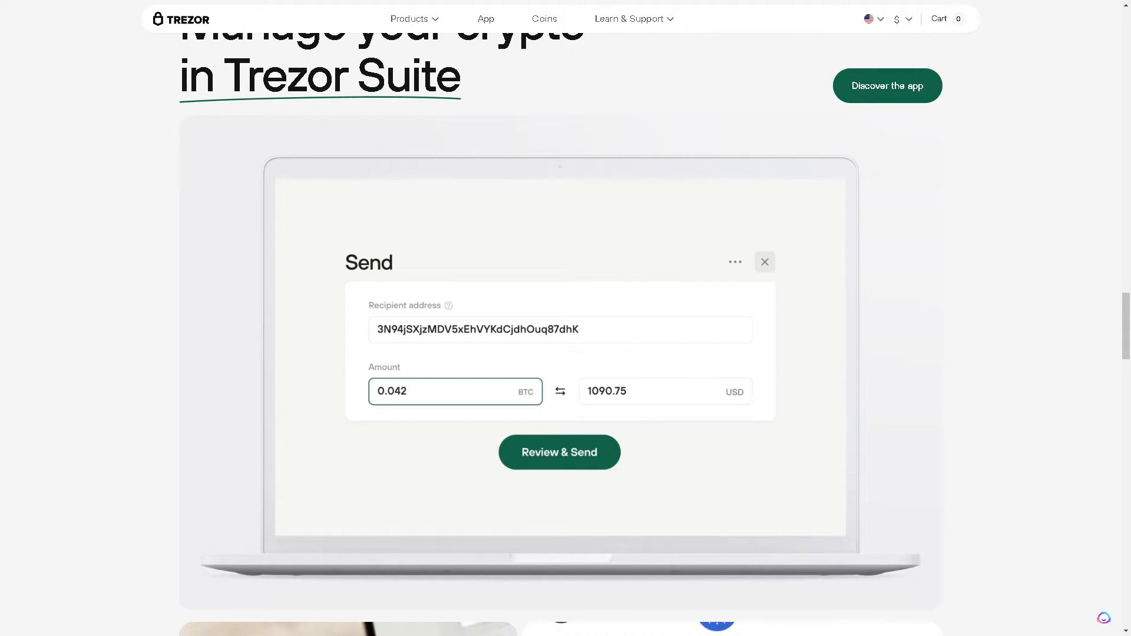
pyautogui.click(559, 452)
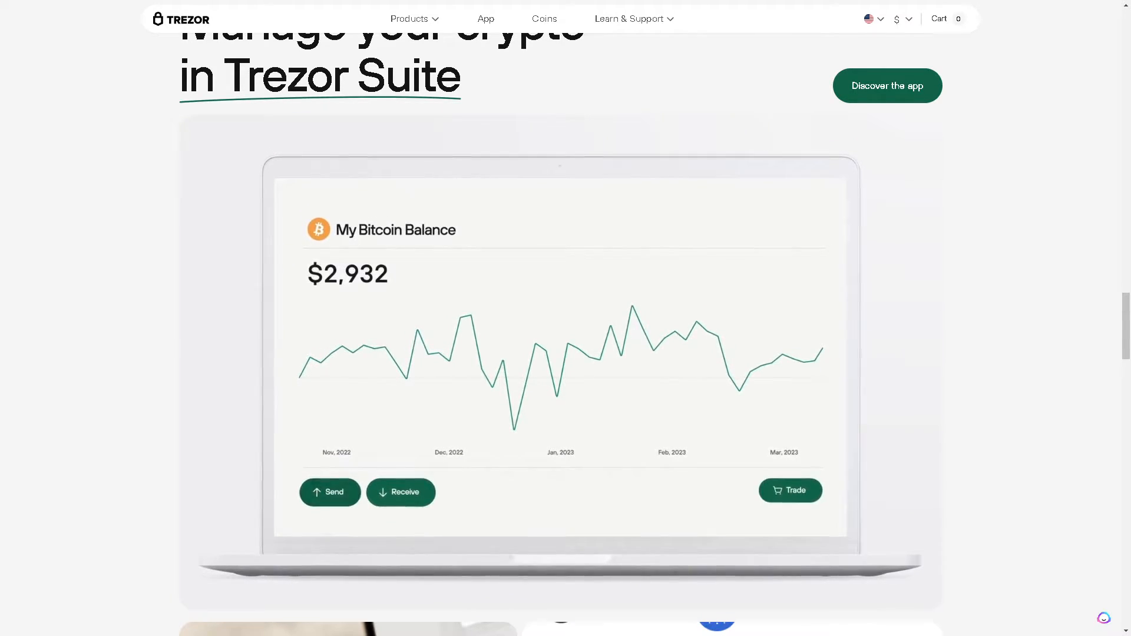
pyautogui.click(330, 493)
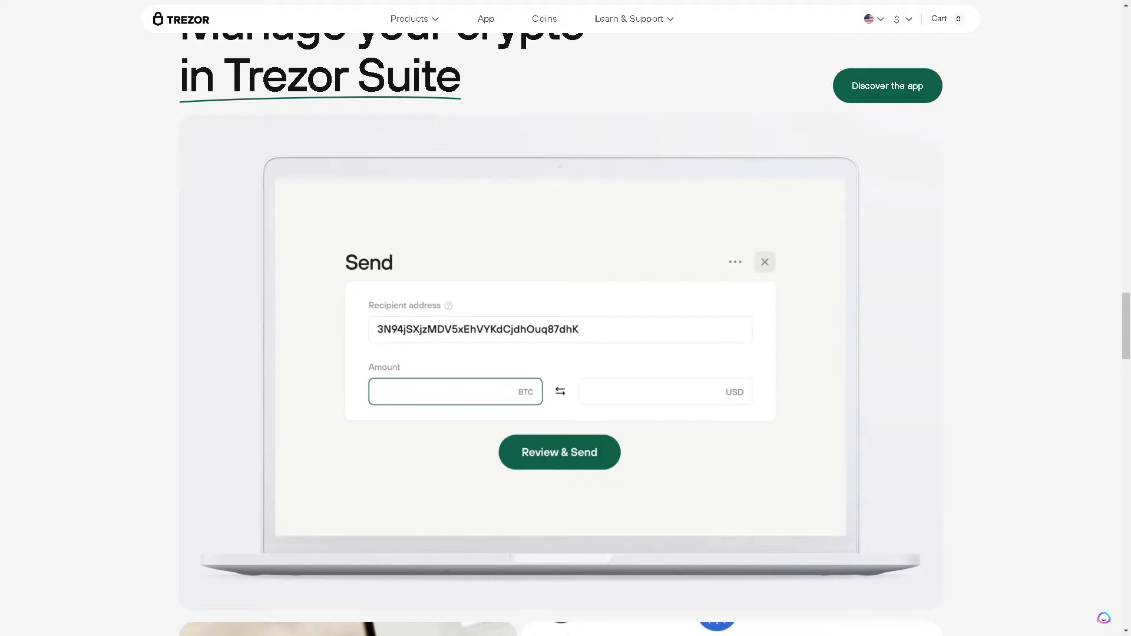
pyautogui.write('0.042')
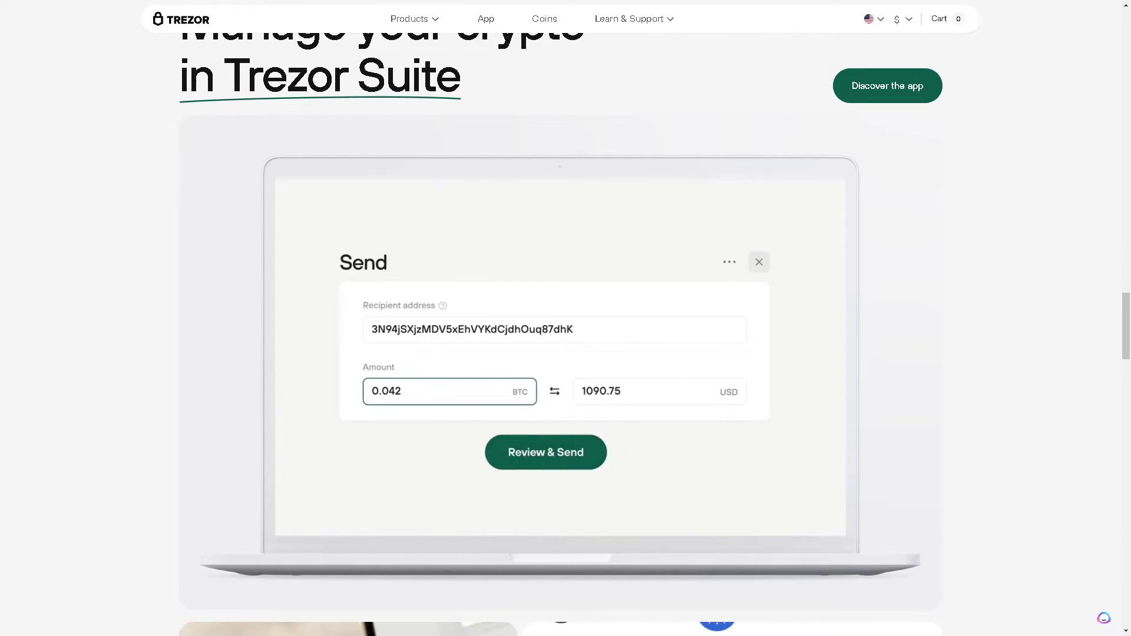
pyautogui.click(546, 452)
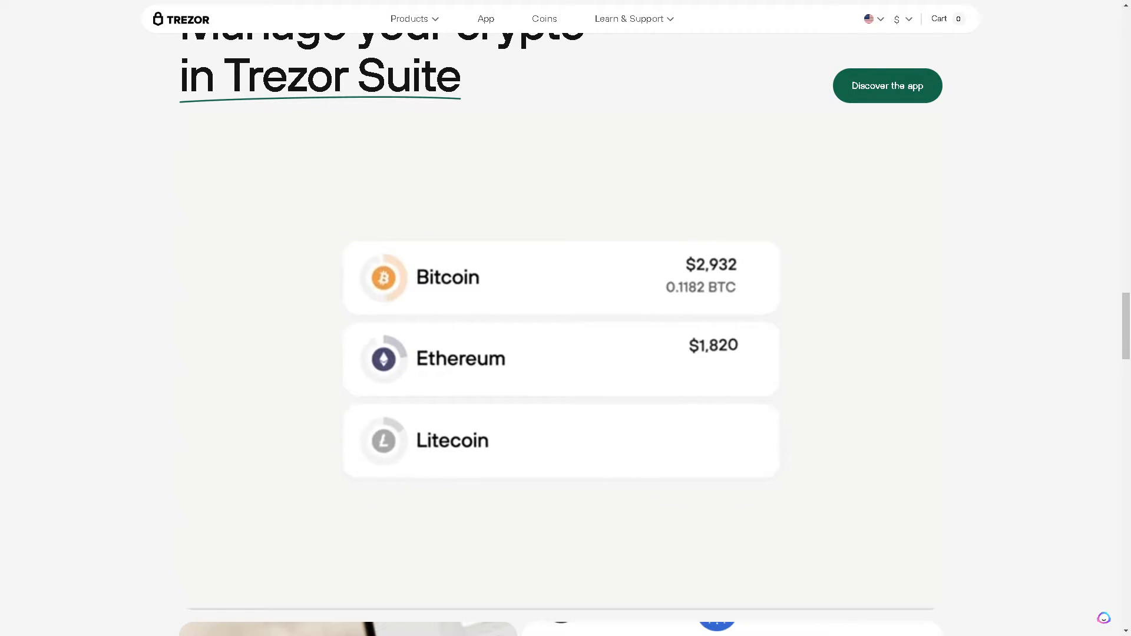
# Scroll past 8000+ supported coins and protection features to 'We started the industry'
pyautogui.scroll(-3)
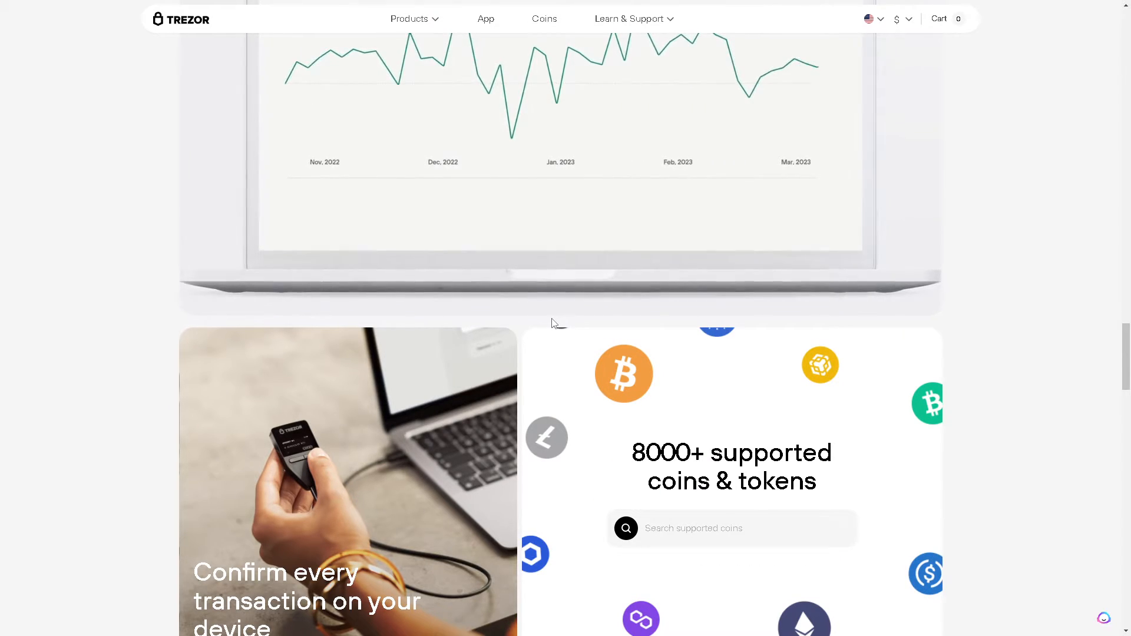
pyautogui.scroll(-3)
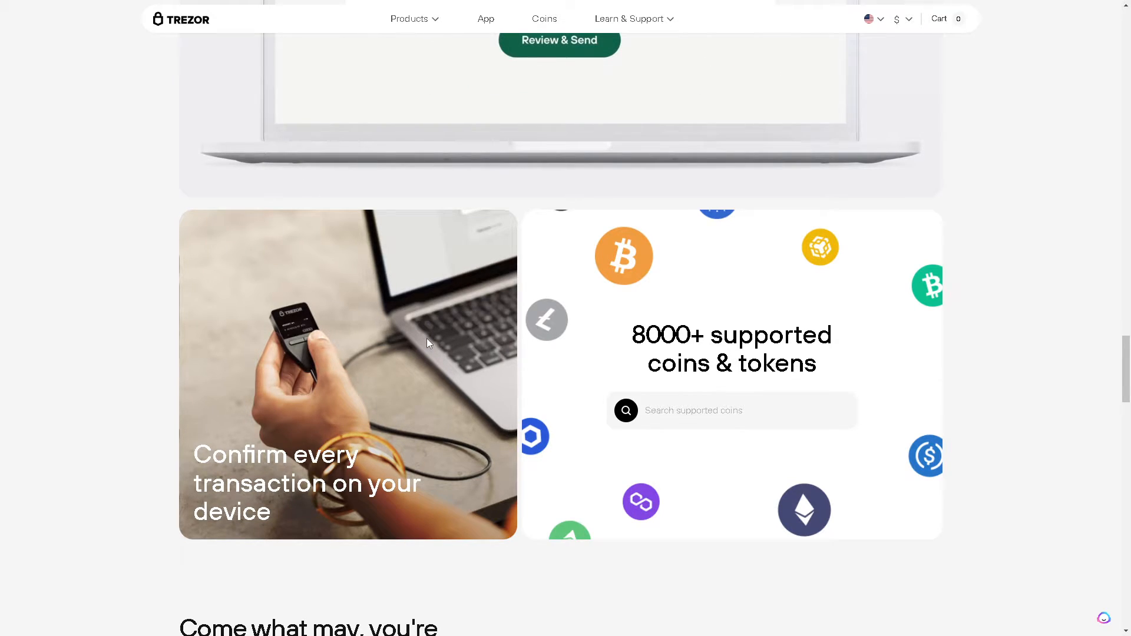
pyautogui.scroll(-3)
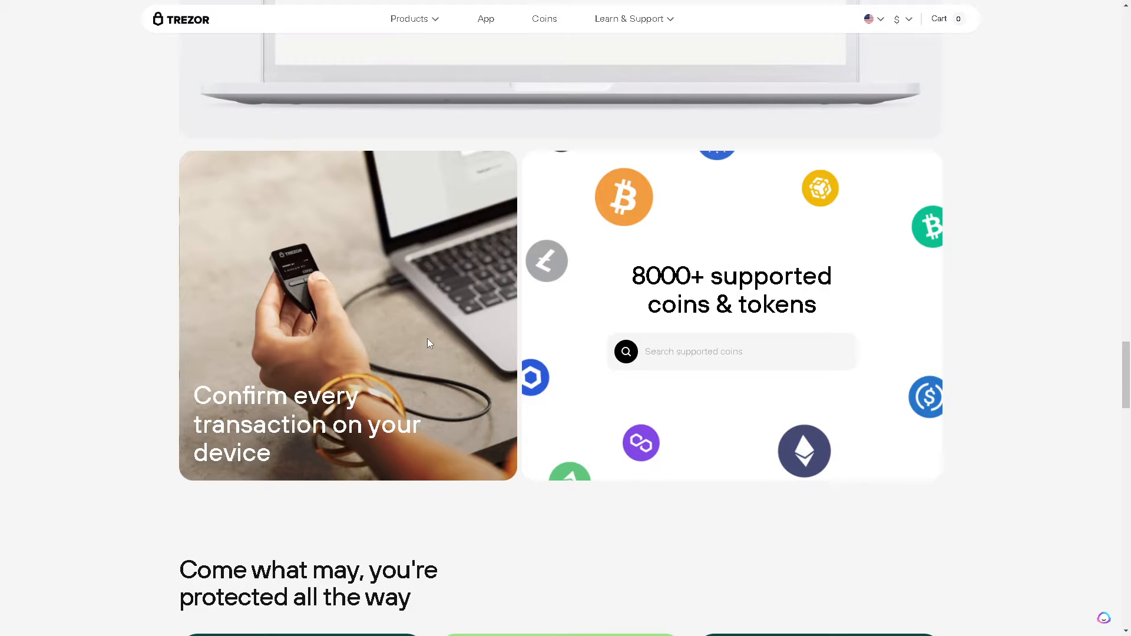
pyautogui.scroll(-3)
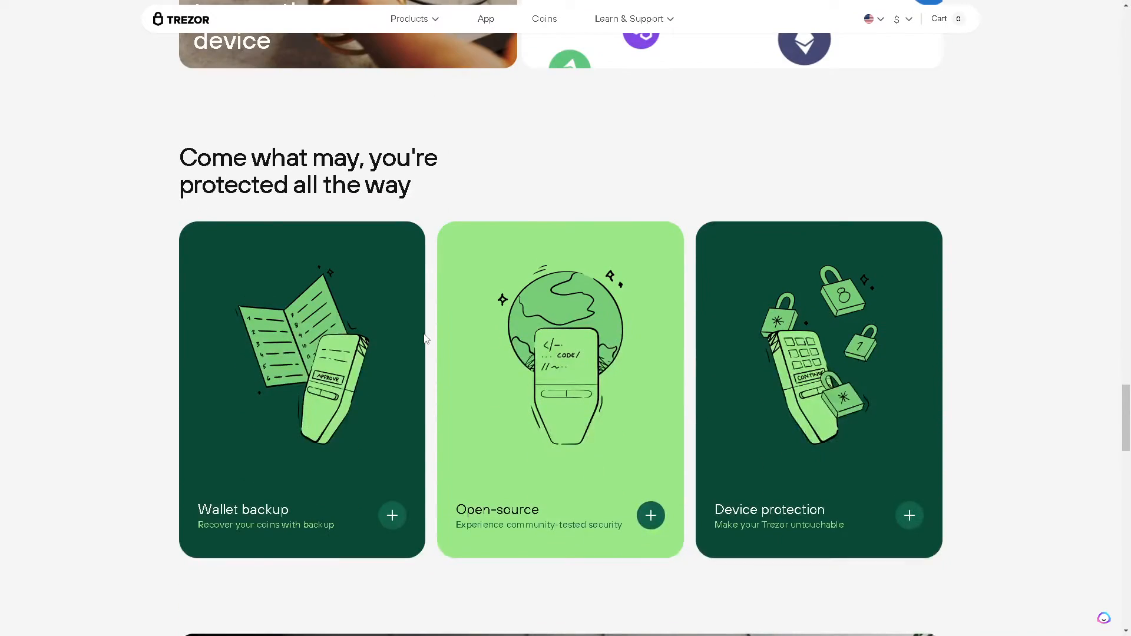
pyautogui.scroll(-3)
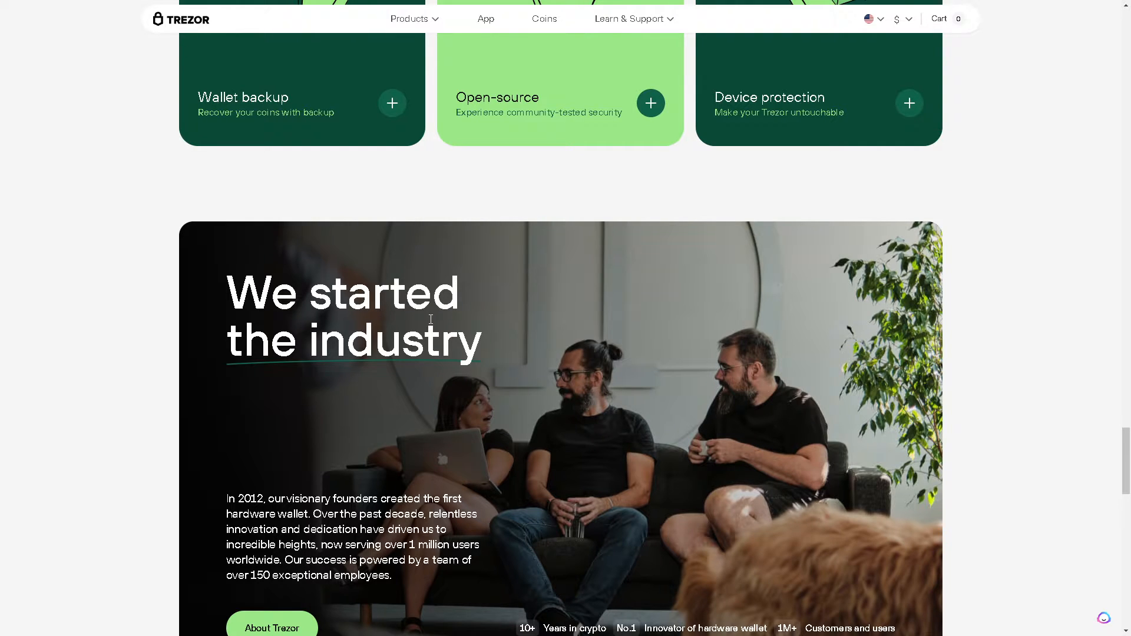
pyautogui.scroll(-3)
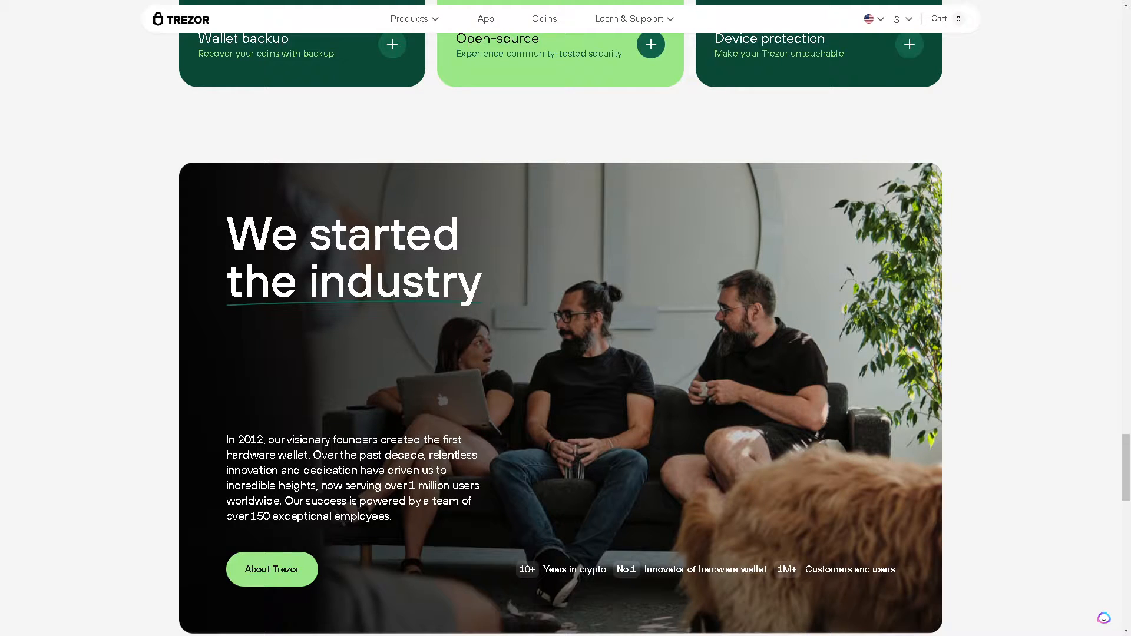
# Open the Trezor Coins page, then the Products menu showing wallet models and prices
pyautogui.click(543, 18)
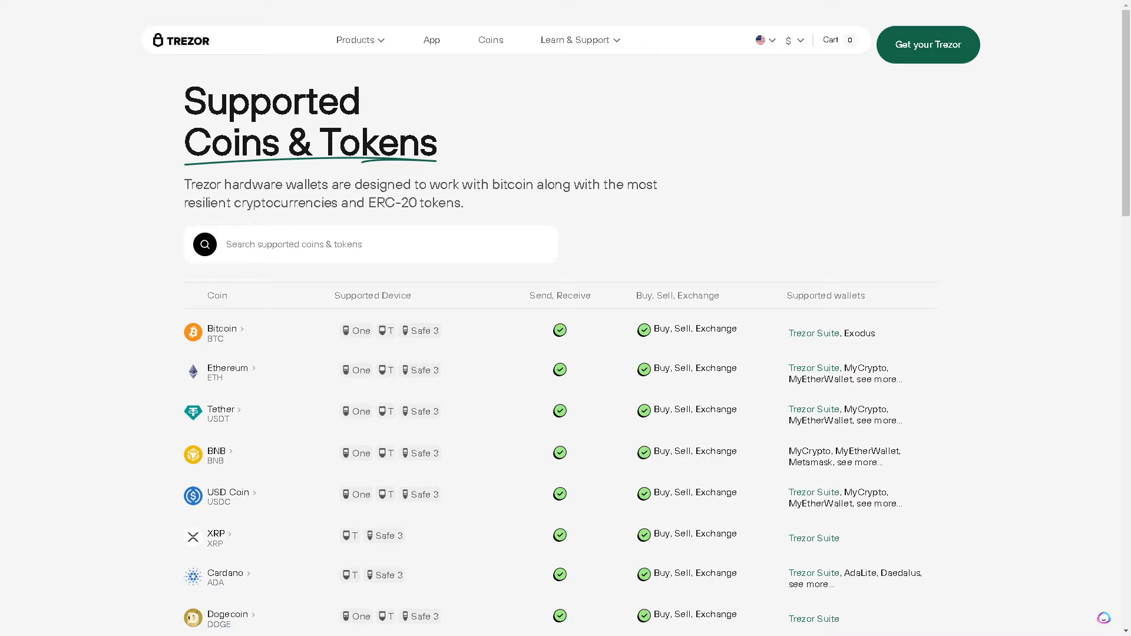
pyautogui.click(355, 40)
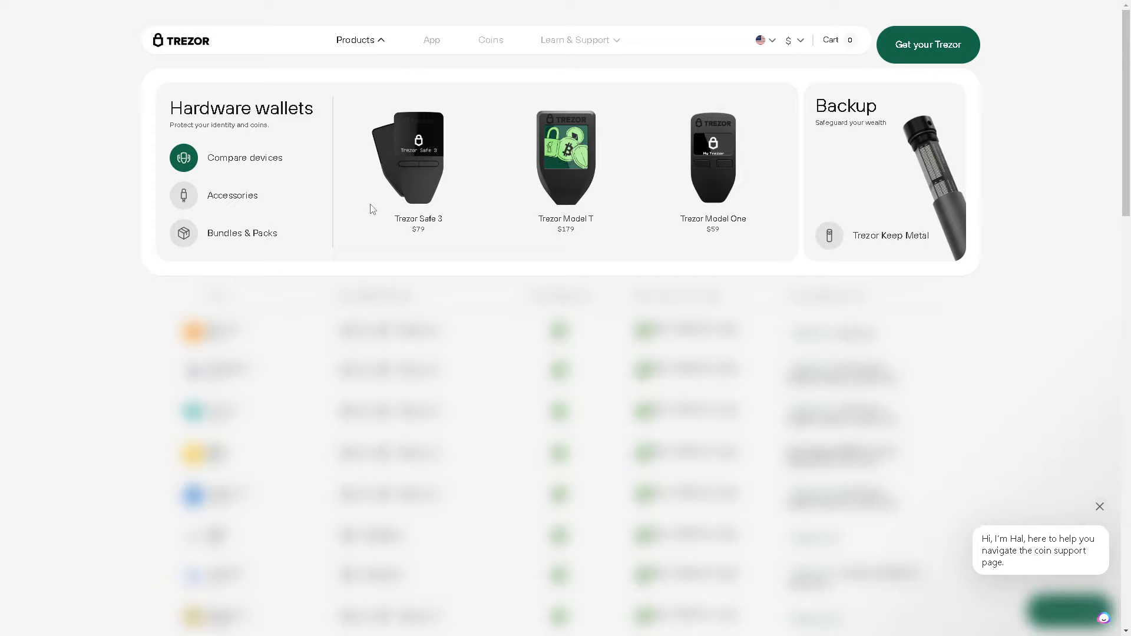
pyautogui.moveTo(421, 209)
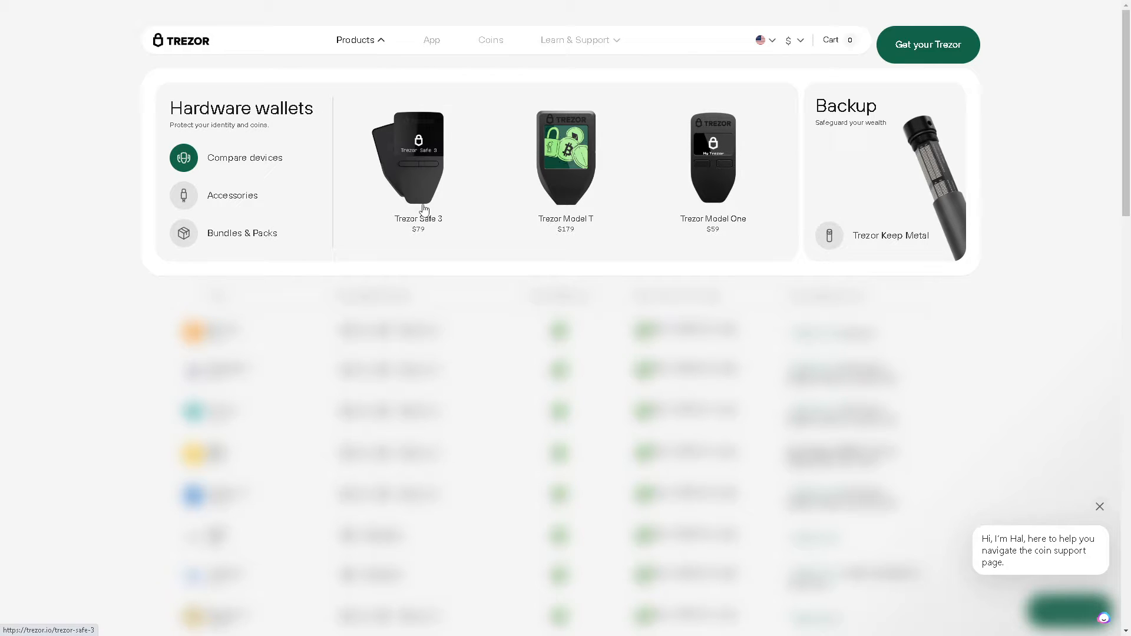
pyautogui.moveTo(420, 183)
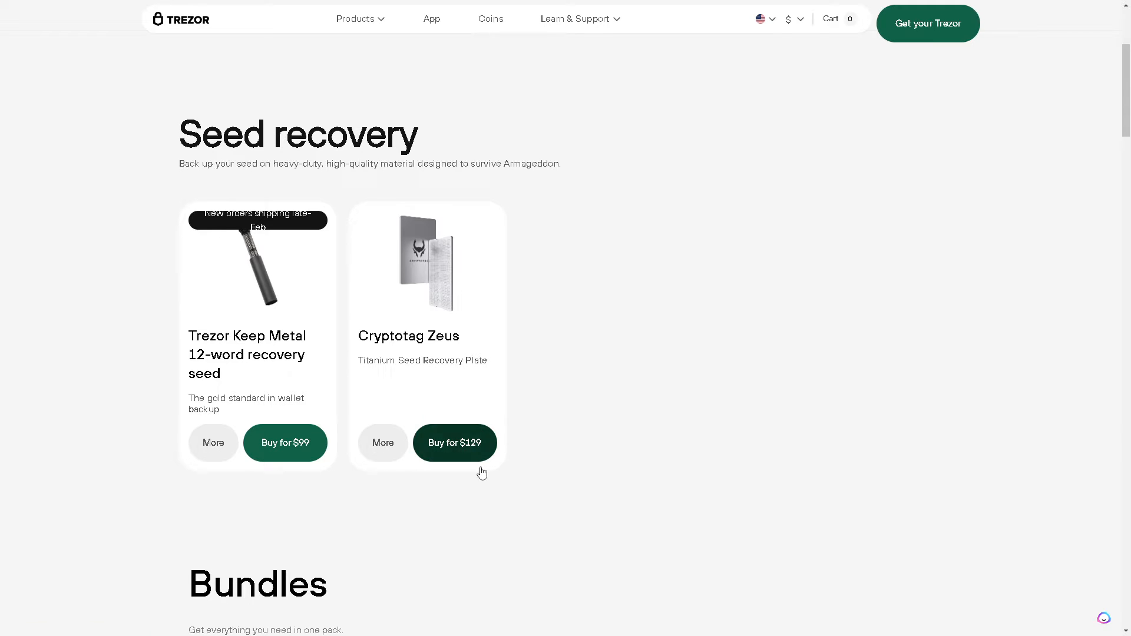
# Browse accessories past Seed recovery and Bundles, selecting Model T on the Glove case
pyautogui.scroll(-3)
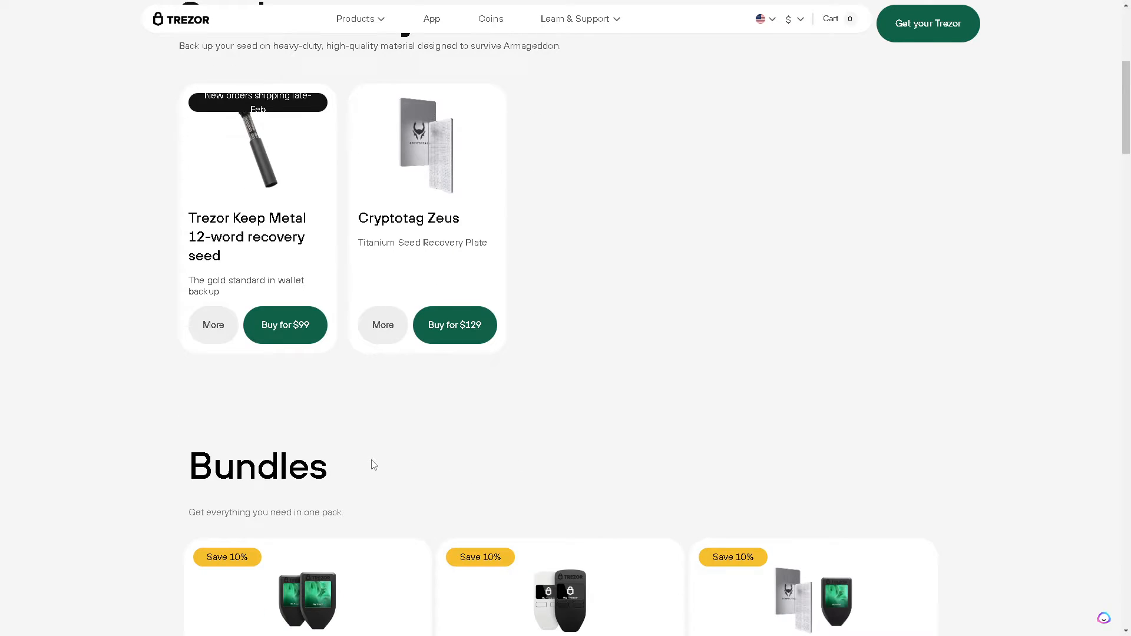
pyautogui.scroll(-3)
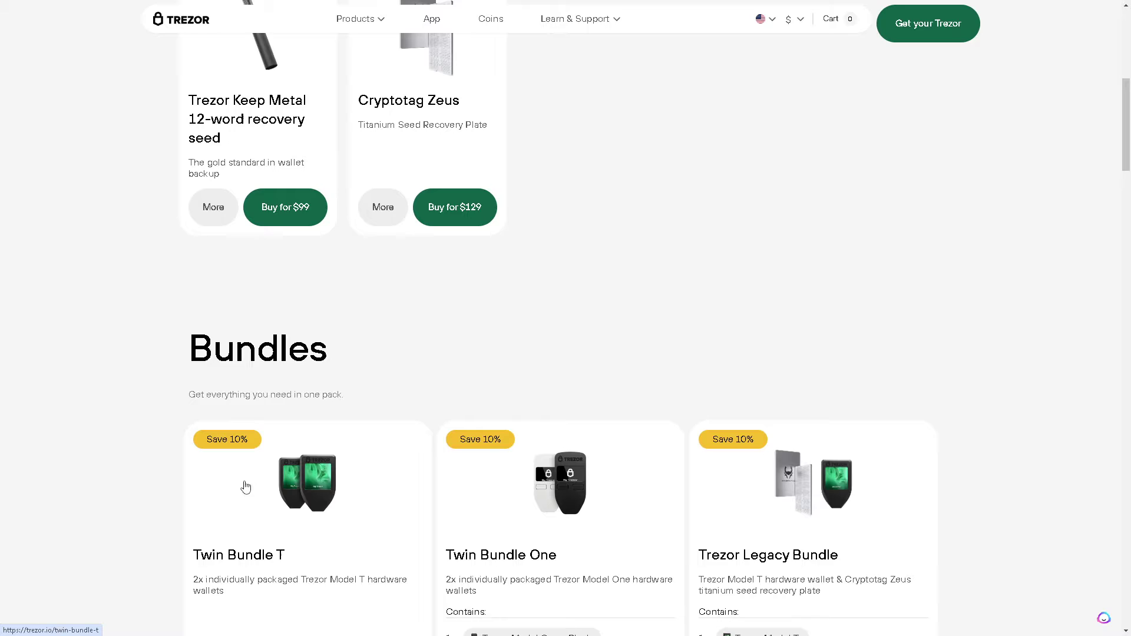
pyautogui.scroll(-3)
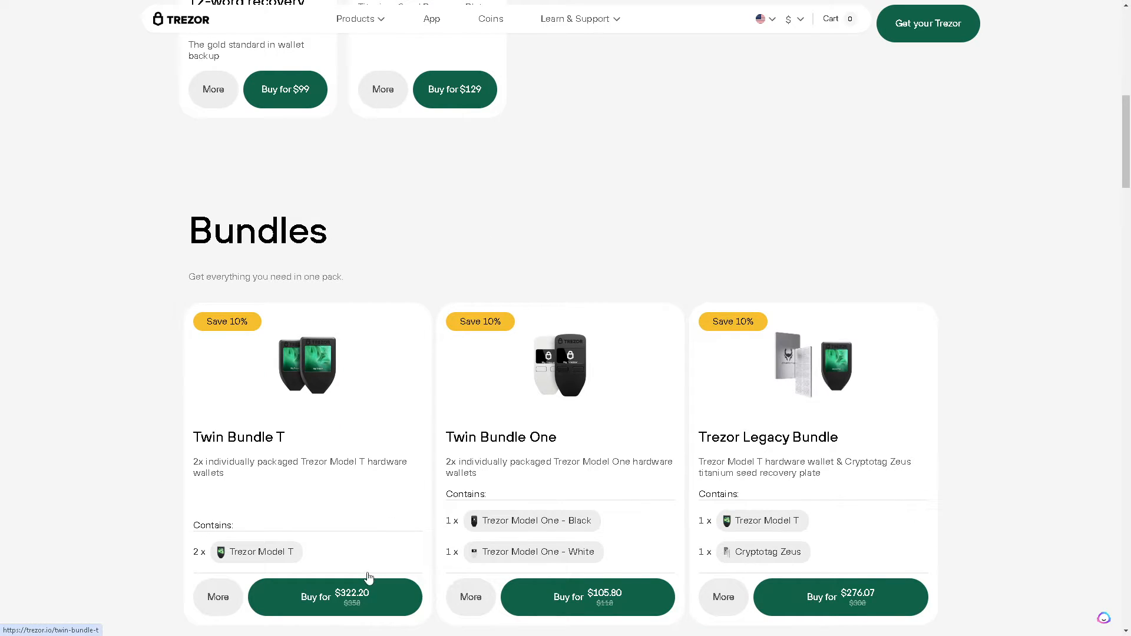
pyautogui.moveTo(250, 456)
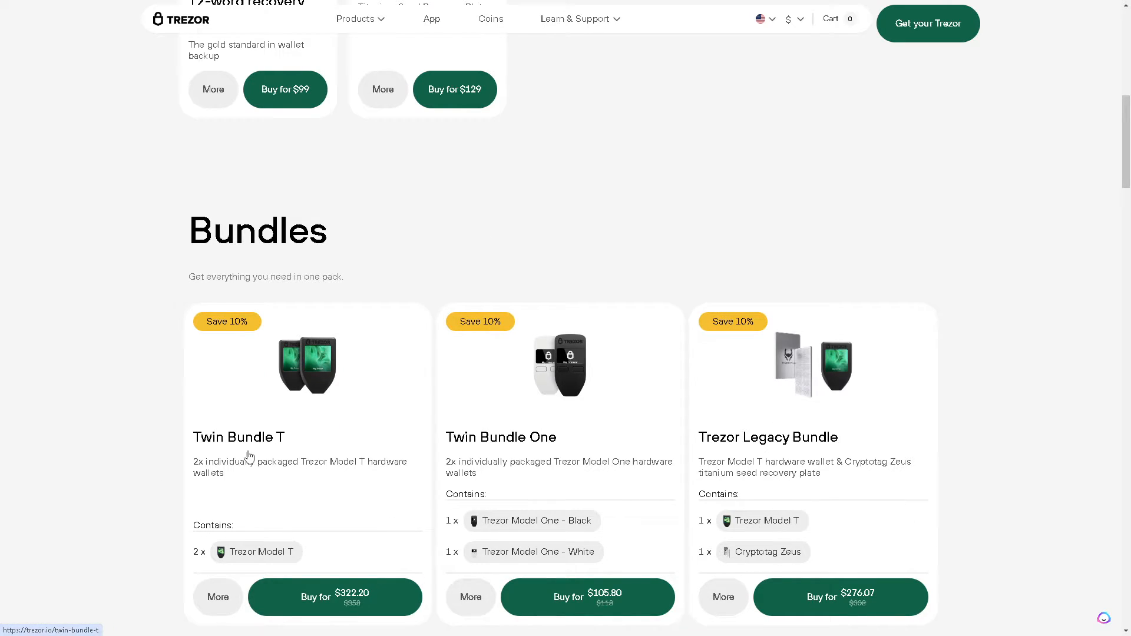
pyautogui.scroll(-3)
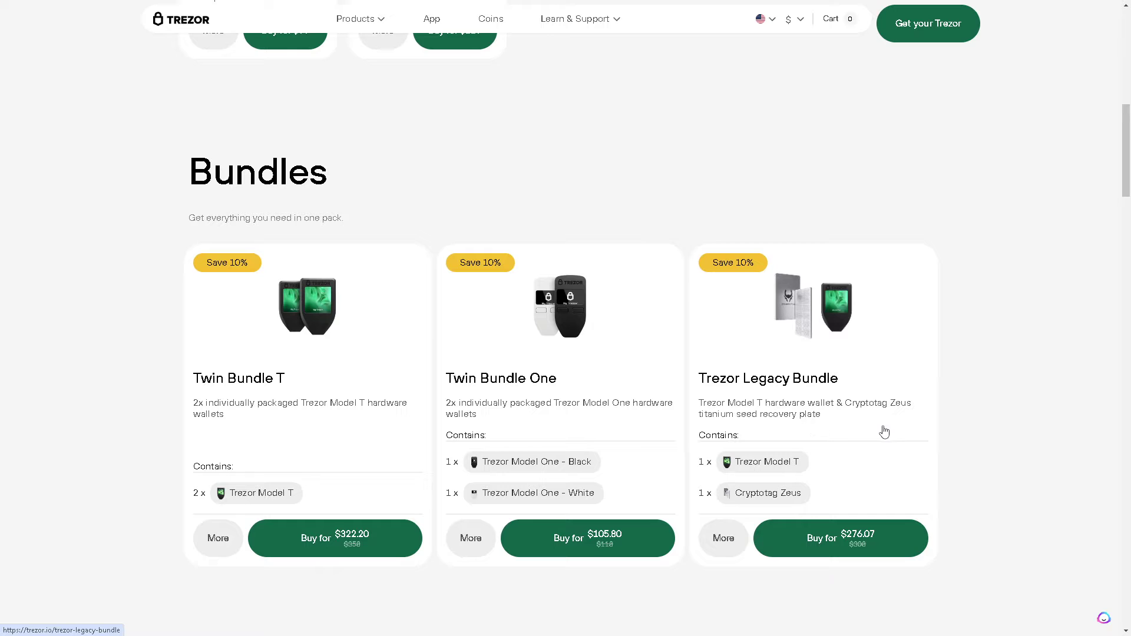
pyautogui.scroll(-3)
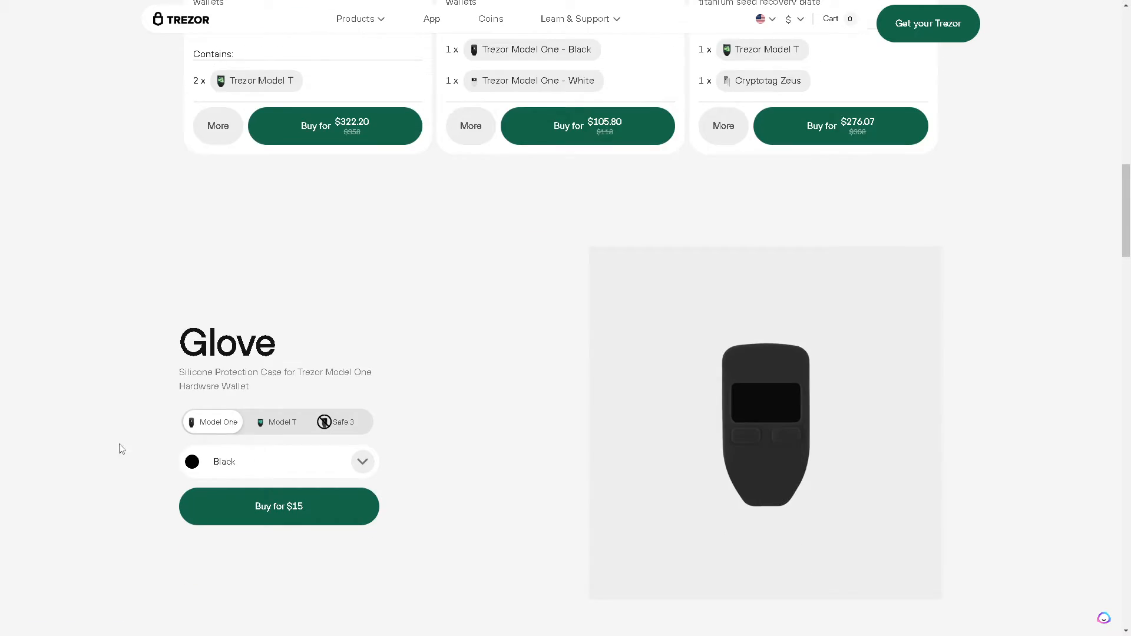
pyautogui.moveTo(149, 409)
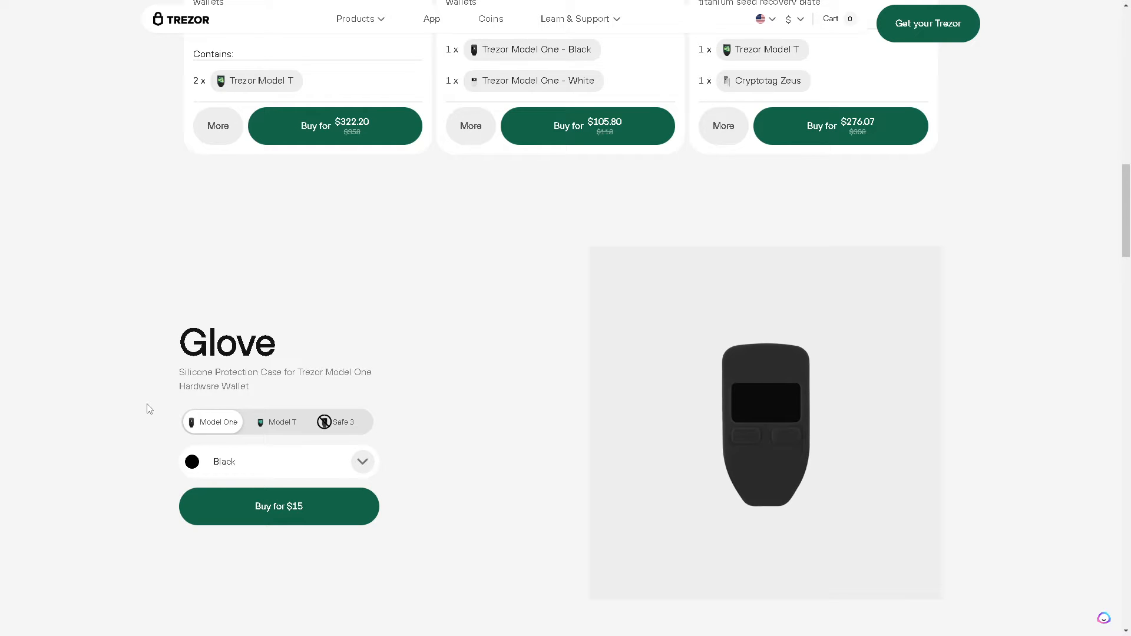
pyautogui.click(277, 422)
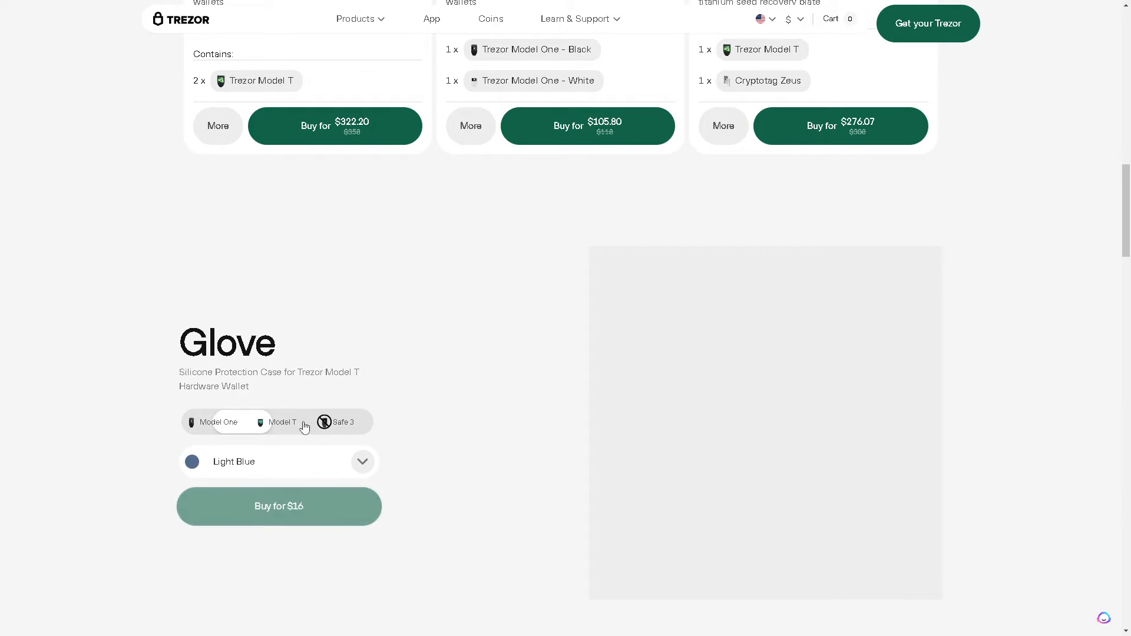
pyautogui.click(339, 422)
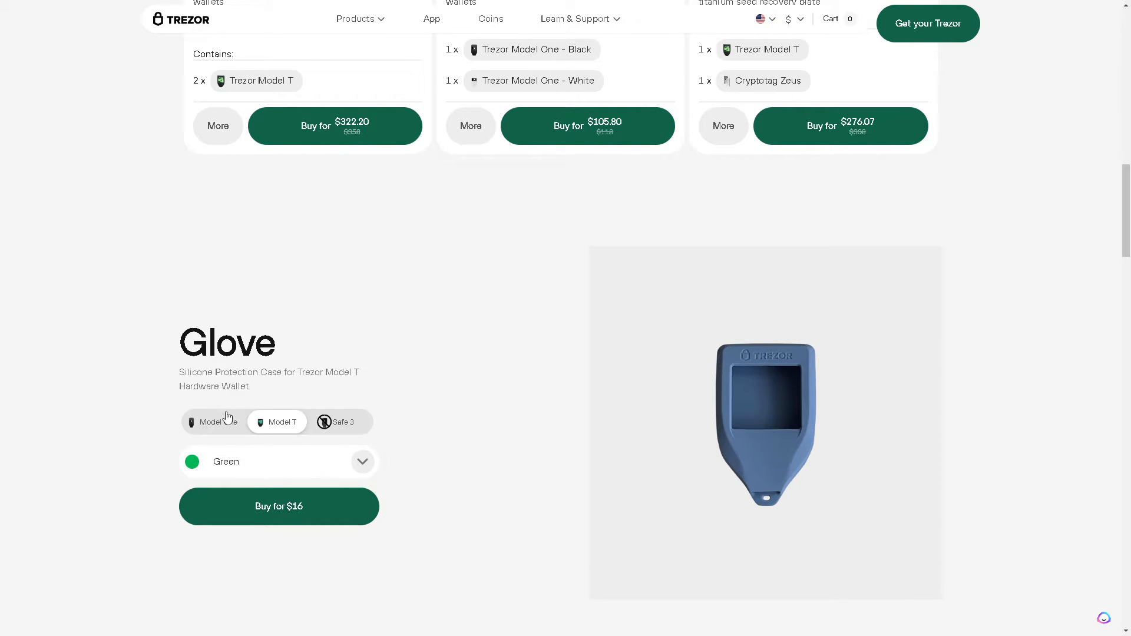
pyautogui.scroll(-3)
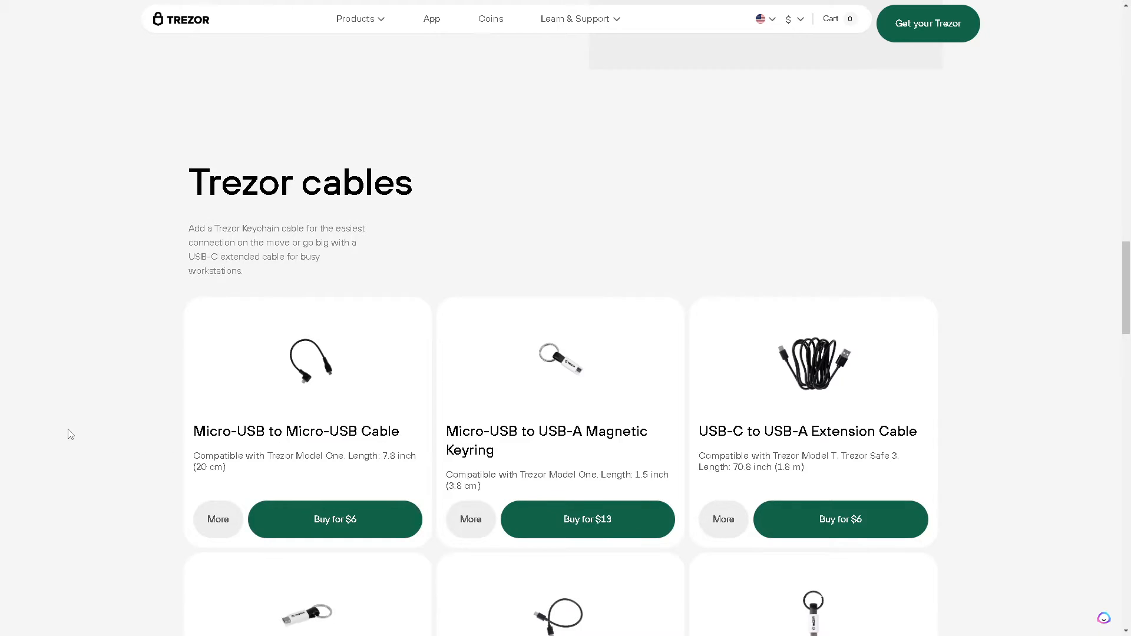
# Scroll through the Trezor cables grid and prices down to the Merchandise heading
pyautogui.scroll(-3)
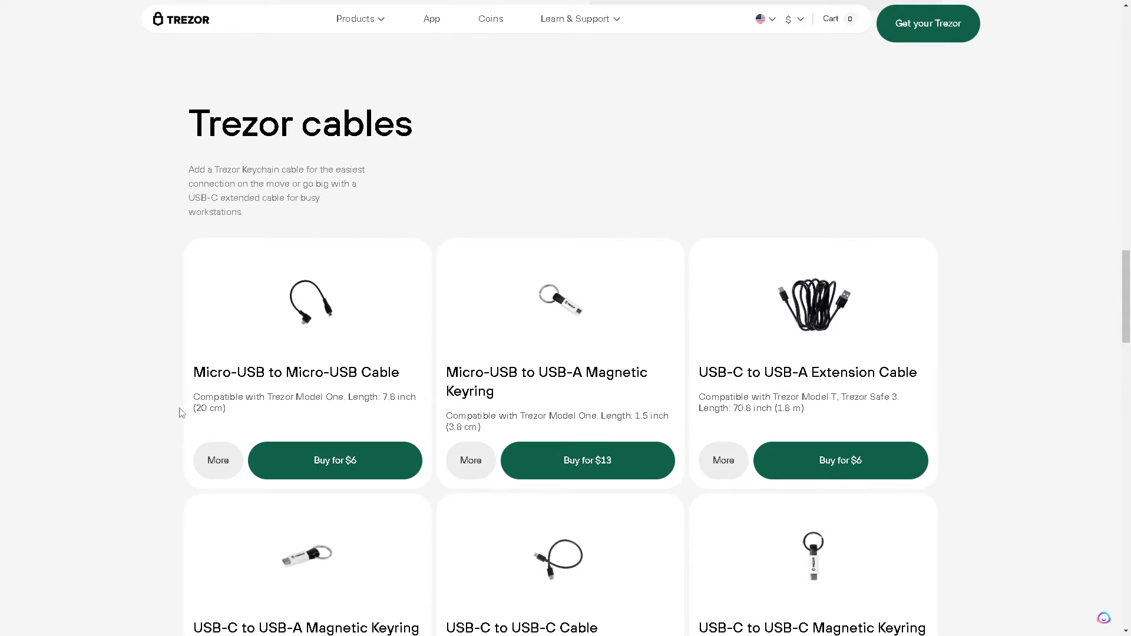
pyautogui.moveTo(145, 386)
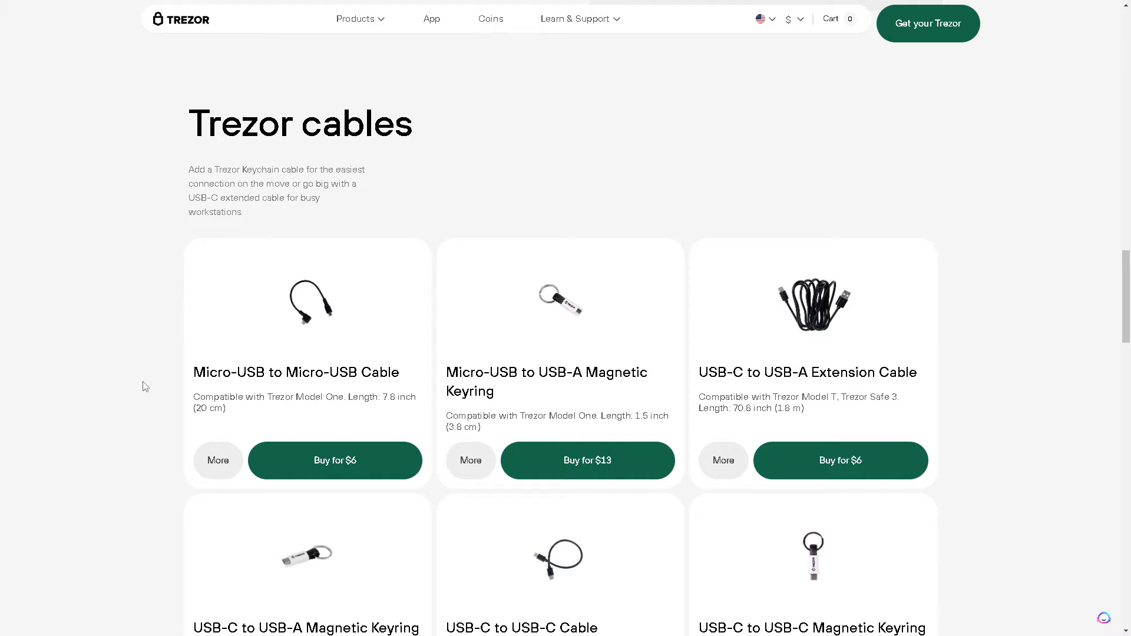
pyautogui.scroll(-3)
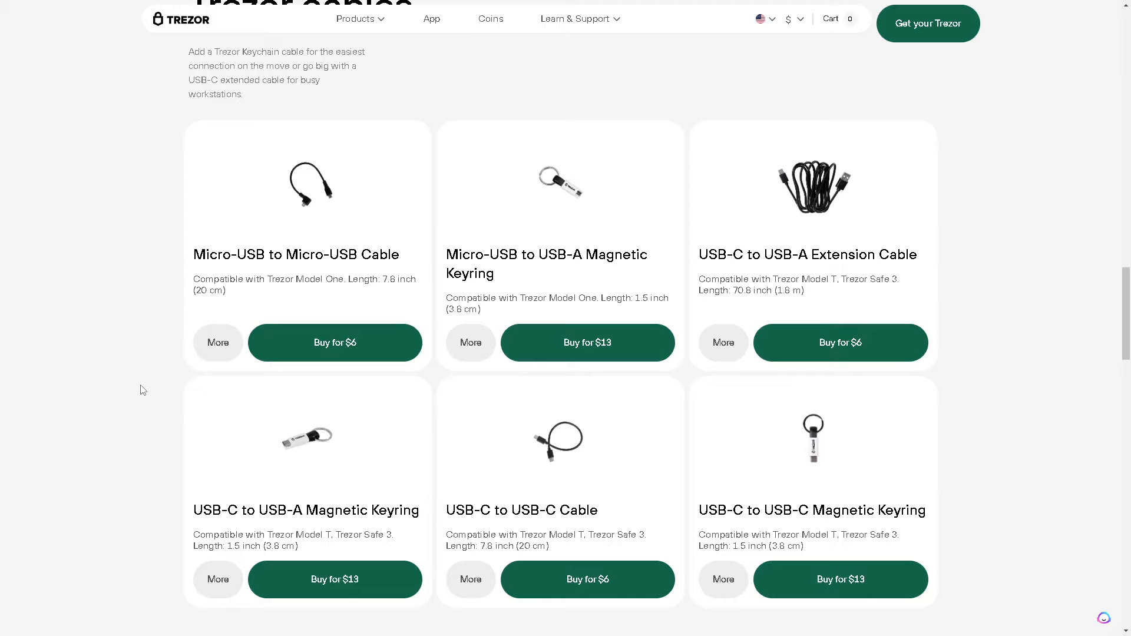
pyautogui.moveTo(148, 389)
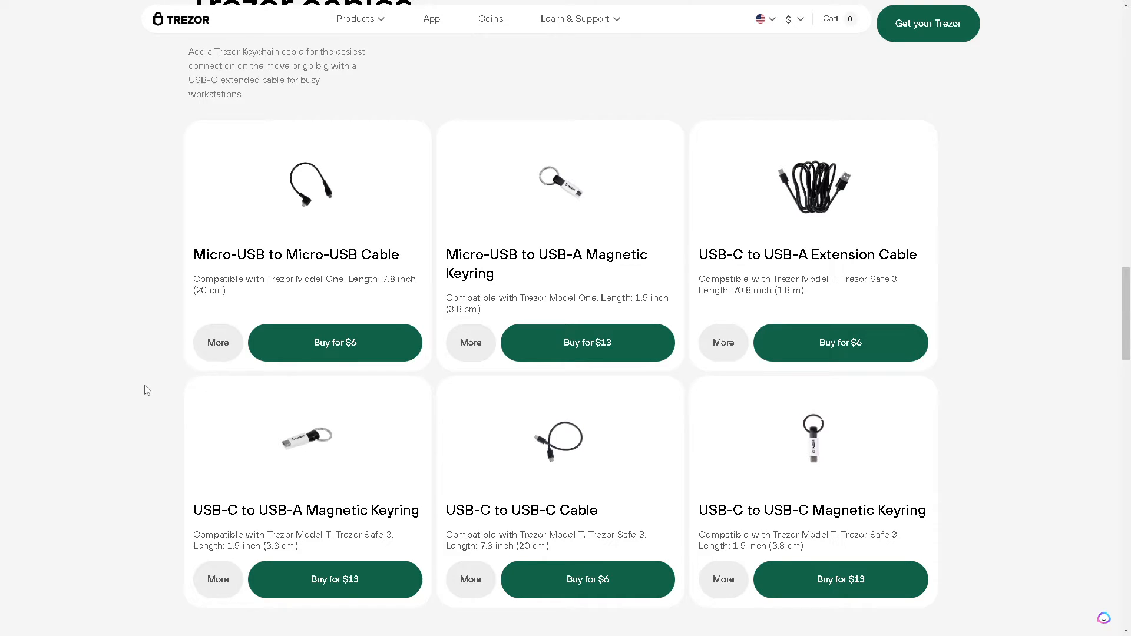
pyautogui.scroll(-3)
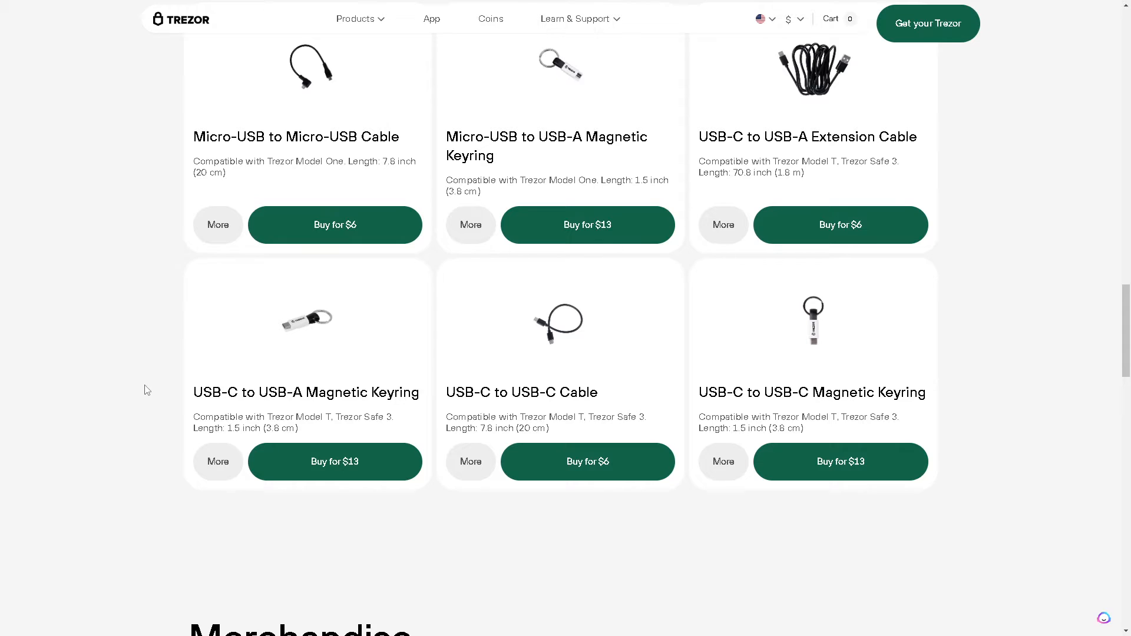
pyautogui.scroll(-3)
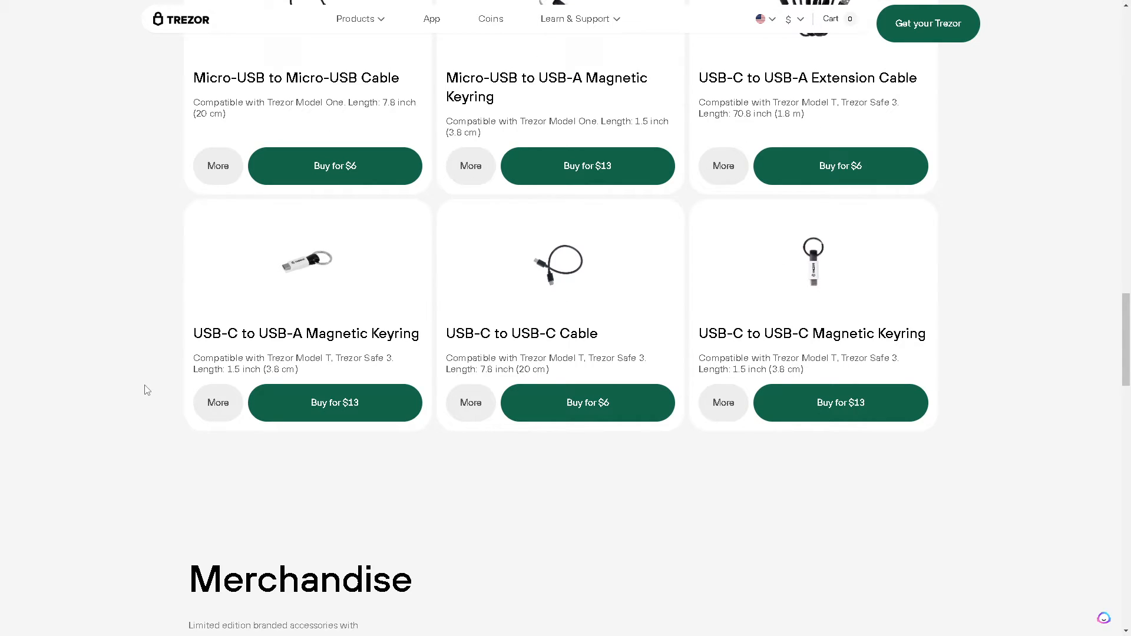
pyautogui.scroll(-3)
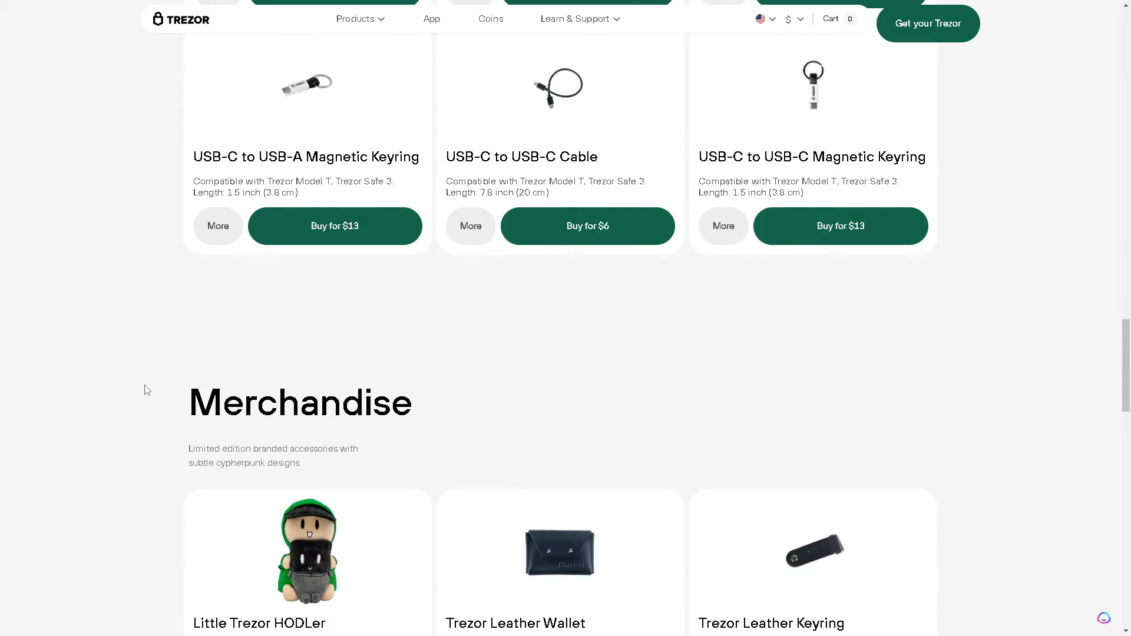
pyautogui.scroll(-3)
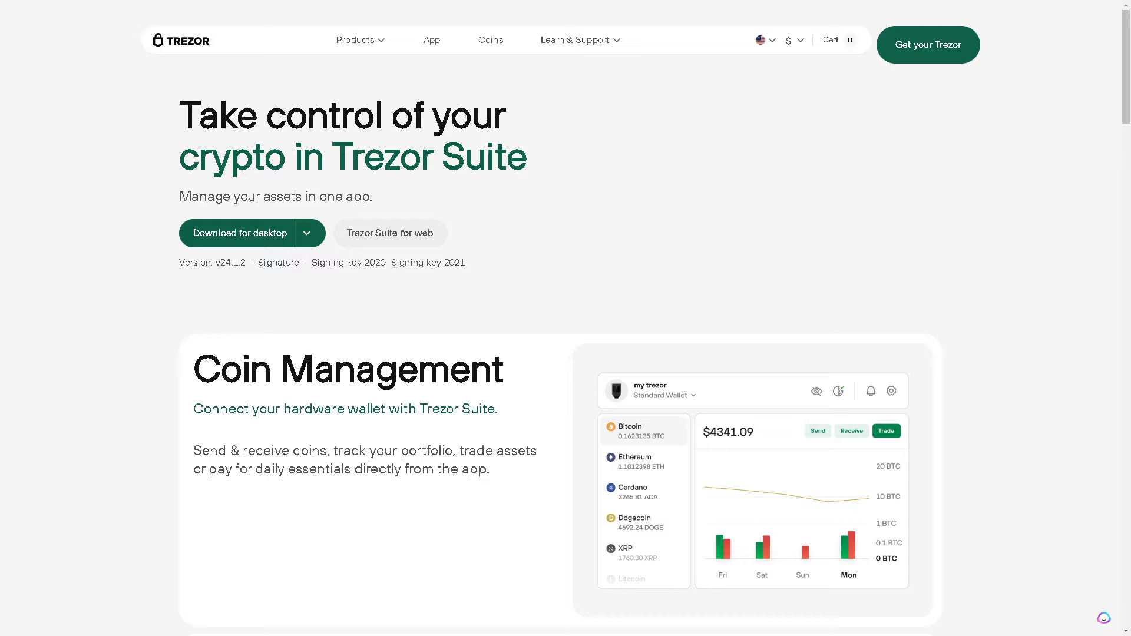
pyautogui.moveTo(576, 321)
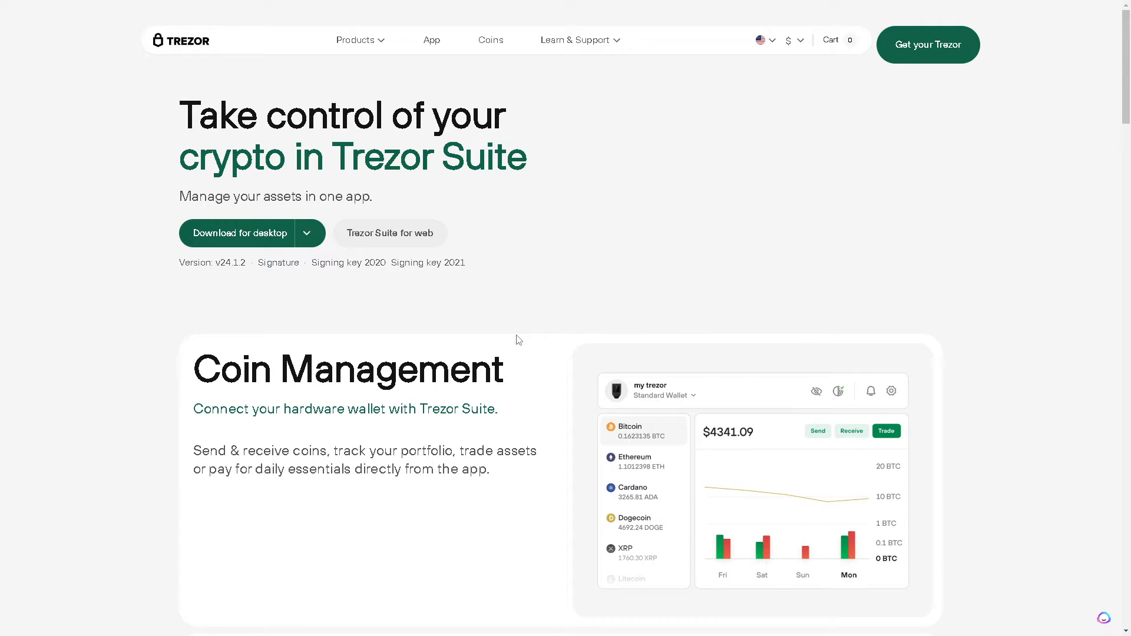
# Scroll the Trezor Suite app page through Coin Management to Check & Verify
pyautogui.scroll(-3)
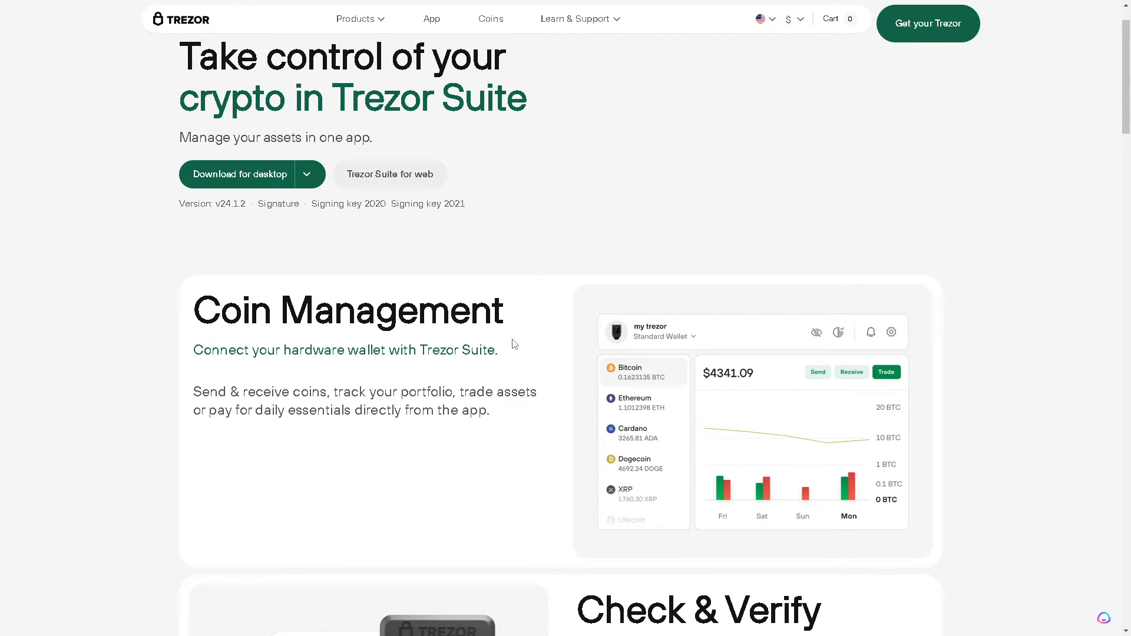
pyautogui.moveTo(512, 364)
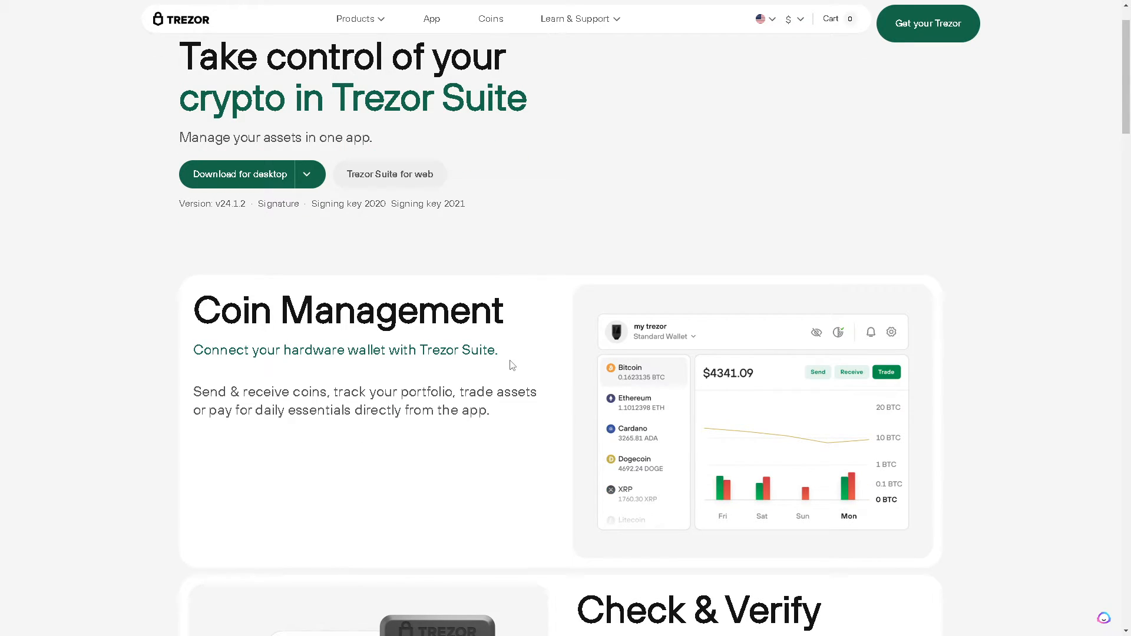
pyautogui.moveTo(486, 378)
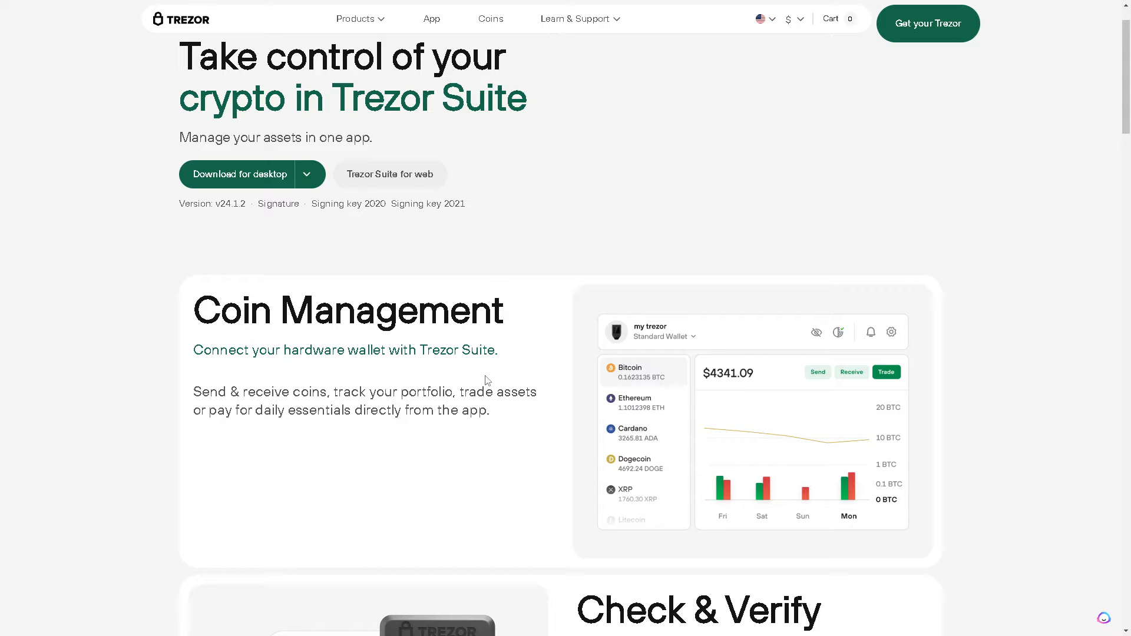
pyautogui.scroll(-3)
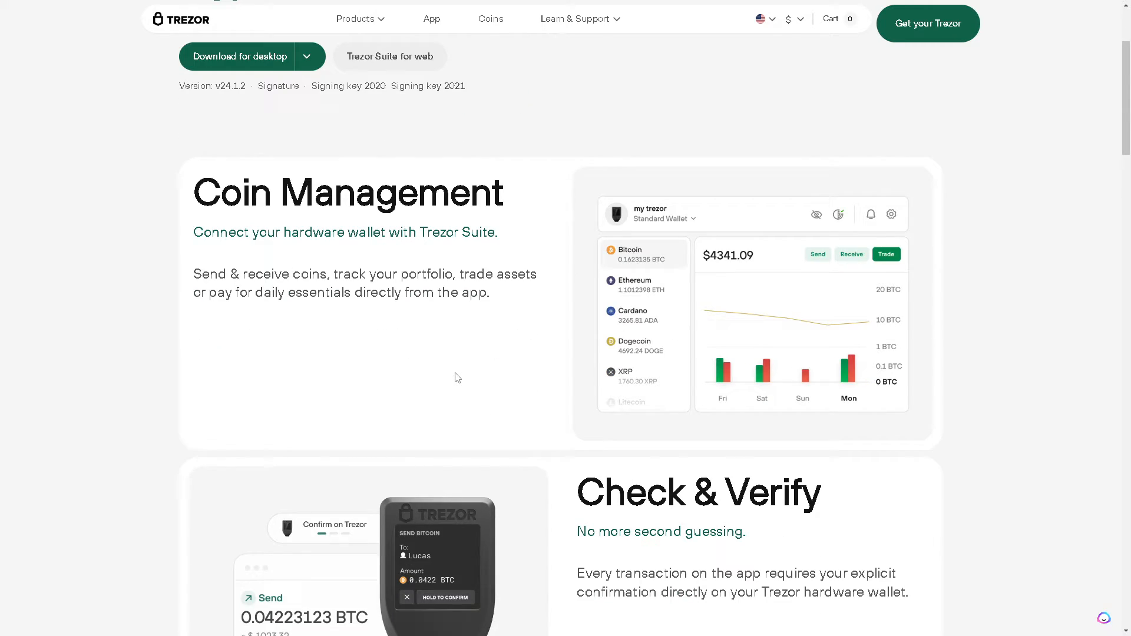
pyautogui.scroll(-3)
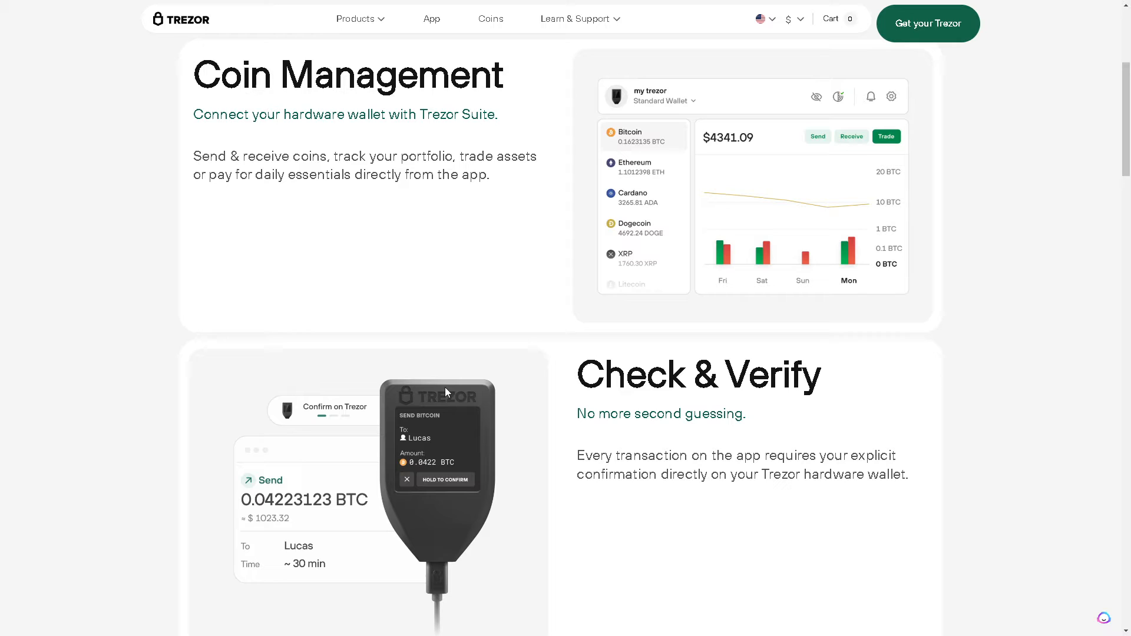
pyautogui.scroll(-3)
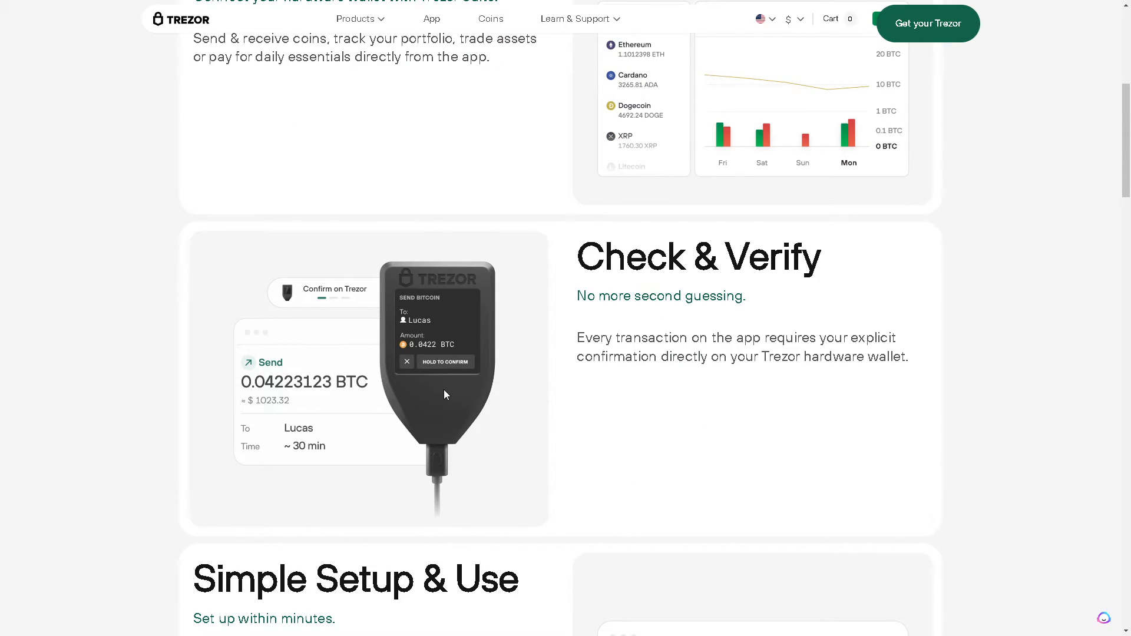
pyautogui.moveTo(441, 403)
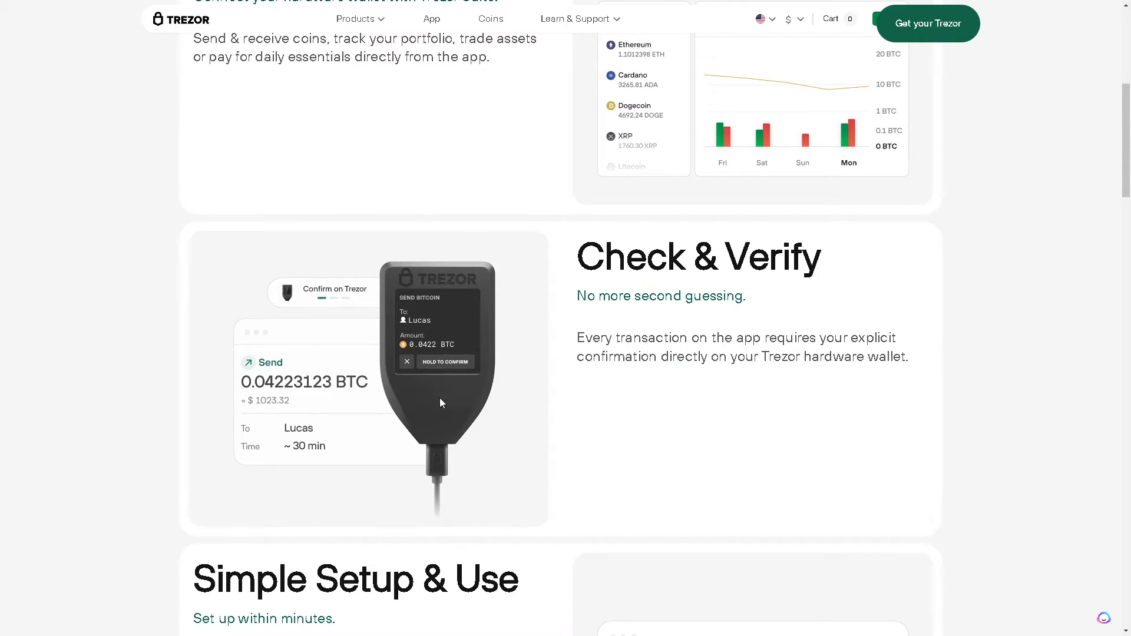
pyautogui.moveTo(436, 403)
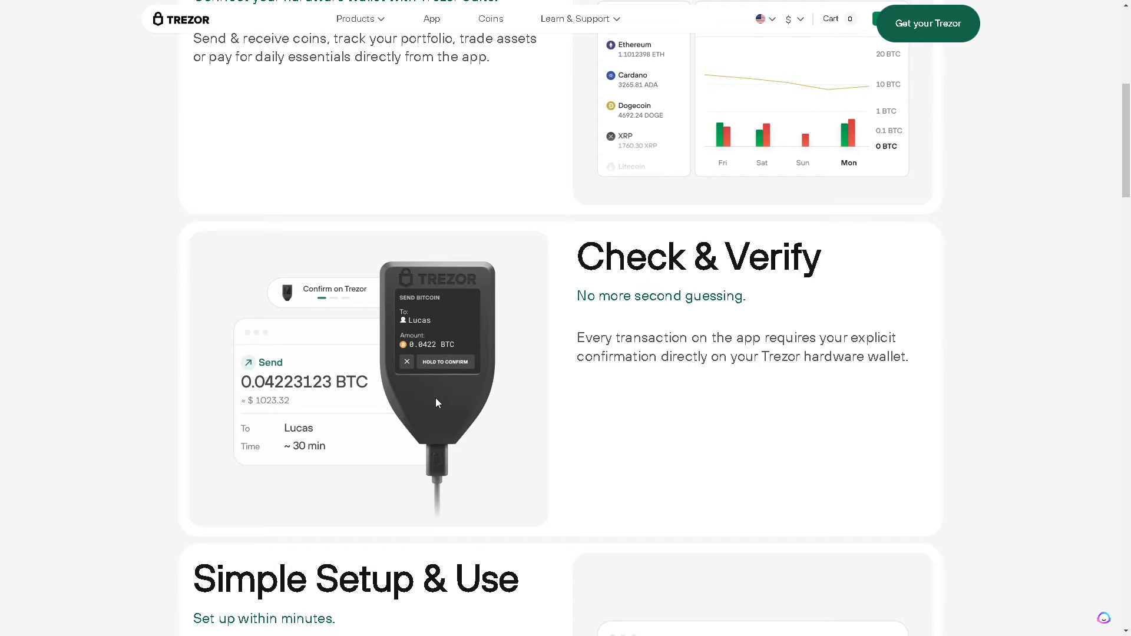
pyautogui.scroll(-3)
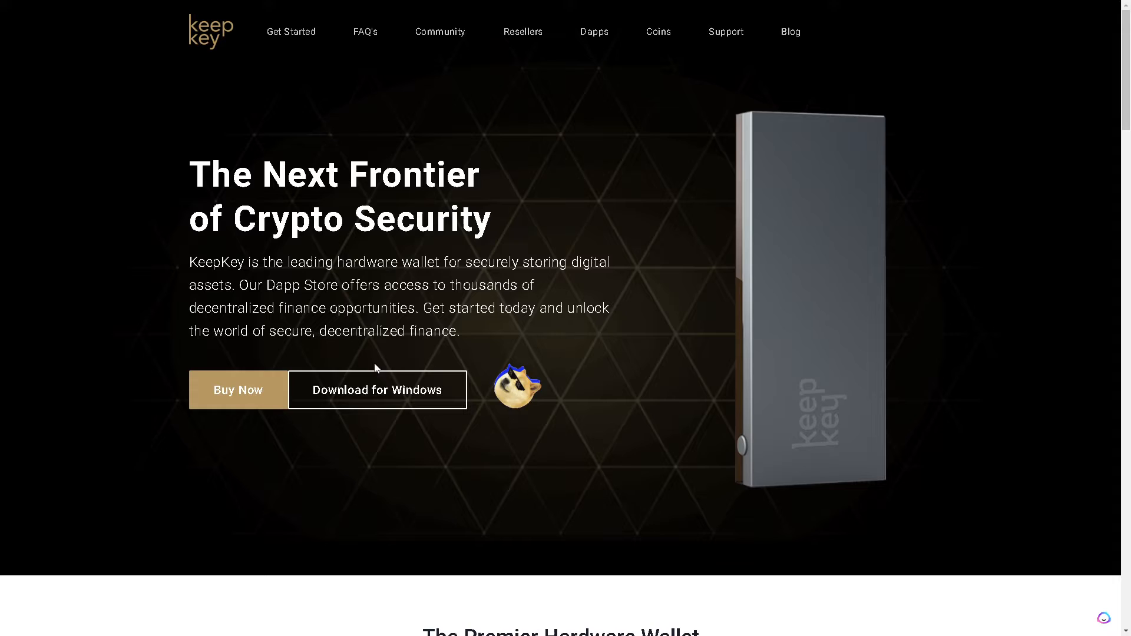
pyautogui.moveTo(295, 459)
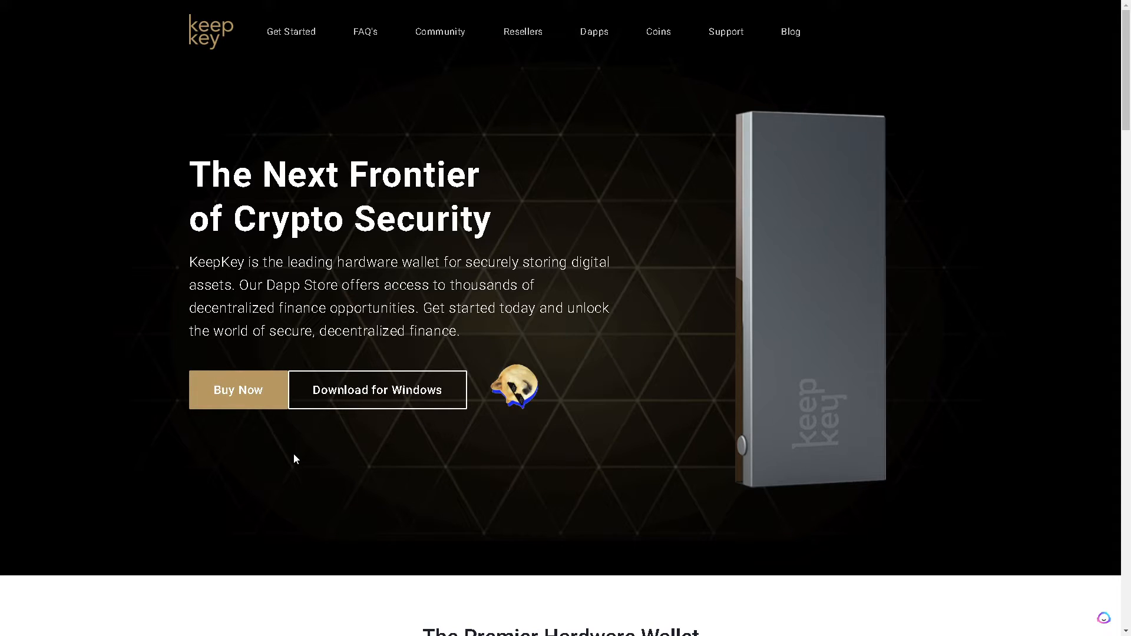
# Scroll keepkey.com past Premier Hardware Wallet features to the KeepKey/OneKey/Trezor support table
pyautogui.scroll(-3)
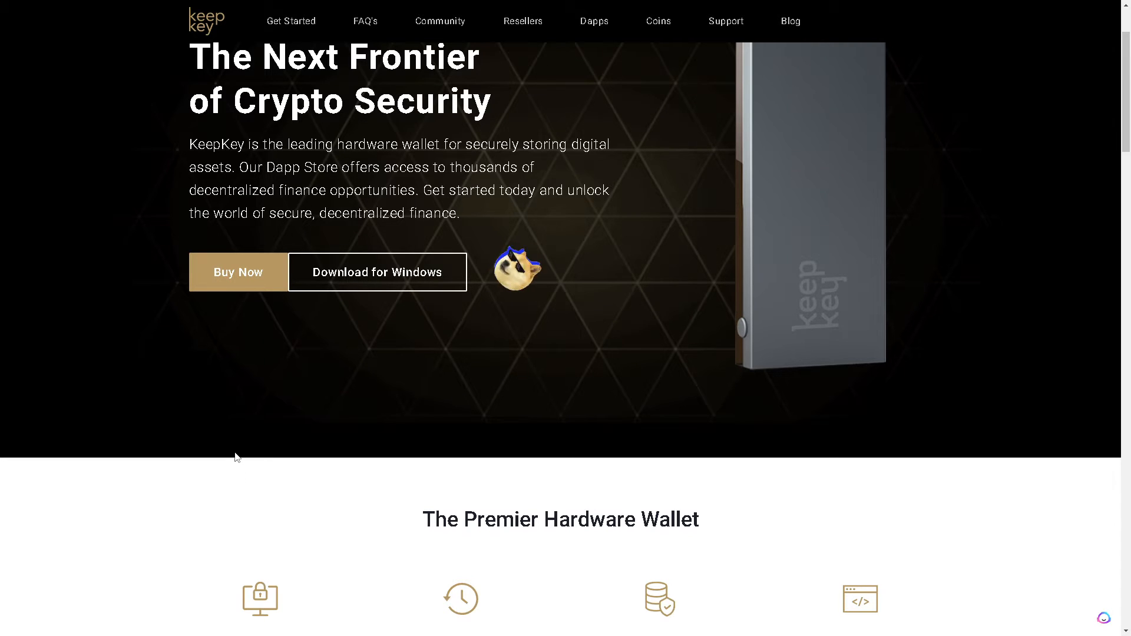
pyautogui.scroll(-3)
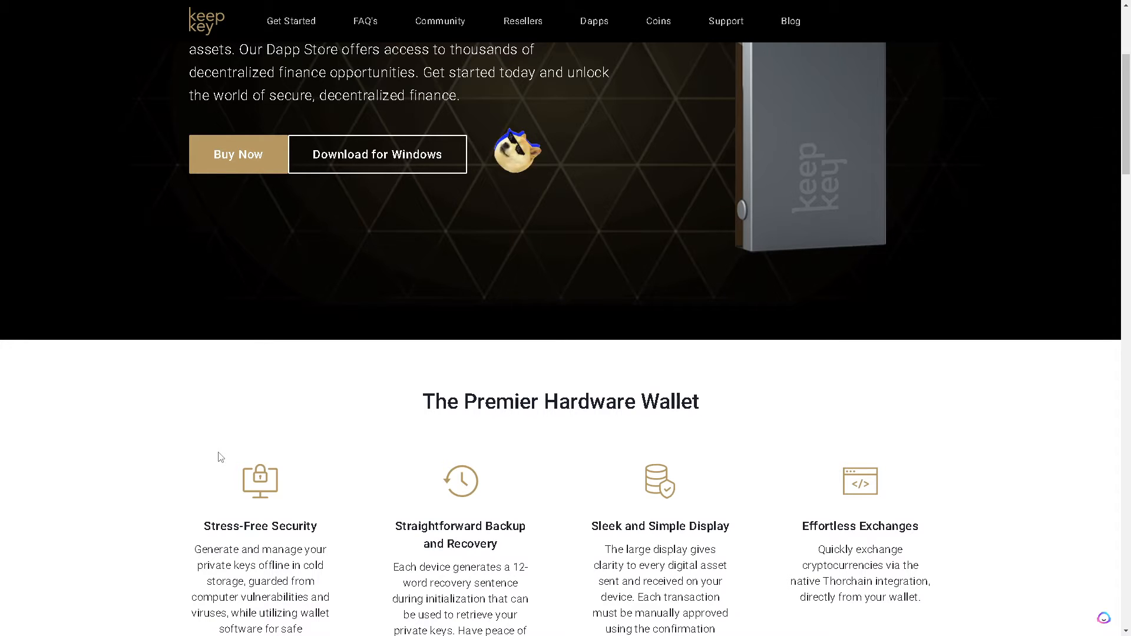
pyautogui.scroll(-3)
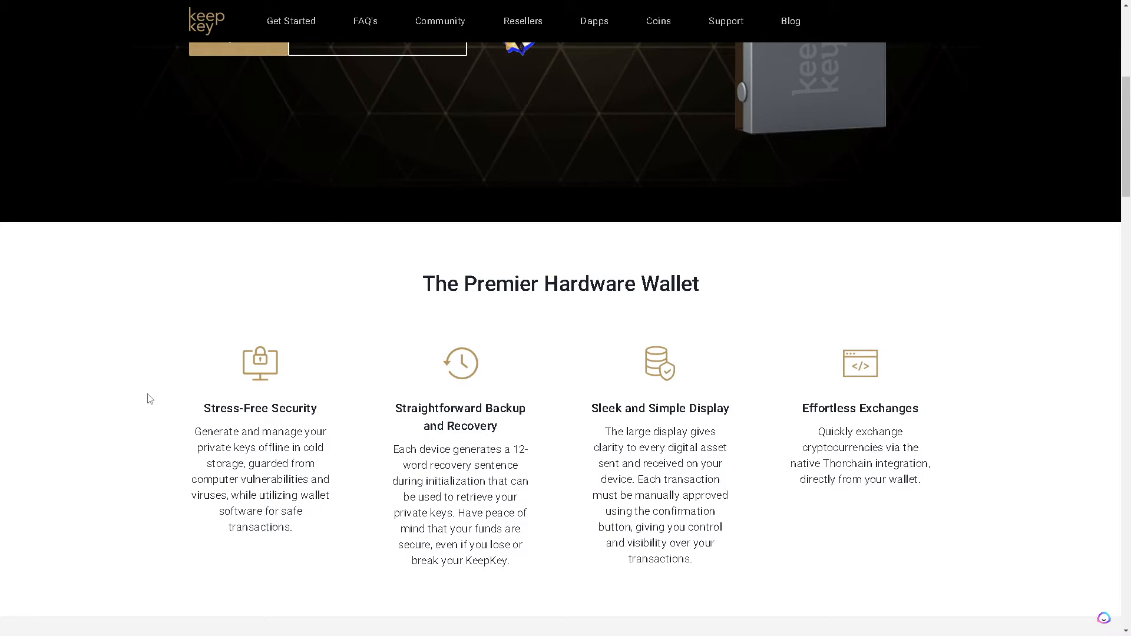
pyautogui.scroll(-3)
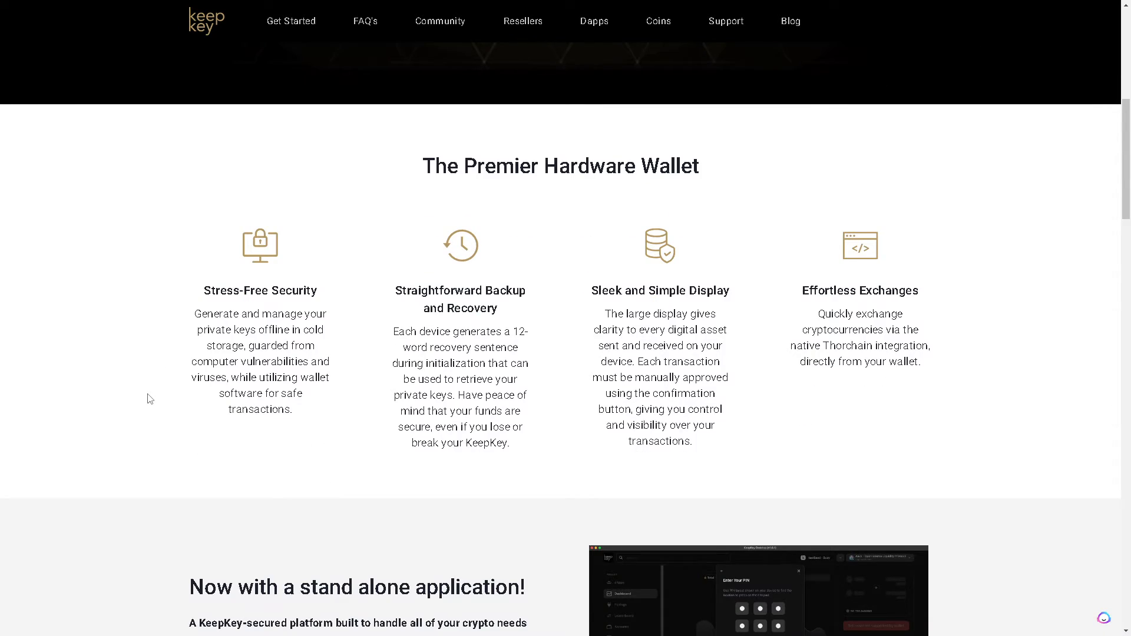
pyautogui.scroll(-3)
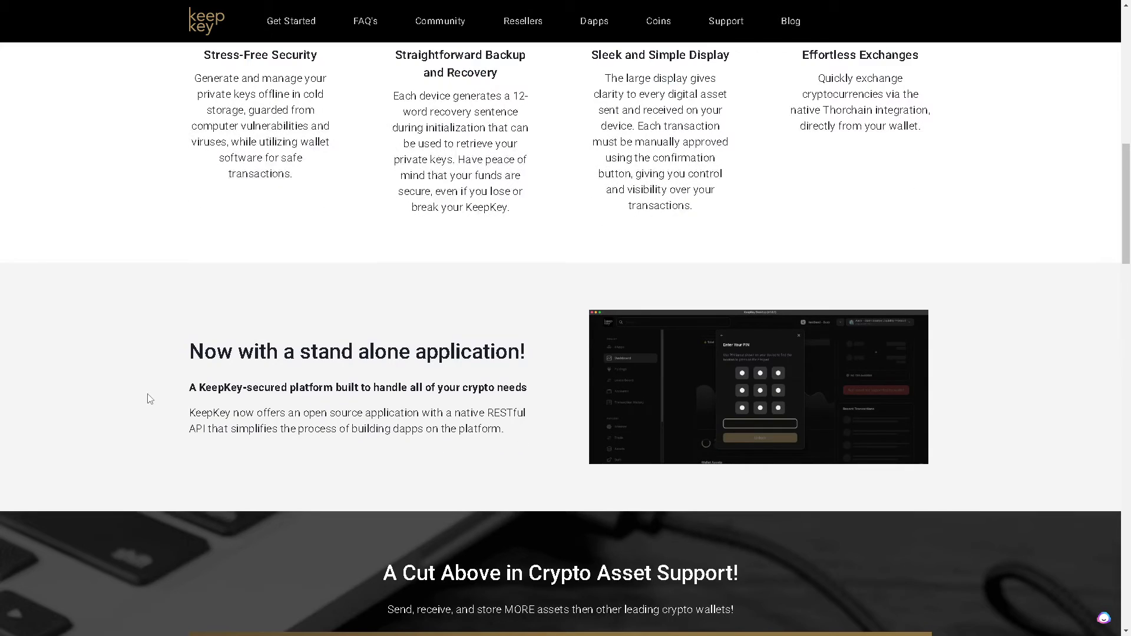
pyautogui.moveTo(651, 351)
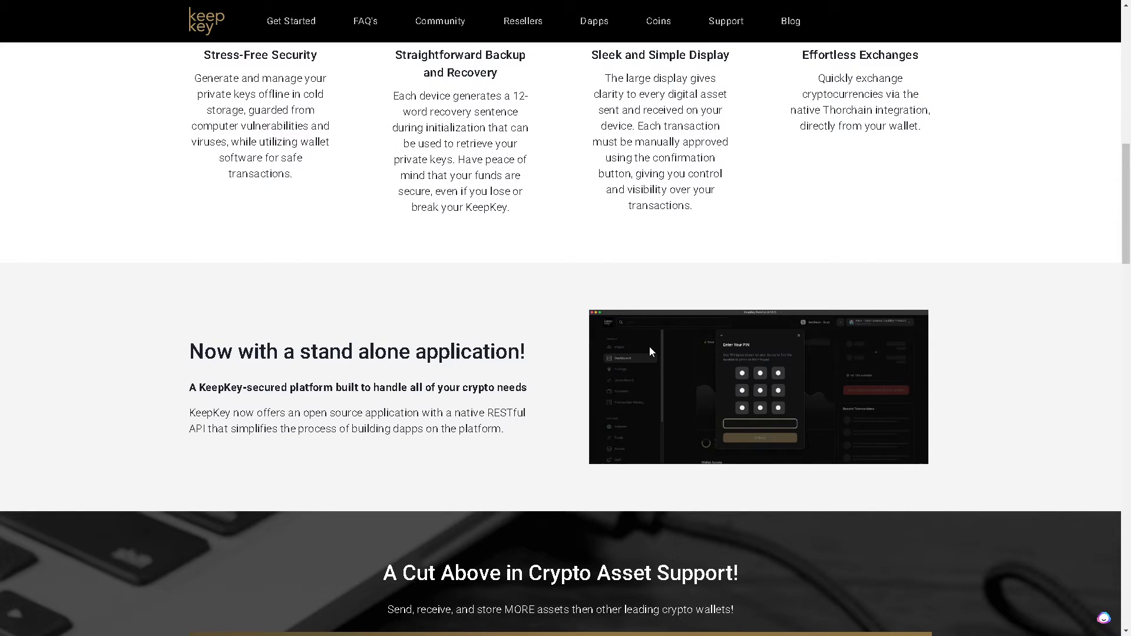
pyautogui.moveTo(636, 357)
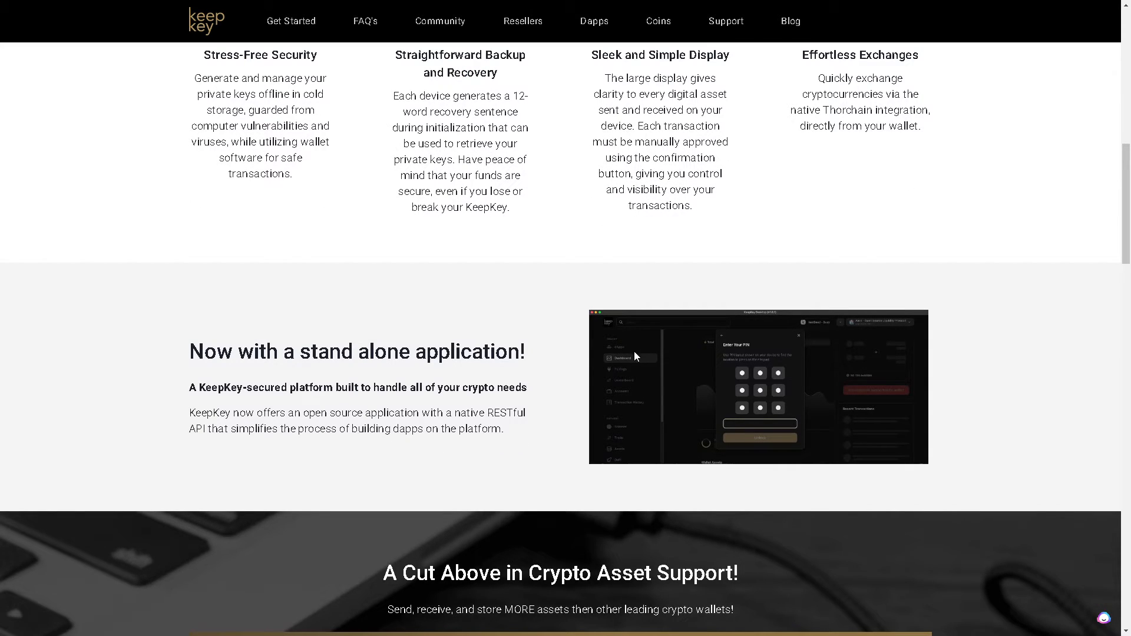
pyautogui.scroll(-3)
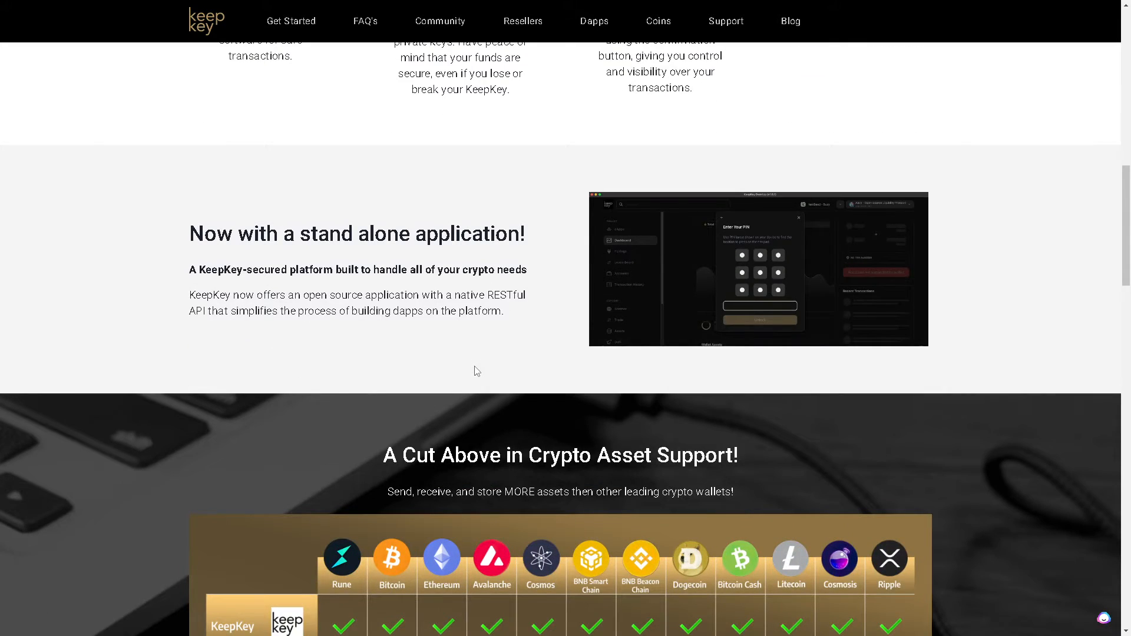
pyautogui.scroll(-3)
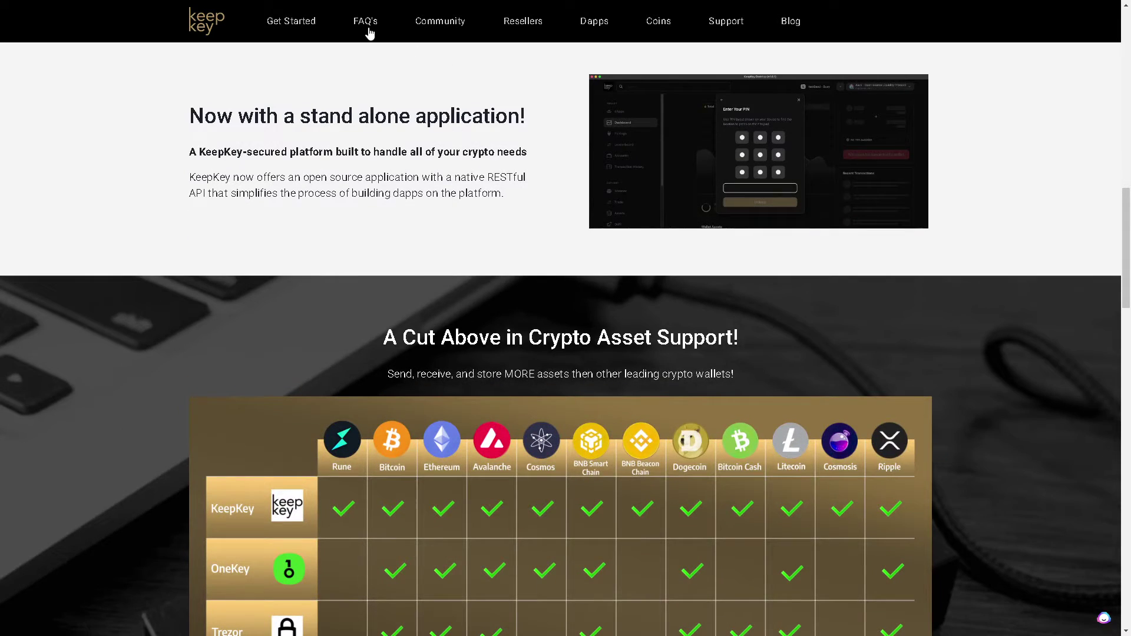
# Open KeepKey's Coins page and scroll to the asset search table listing Bitcoin
pyautogui.click(657, 22)
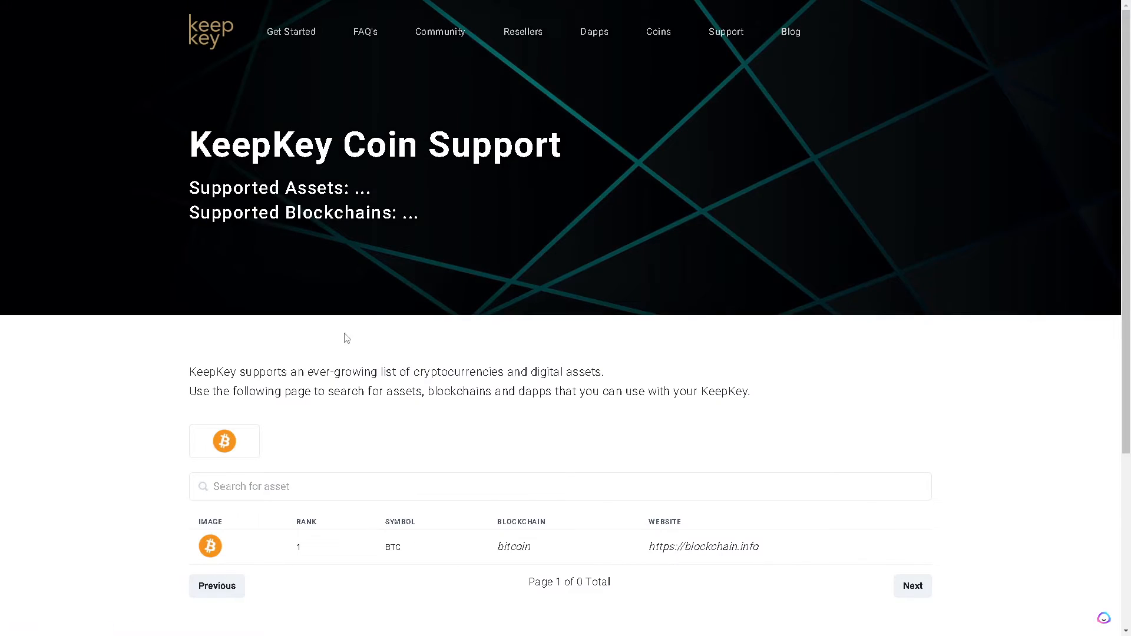
pyautogui.scroll(-3)
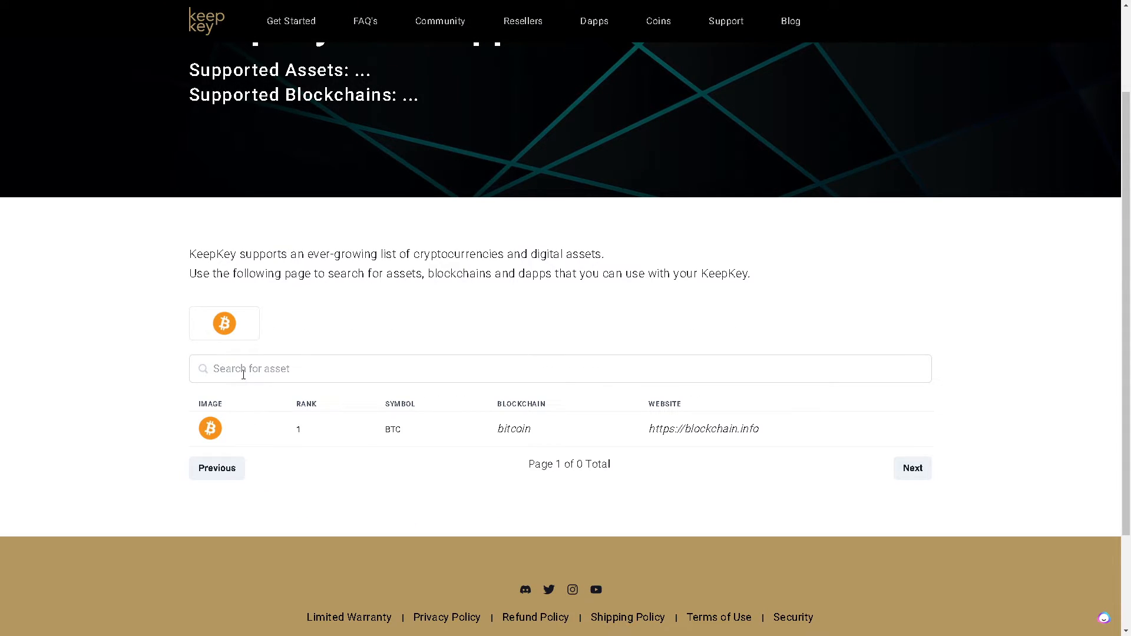
pyautogui.moveTo(308, 373)
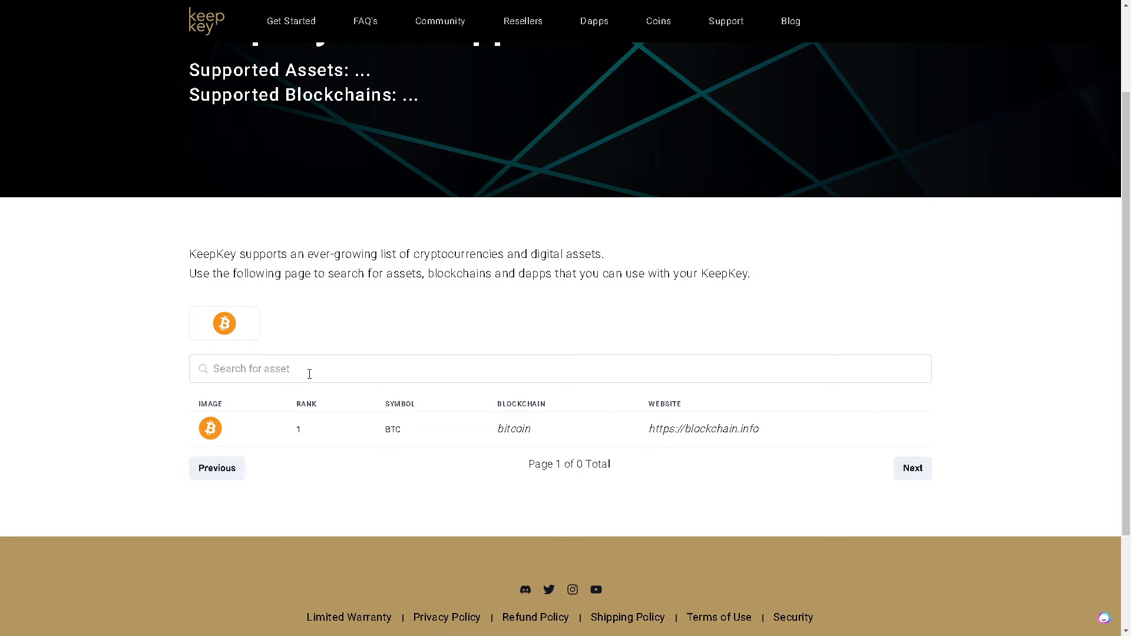
pyautogui.scroll(-3)
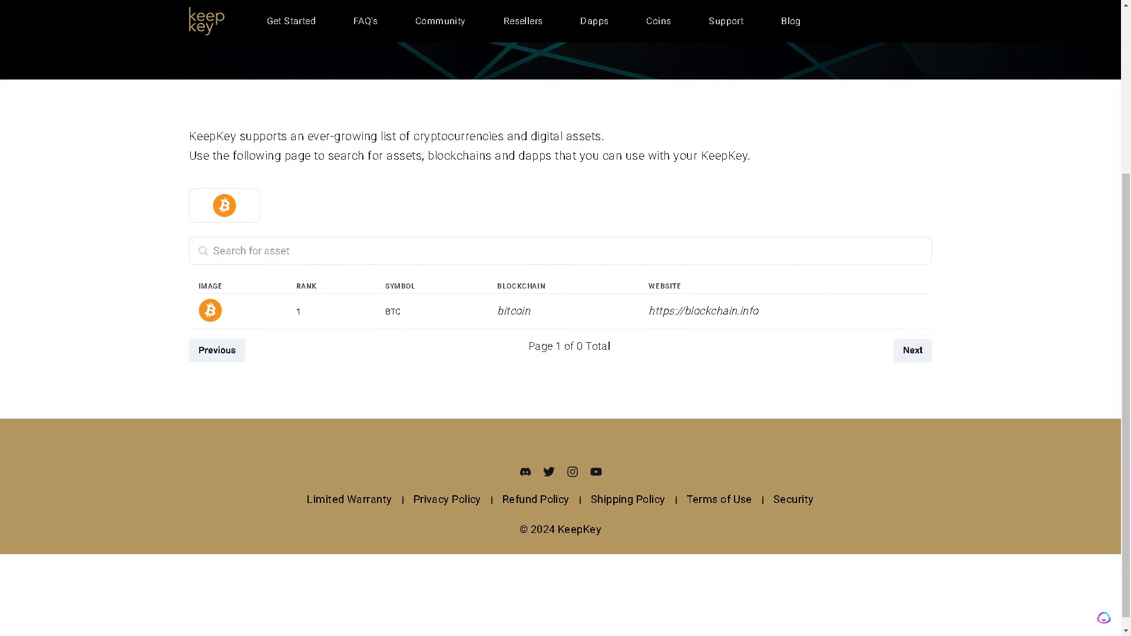
# Open the KeepKey Dapps page and scroll into the WalletConnect guide
pyautogui.click(593, 21)
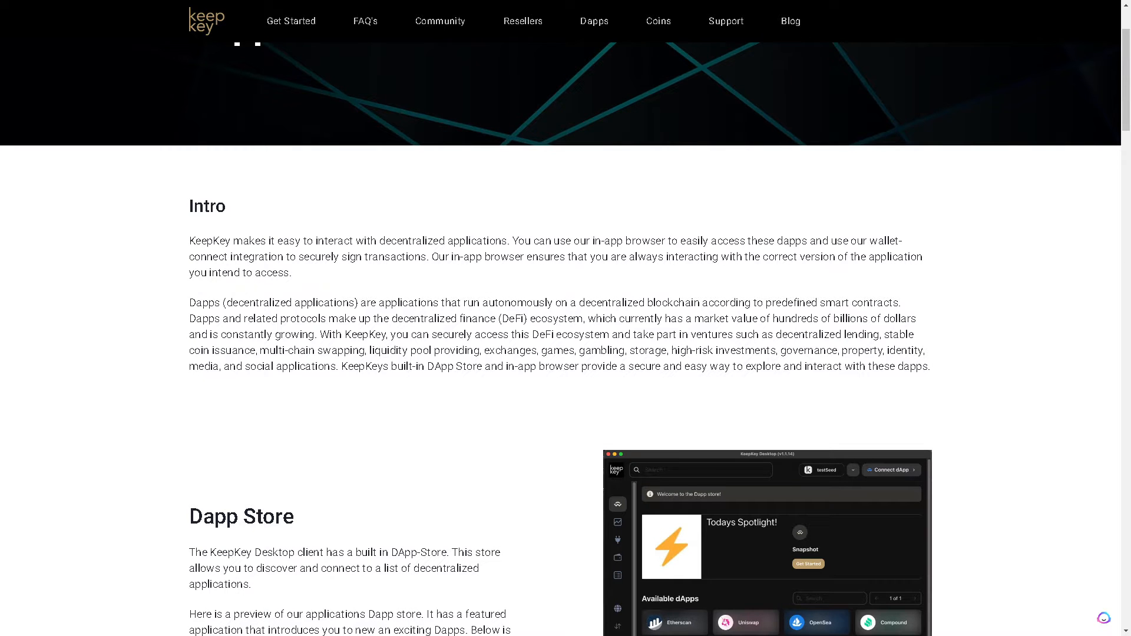
pyautogui.moveTo(384, 427)
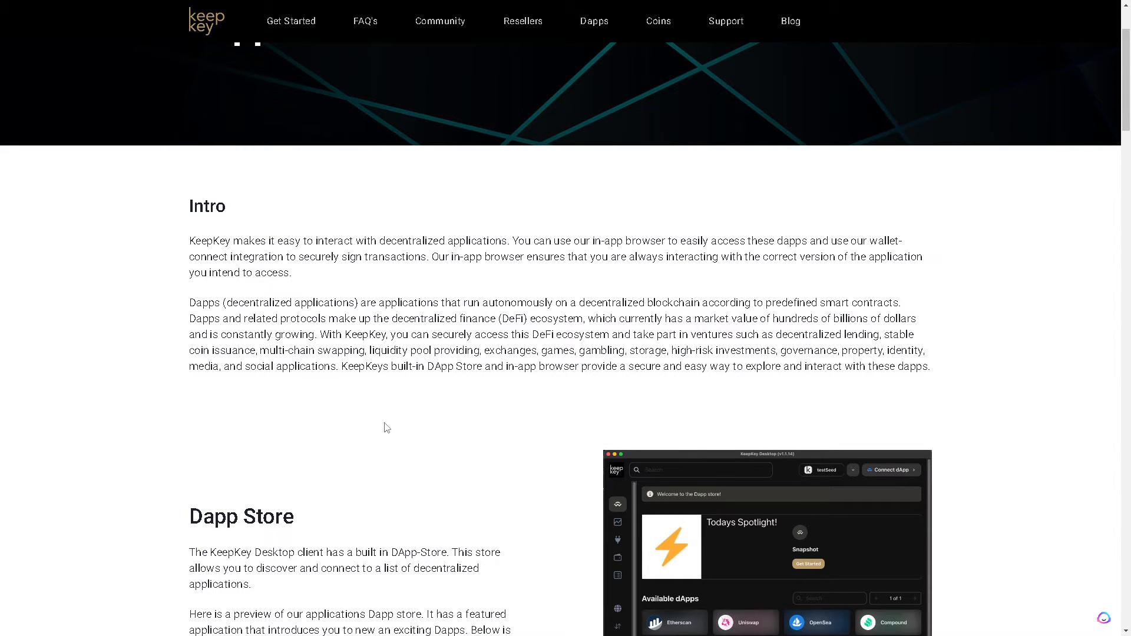
pyautogui.scroll(-3)
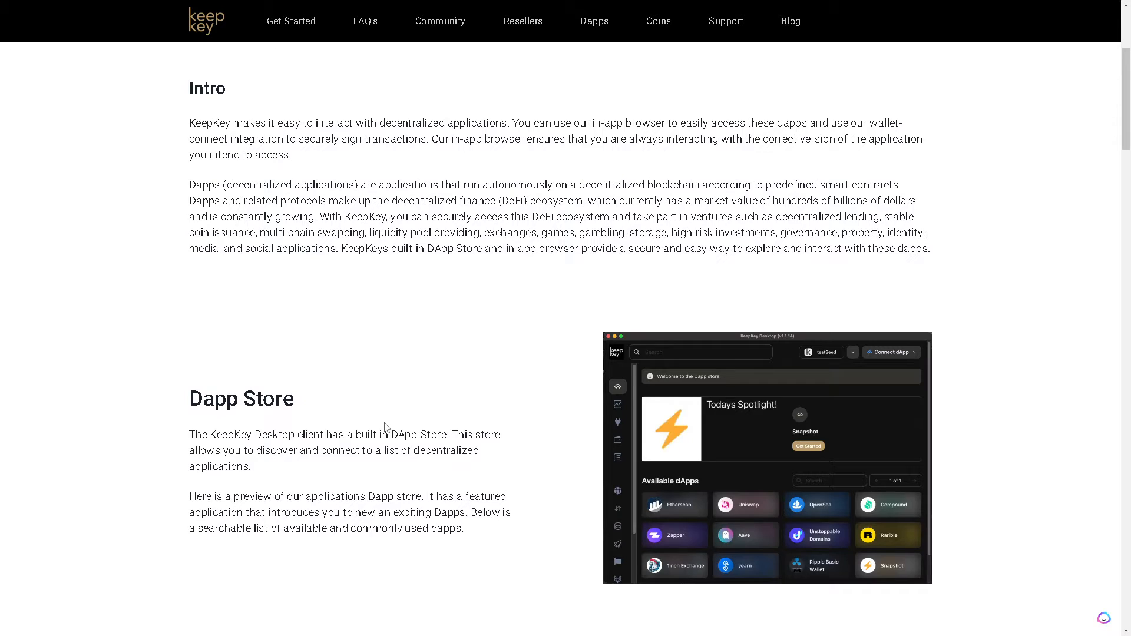
pyautogui.scroll(-3)
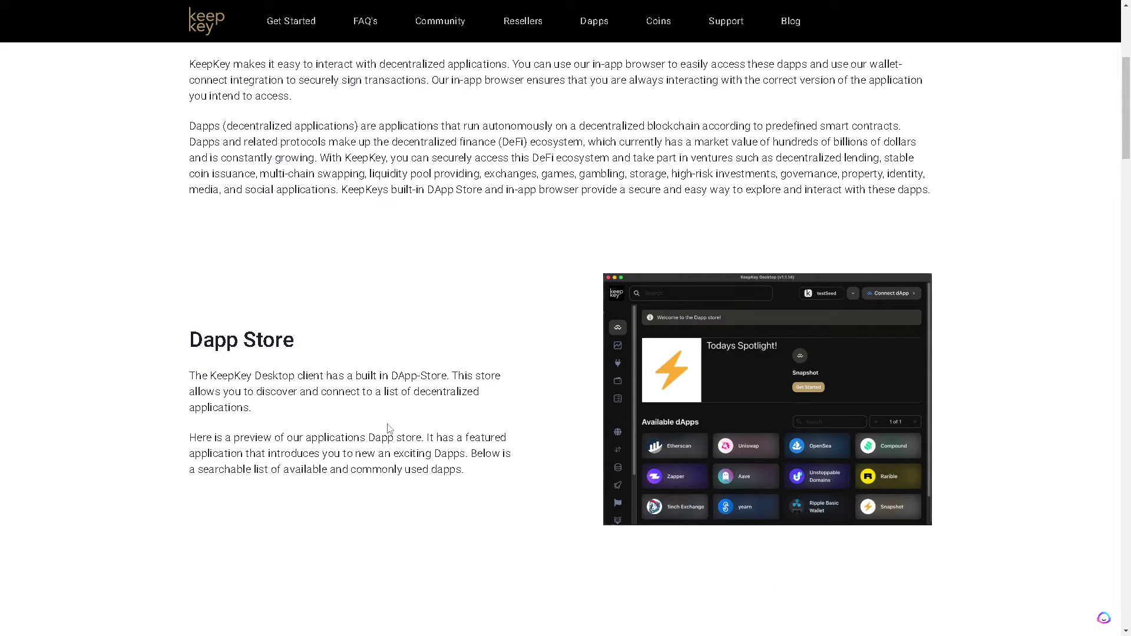
pyautogui.scroll(-3)
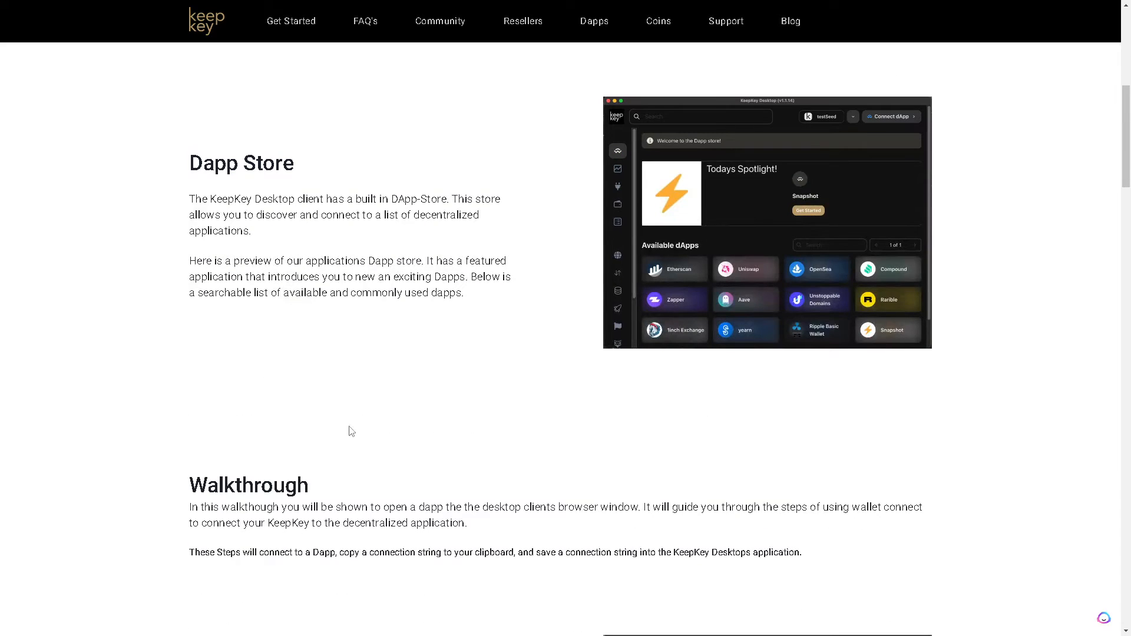
pyautogui.scroll(-3)
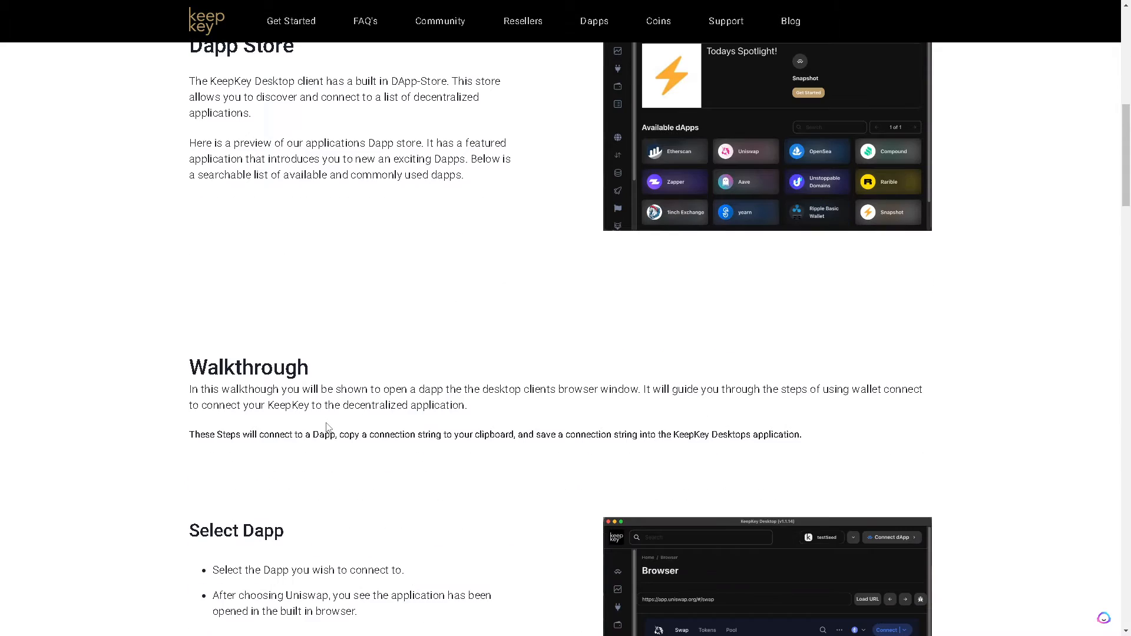
pyautogui.scroll(-3)
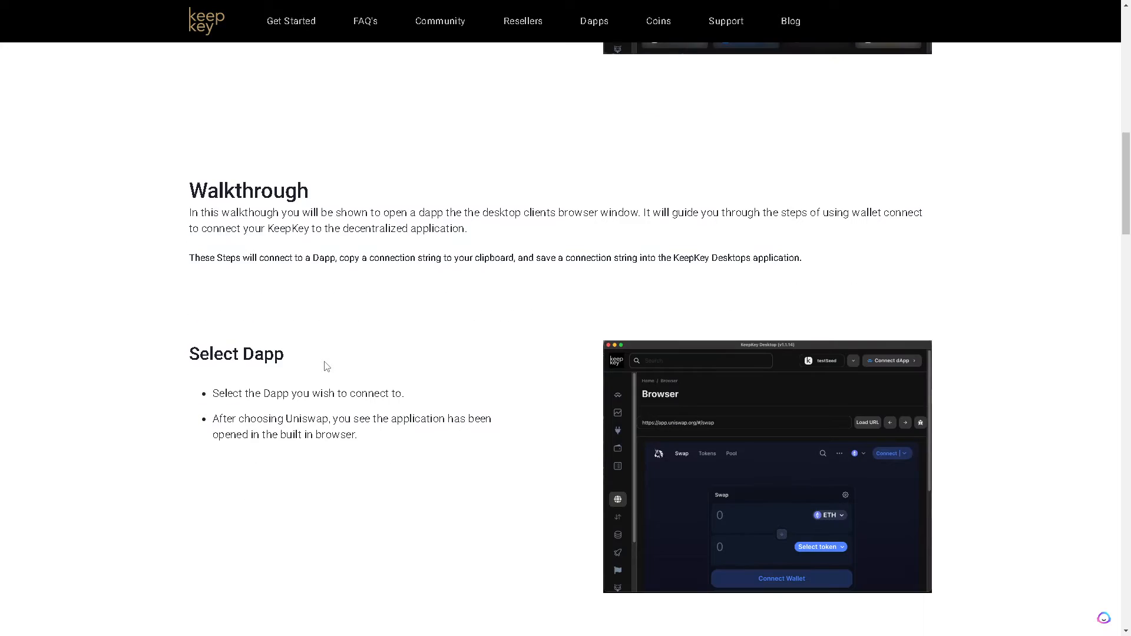
pyautogui.scroll(-3)
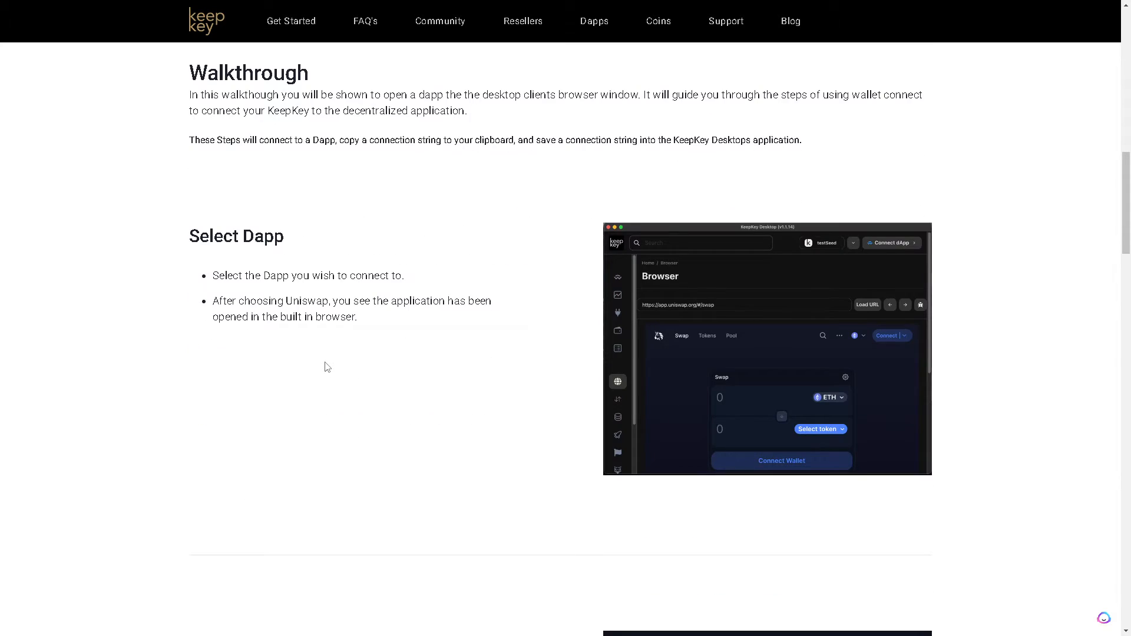
pyautogui.moveTo(338, 357)
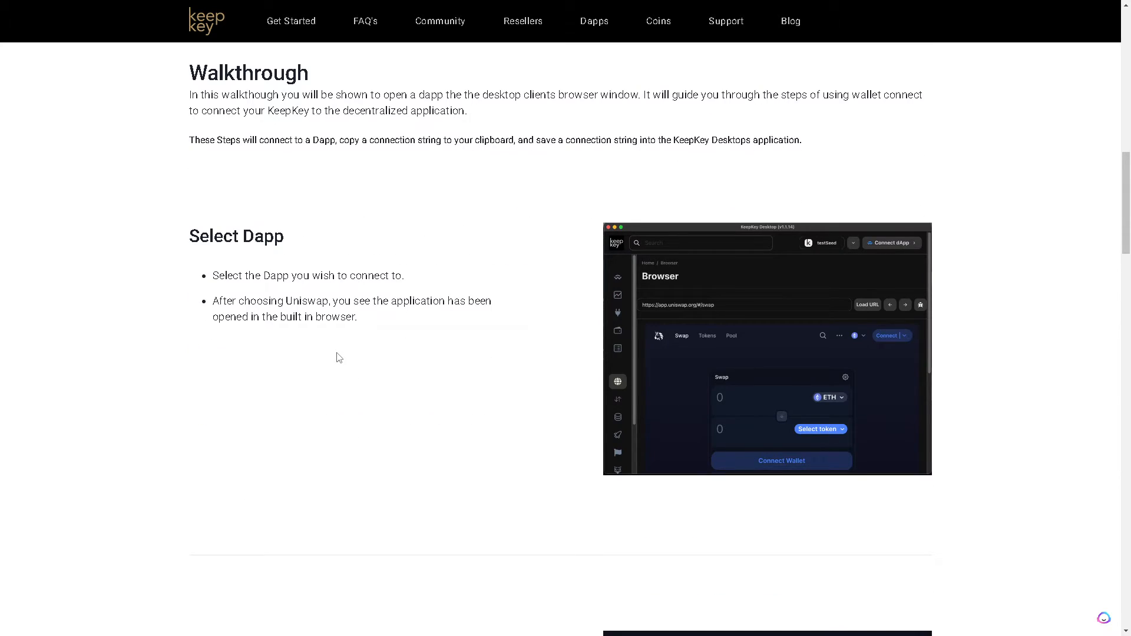
pyautogui.moveTo(373, 344)
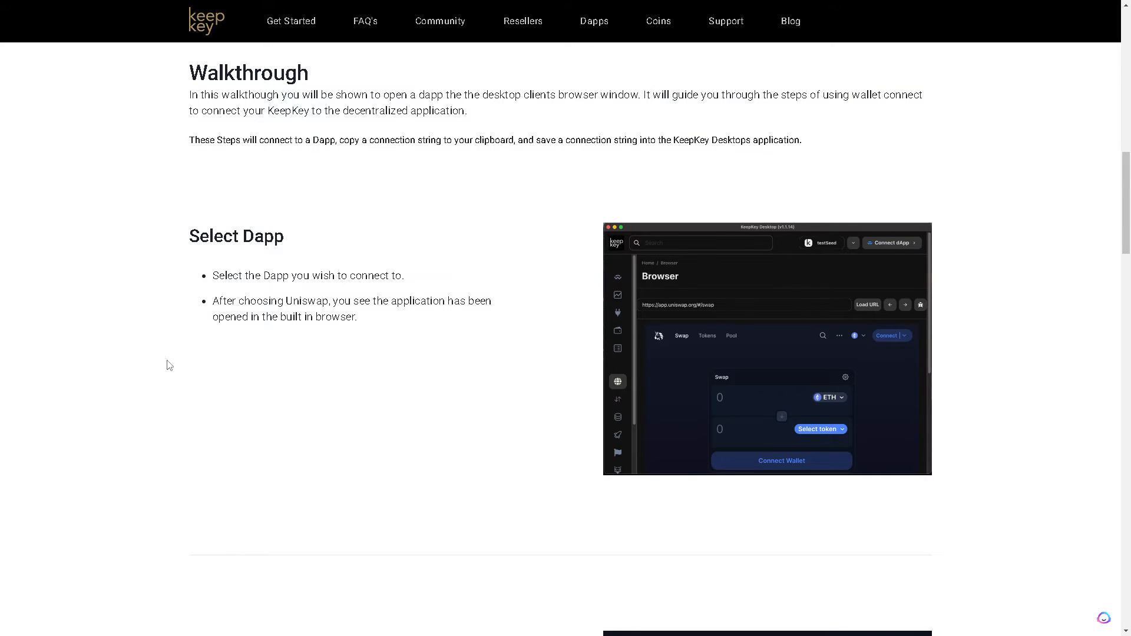
# Read the Copy, Paste connection string and Connected Uniswap steps down to the footer
pyautogui.scroll(-3)
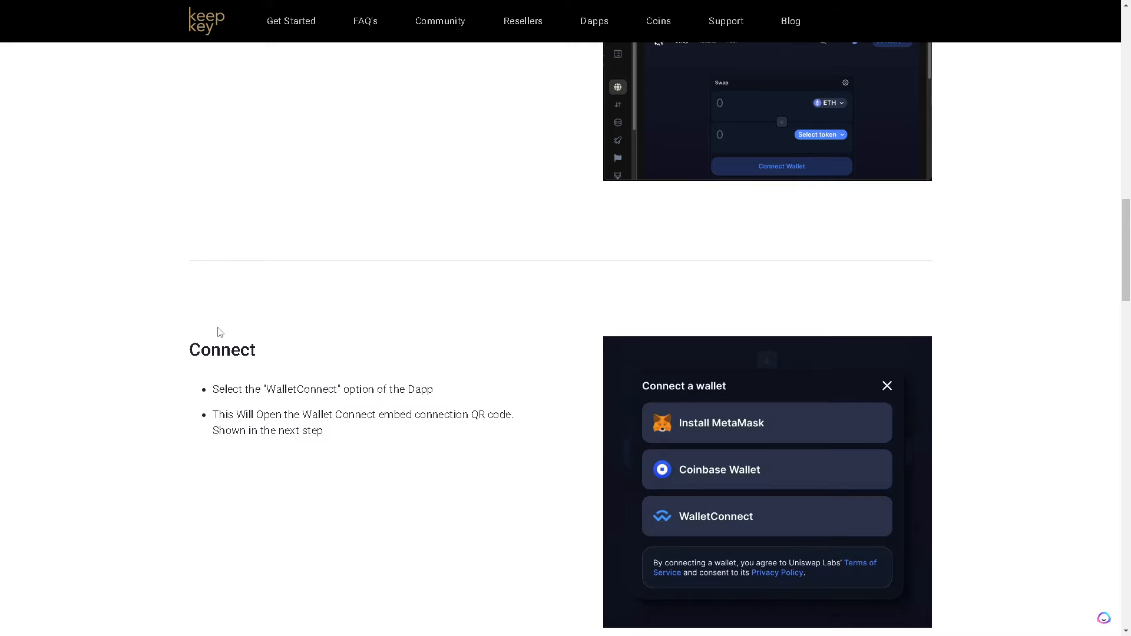
pyautogui.scroll(-3)
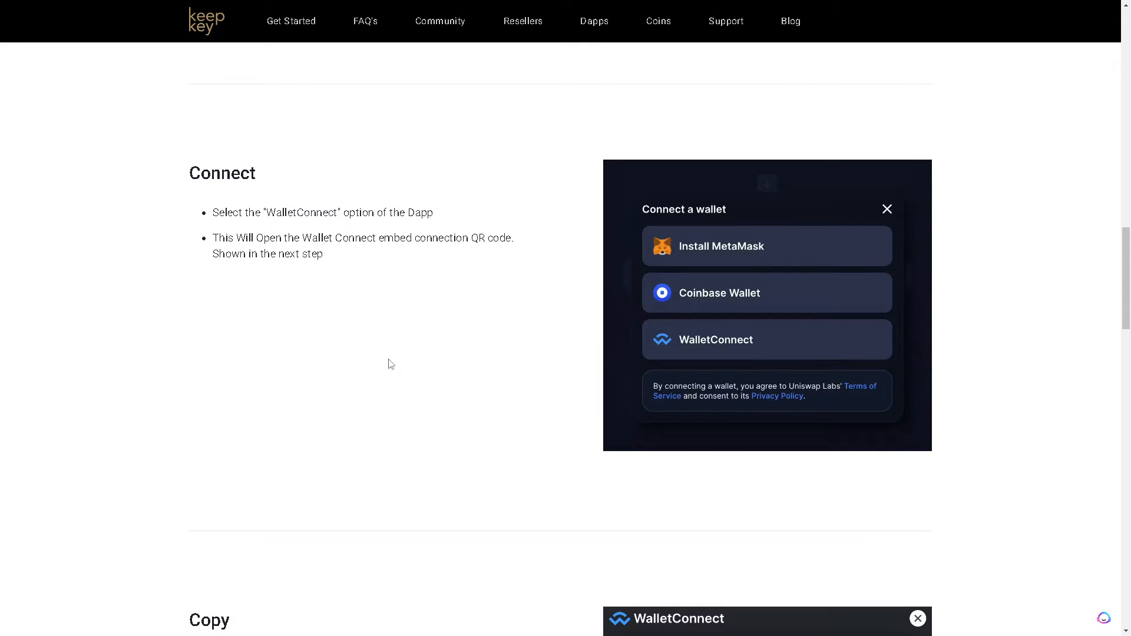
pyautogui.scroll(-3)
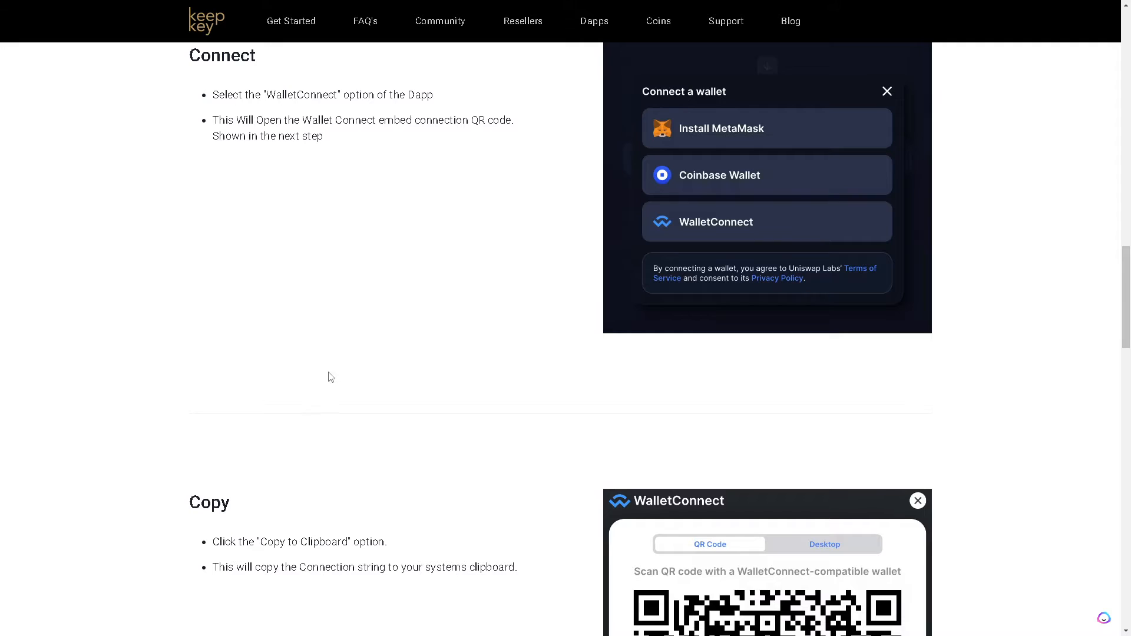
pyautogui.scroll(-3)
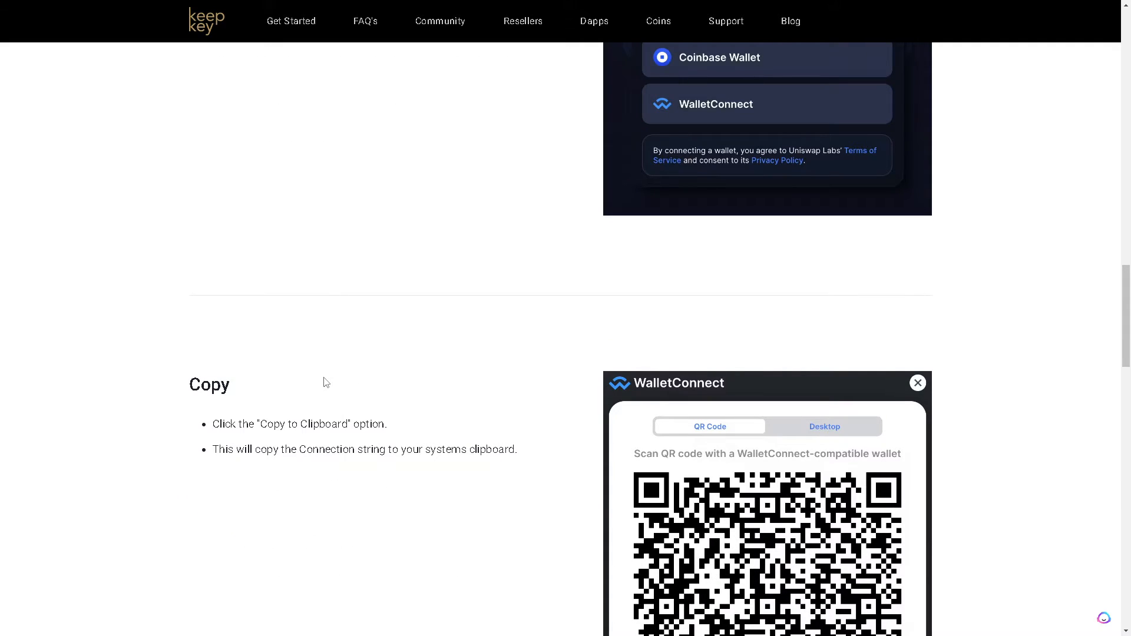
pyautogui.moveTo(322, 384)
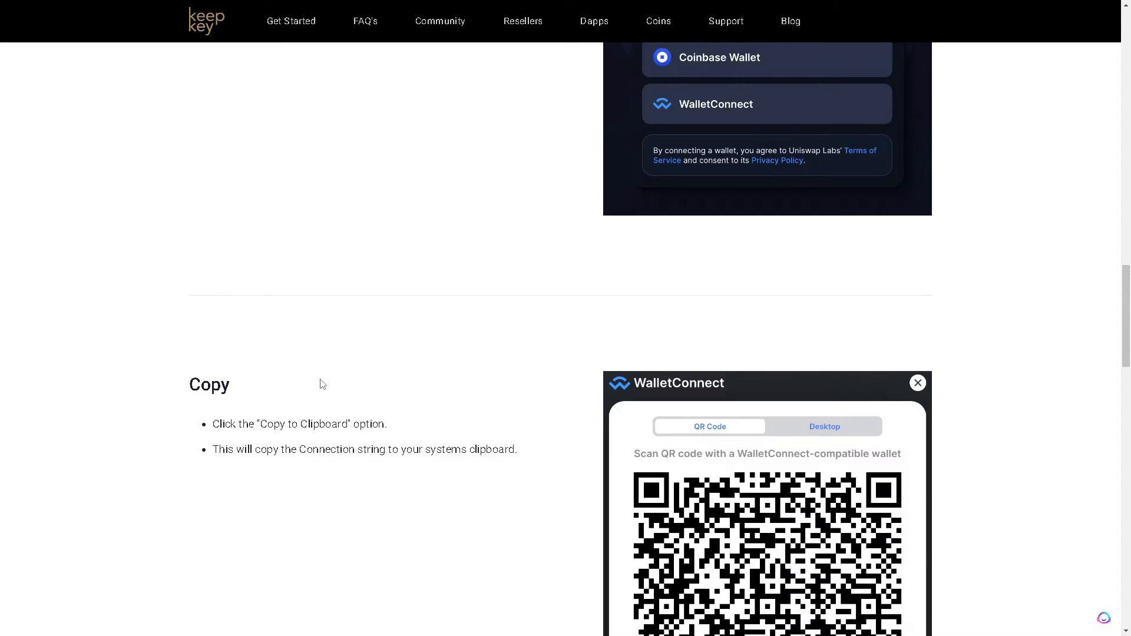
pyautogui.scroll(-3)
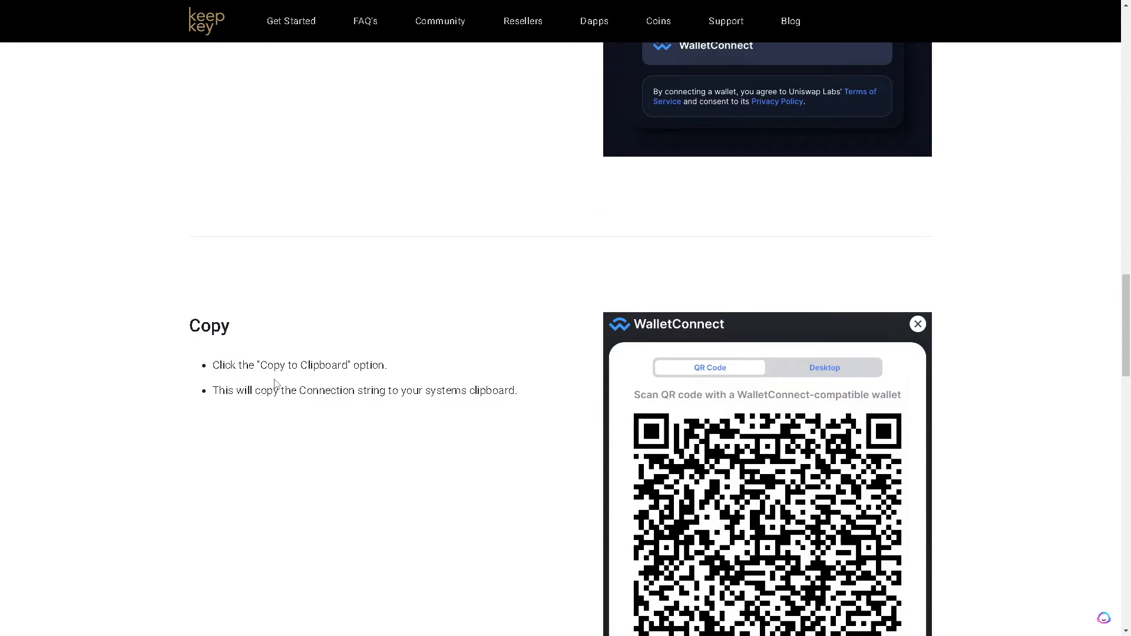
pyautogui.scroll(-3)
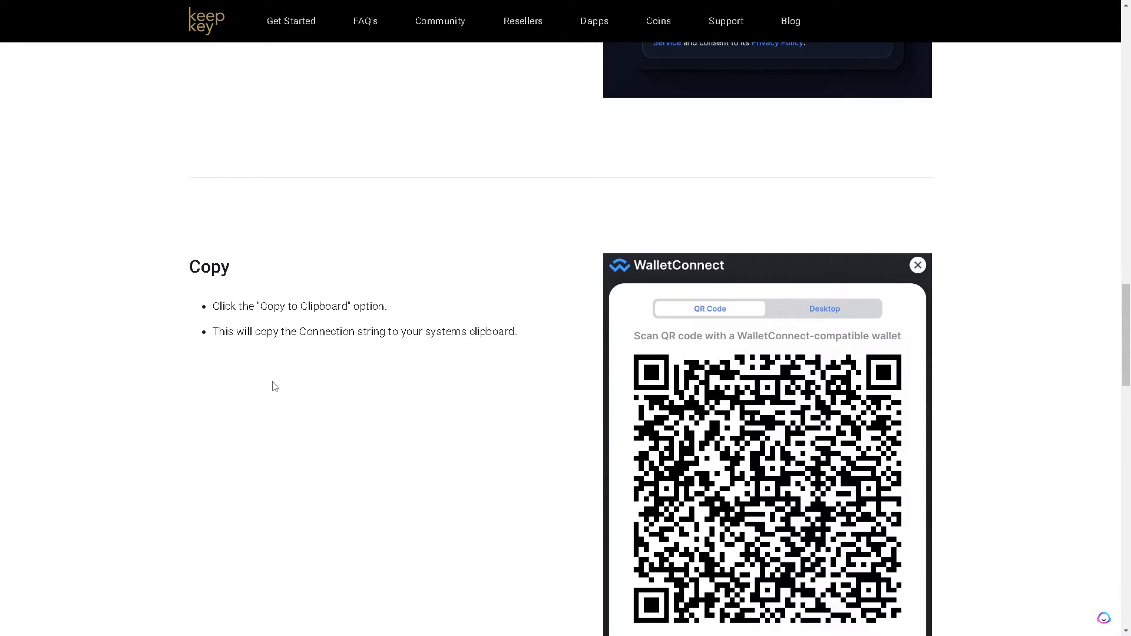
pyautogui.scroll(-3)
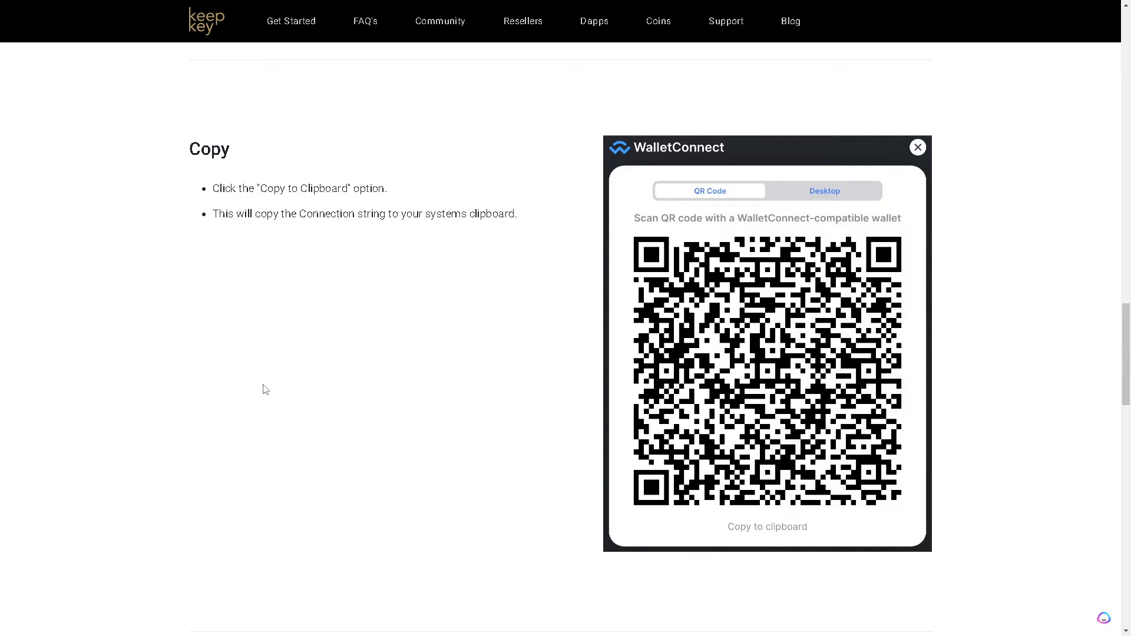
pyautogui.scroll(-3)
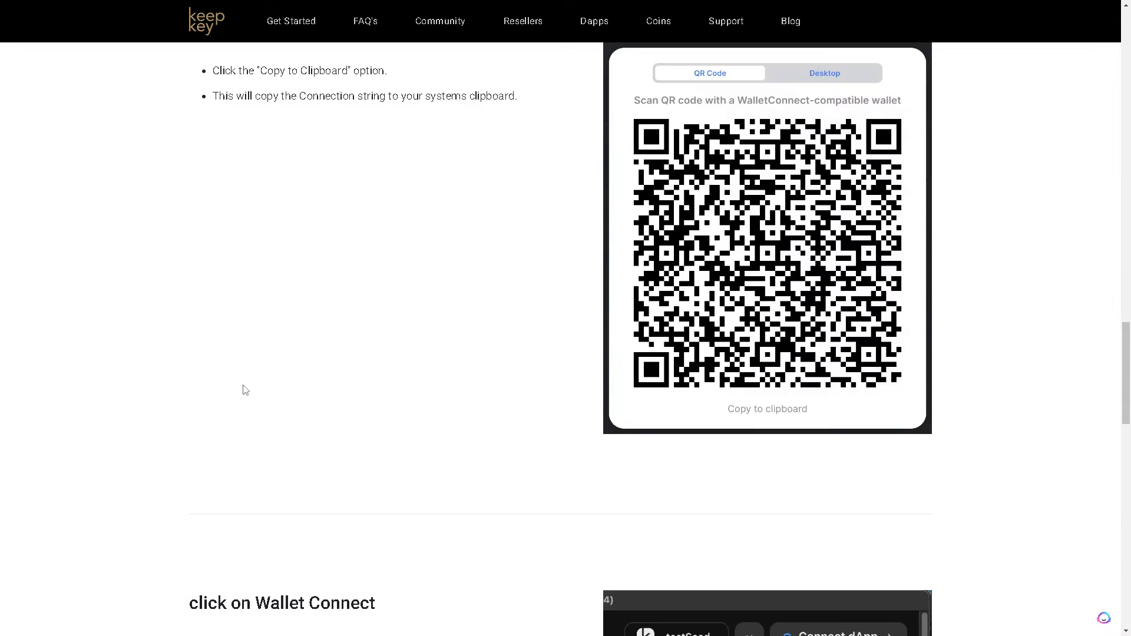
pyautogui.scroll(-3)
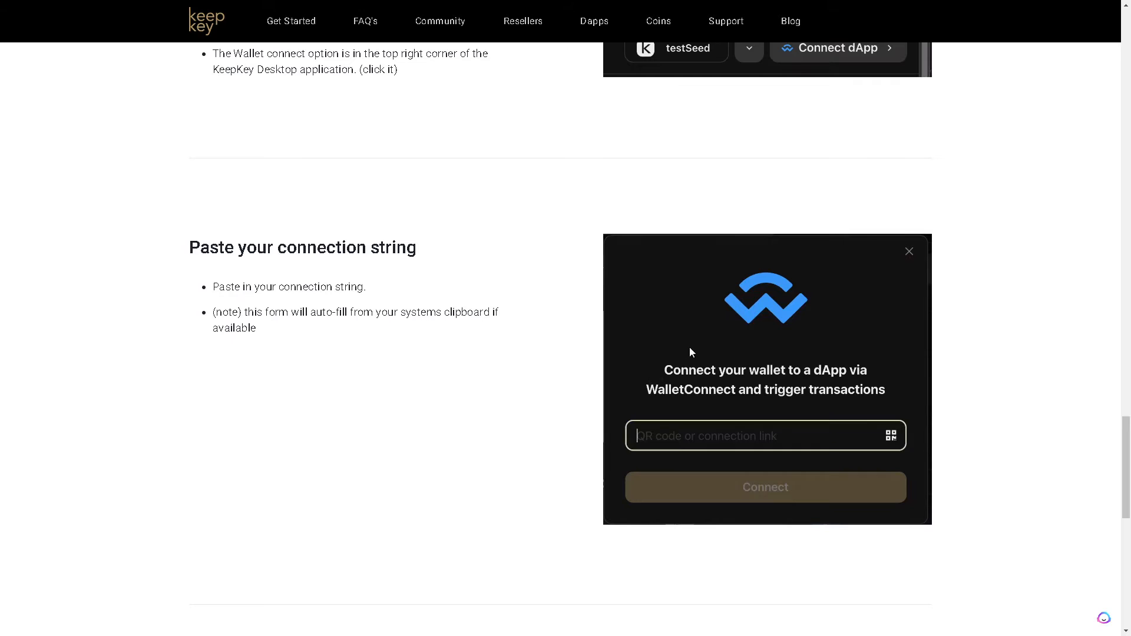
pyautogui.moveTo(546, 303)
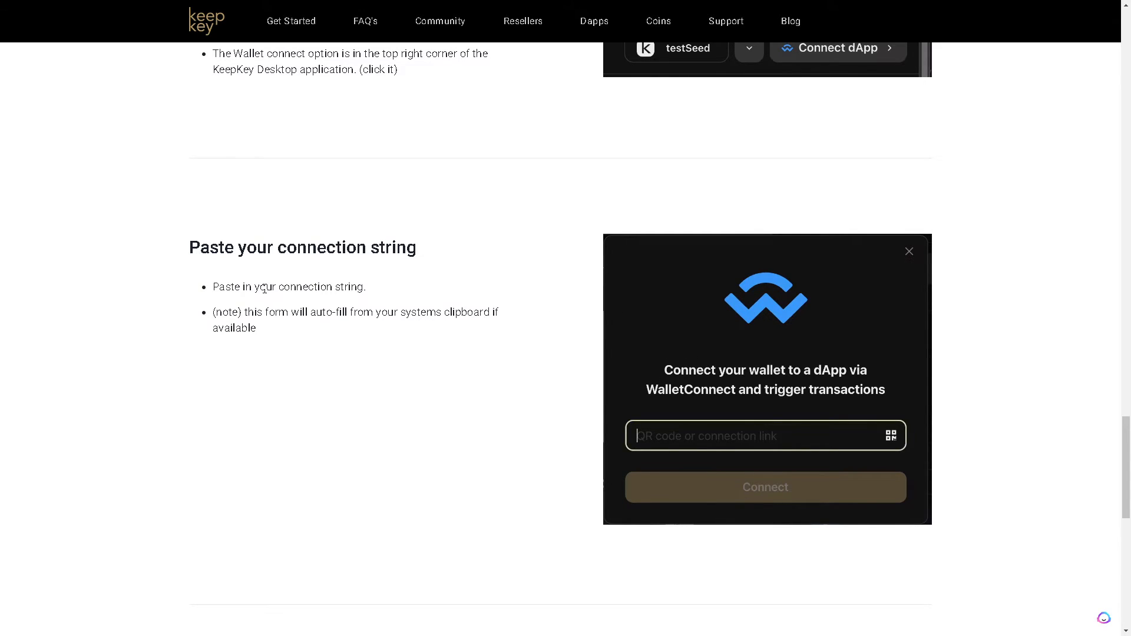
pyautogui.scroll(-3)
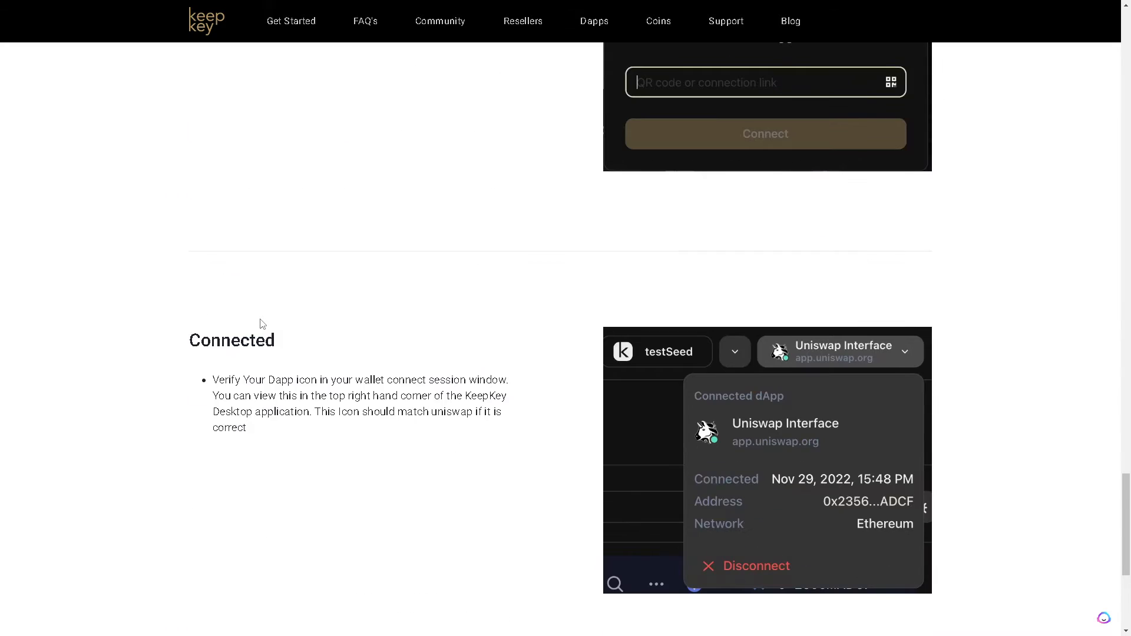
pyautogui.scroll(-3)
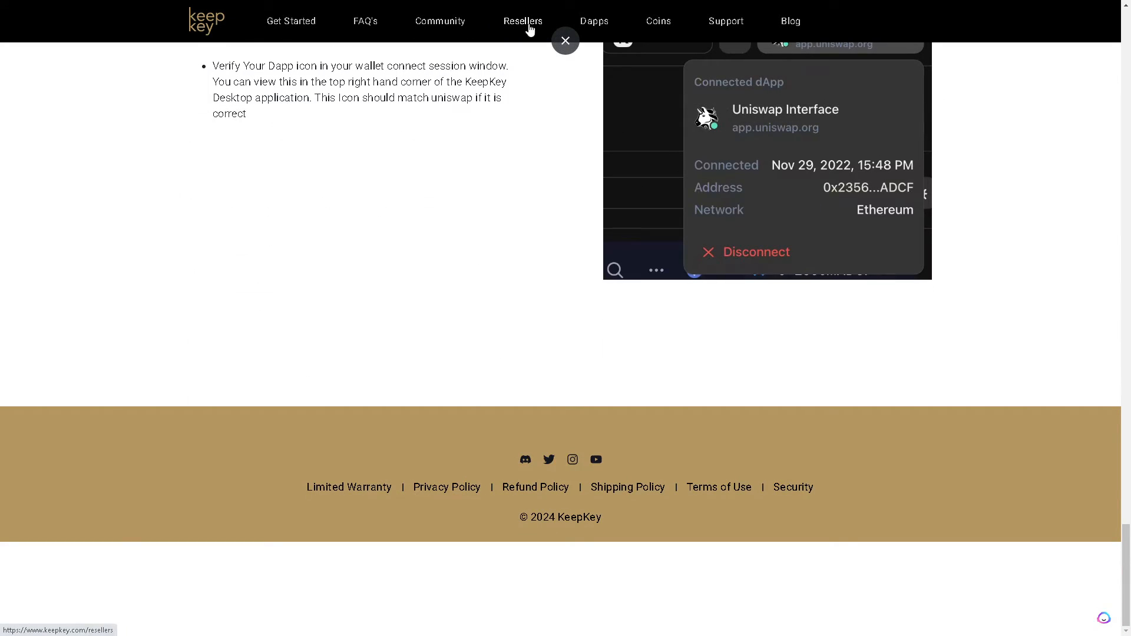
# Return to the KeepKey homepage via the logo and scroll down to the 'A Cut Above in Crypto Asset Support!' table
pyautogui.click(564, 41)
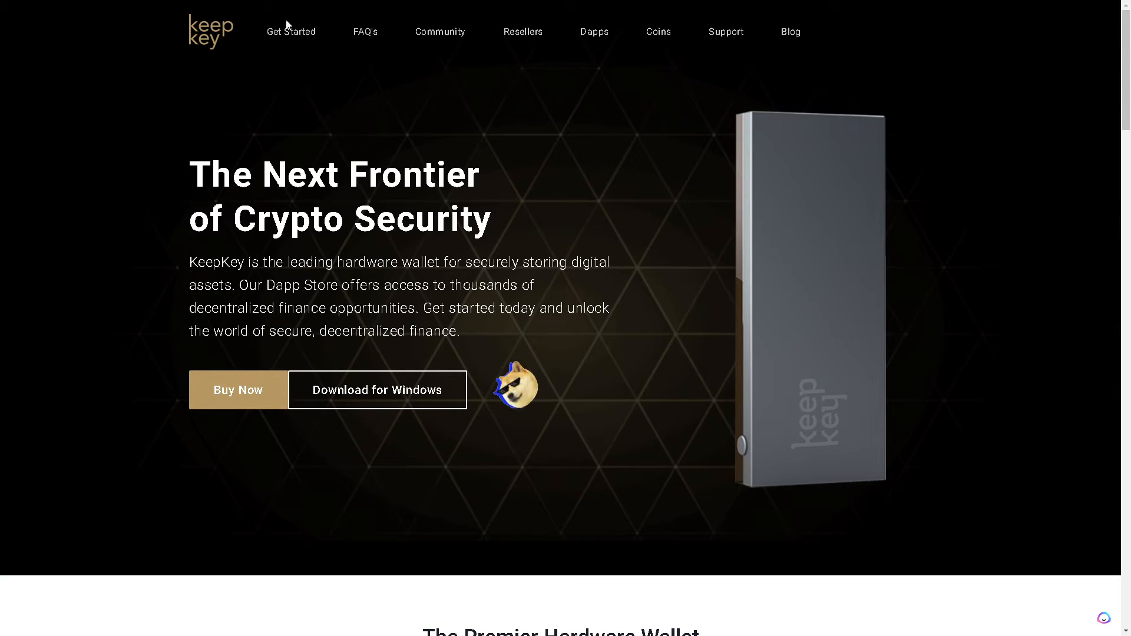
pyautogui.moveTo(545, 35)
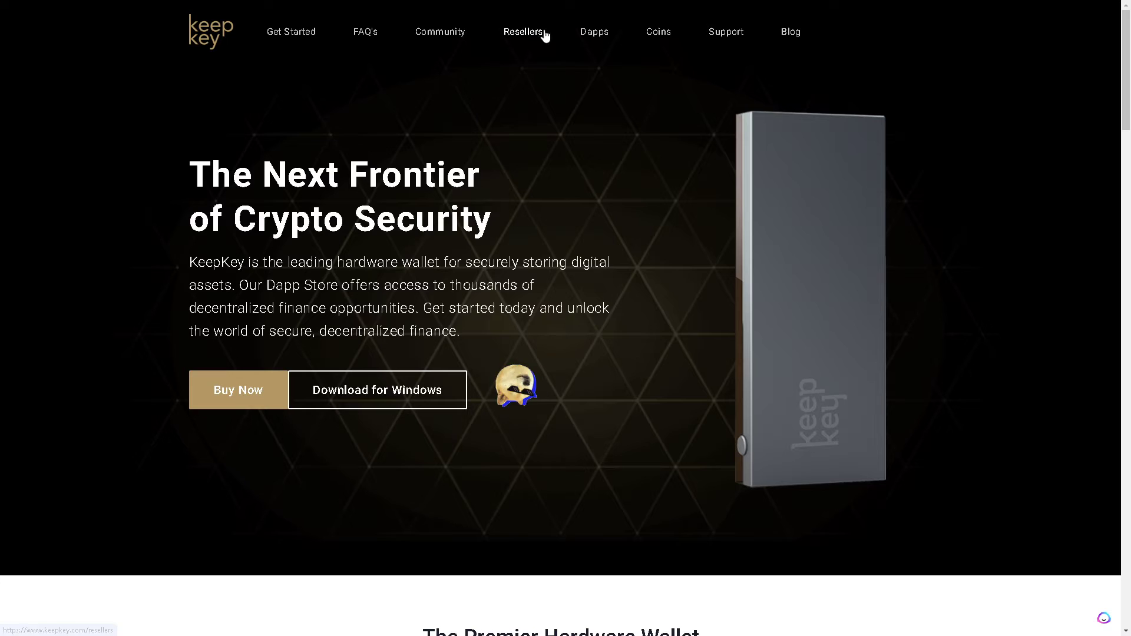
pyautogui.scroll(-3)
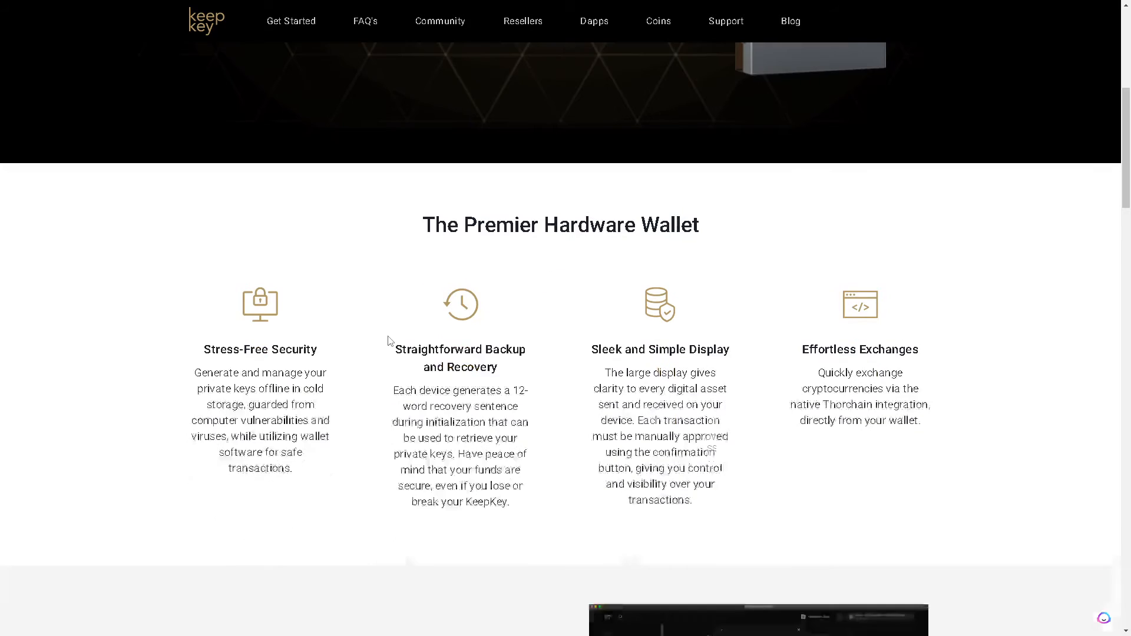
pyautogui.scroll(-3)
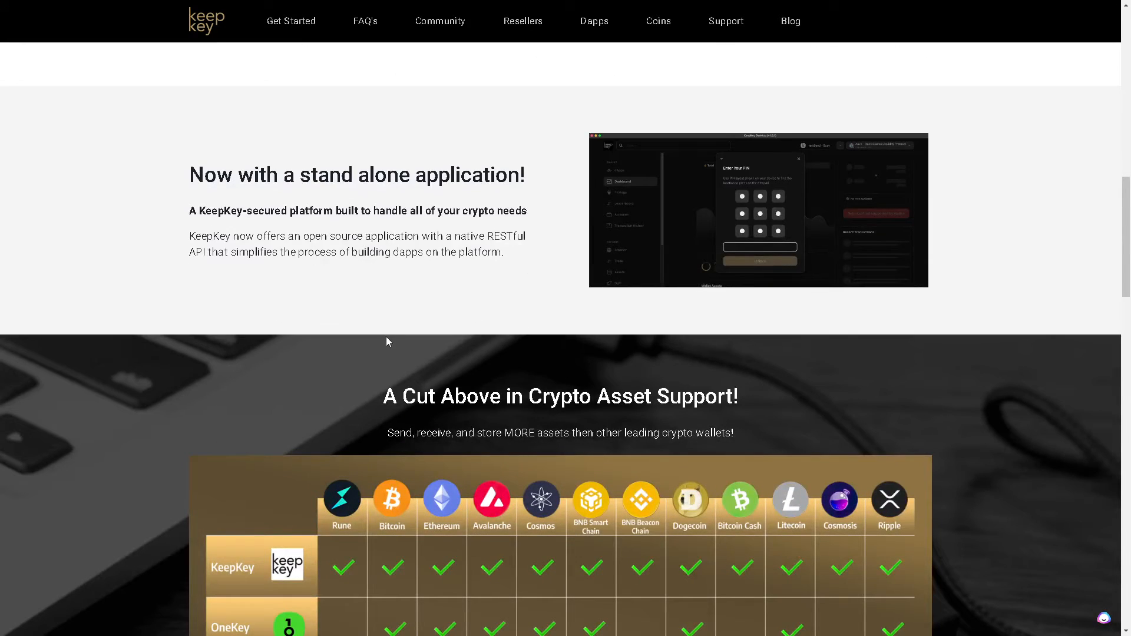
pyautogui.scroll(-3)
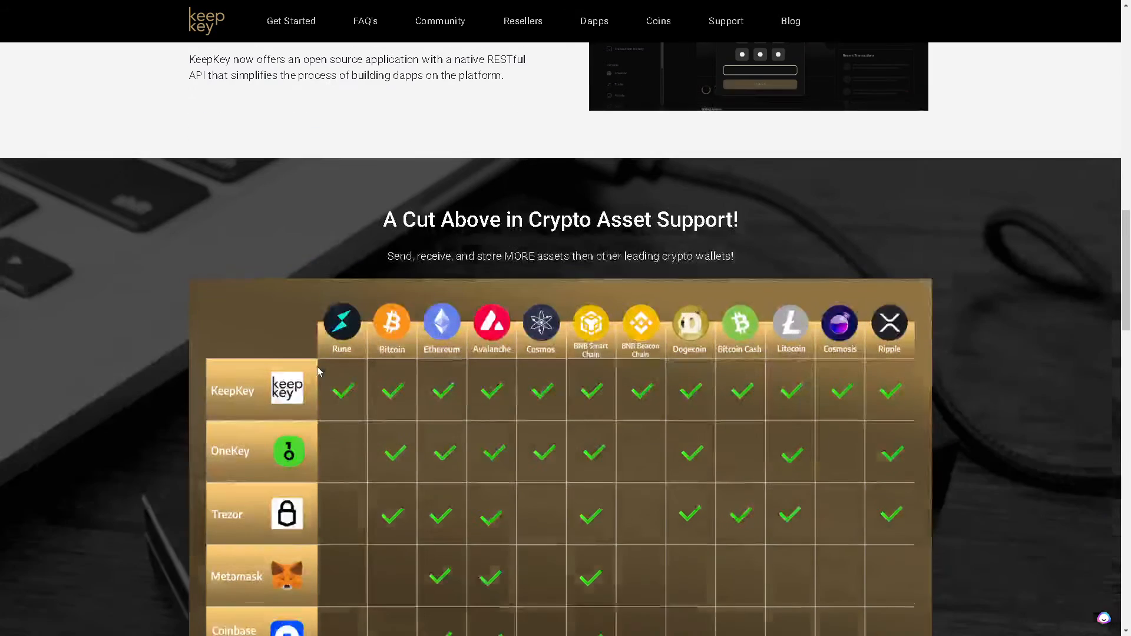
pyautogui.scroll(-3)
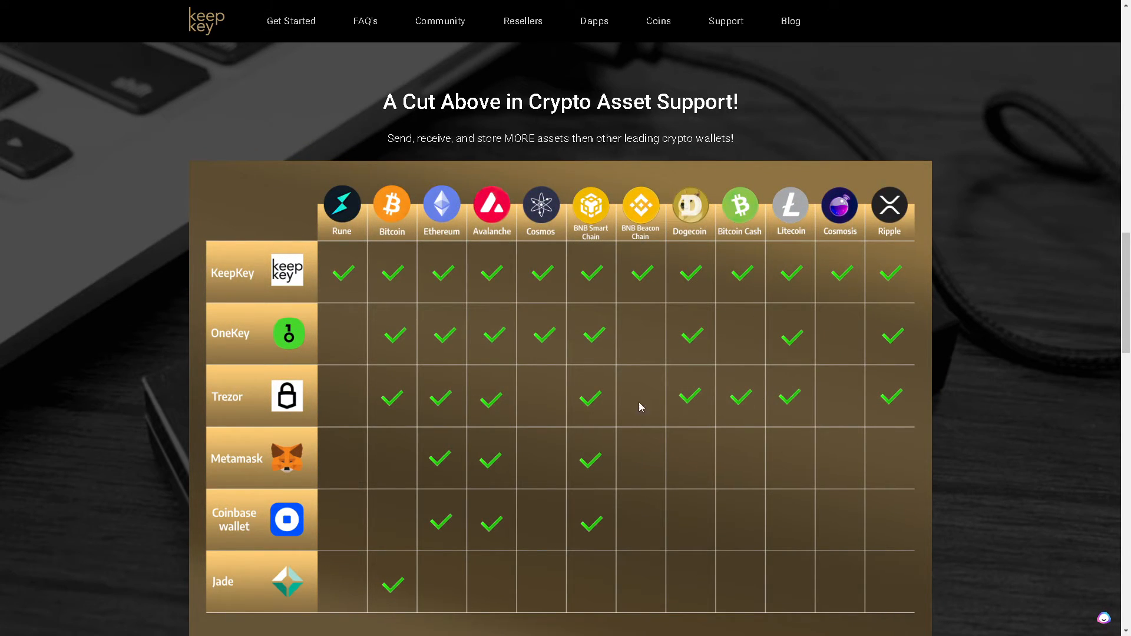
pyautogui.scroll(-3)
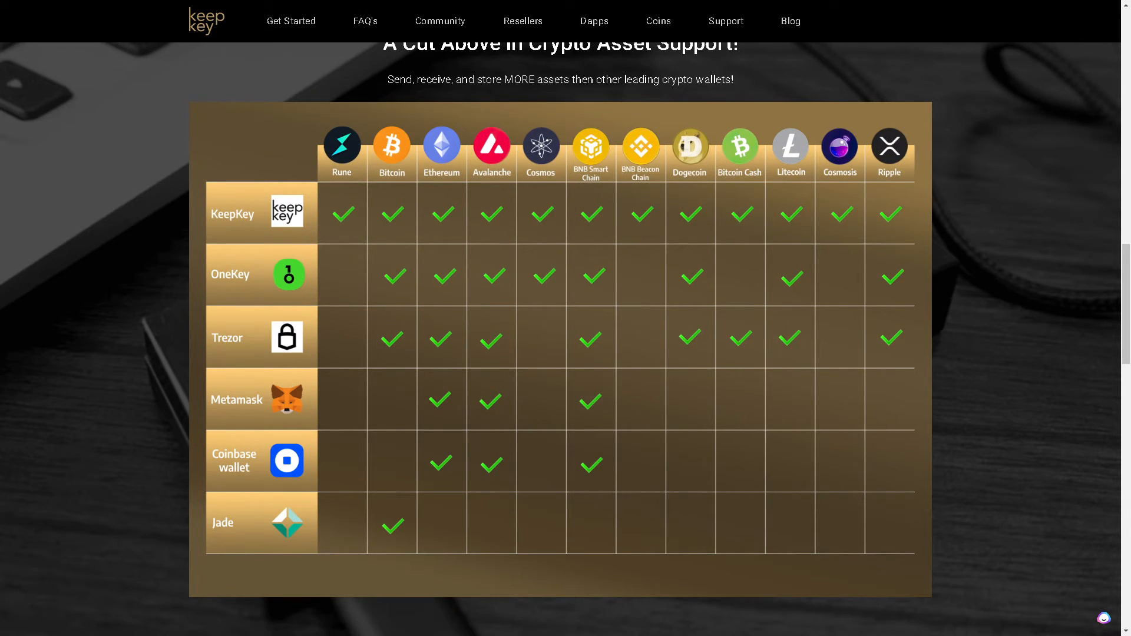
pyautogui.moveTo(344, 159)
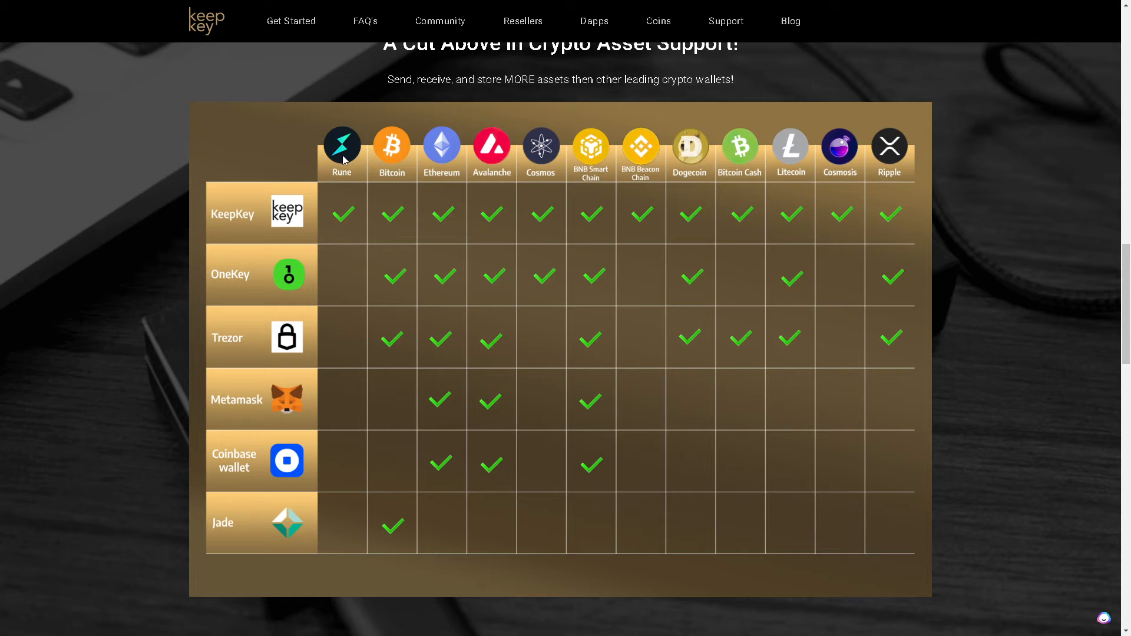
pyautogui.moveTo(502, 142)
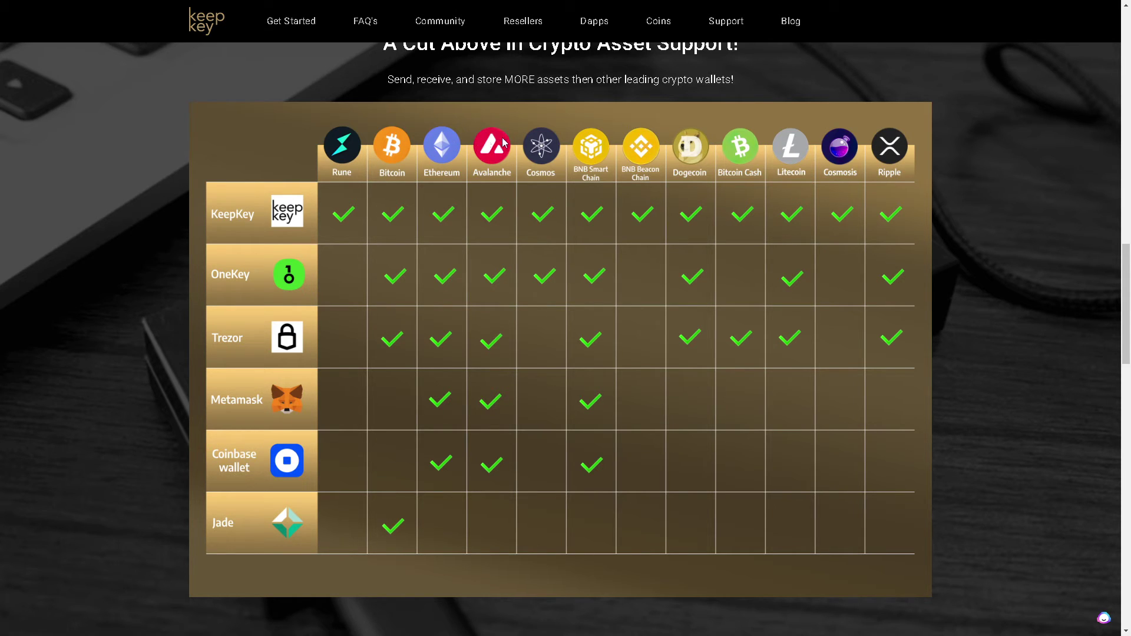
pyautogui.moveTo(704, 157)
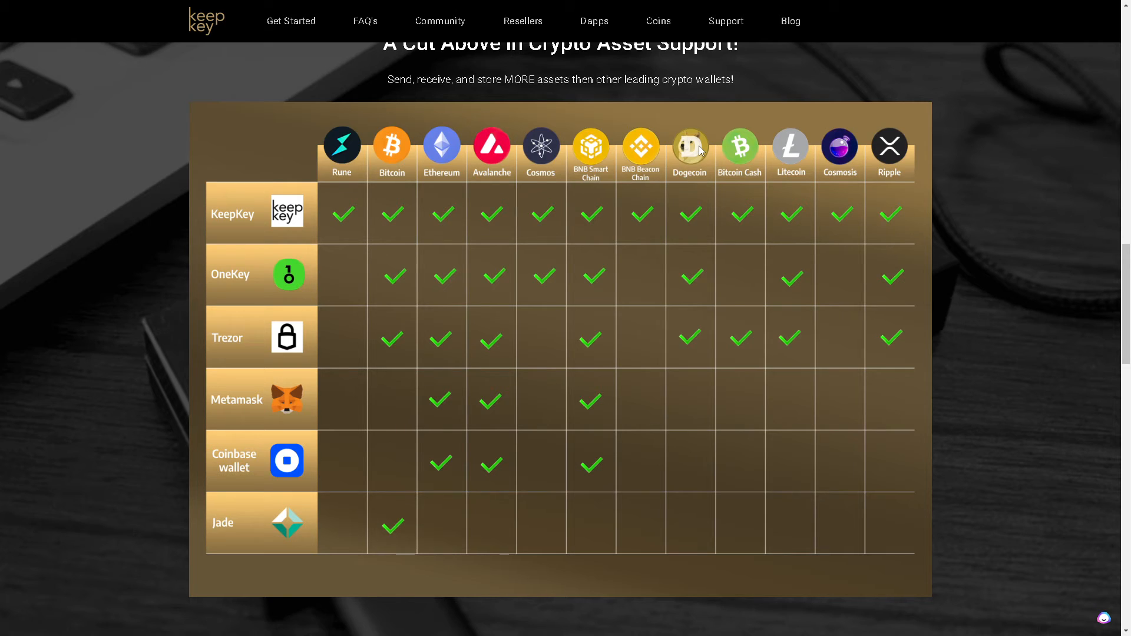
pyautogui.moveTo(616, 222)
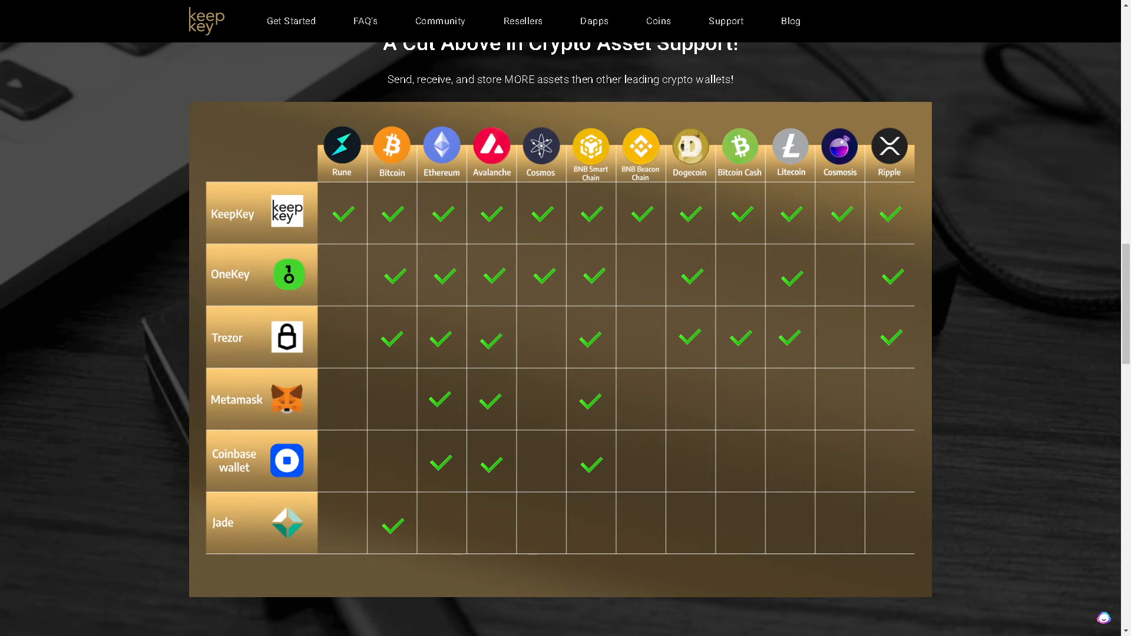
pyautogui.moveTo(1059, 274)
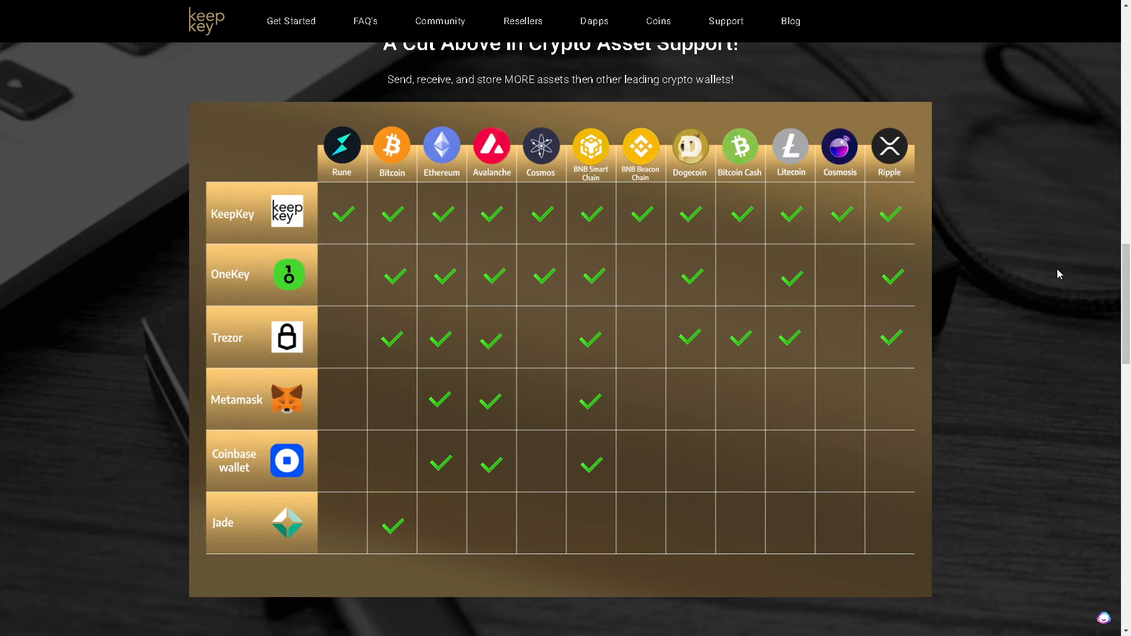
# Scroll past the comparison table to the 'Serious About Crypto' security features above Build on KeepKey
pyautogui.scroll(-3)
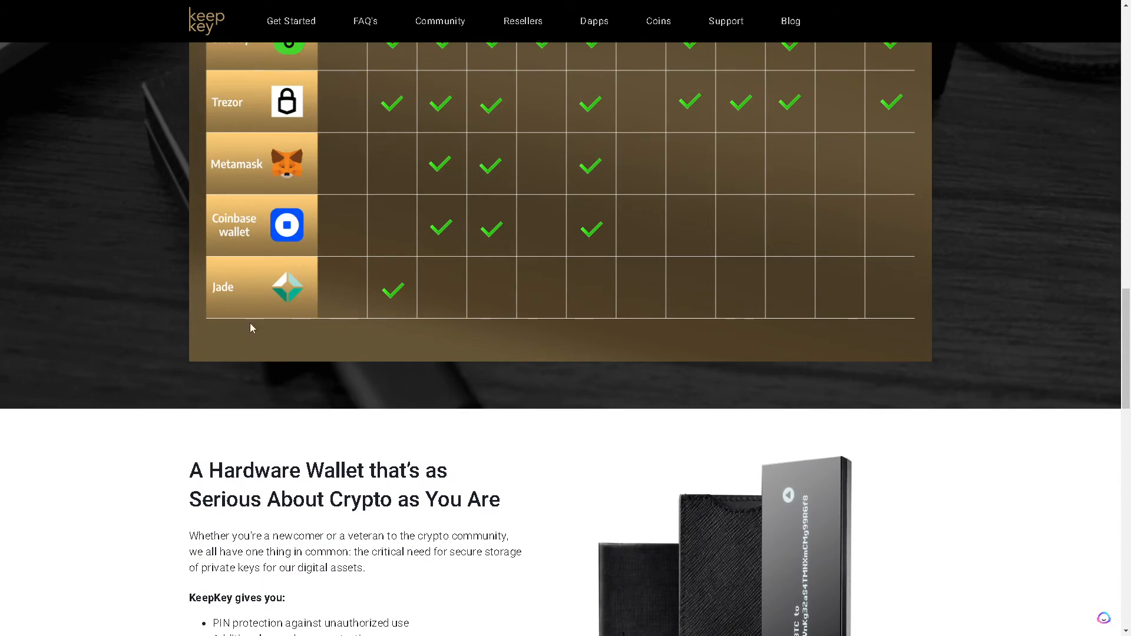
pyautogui.scroll(-3)
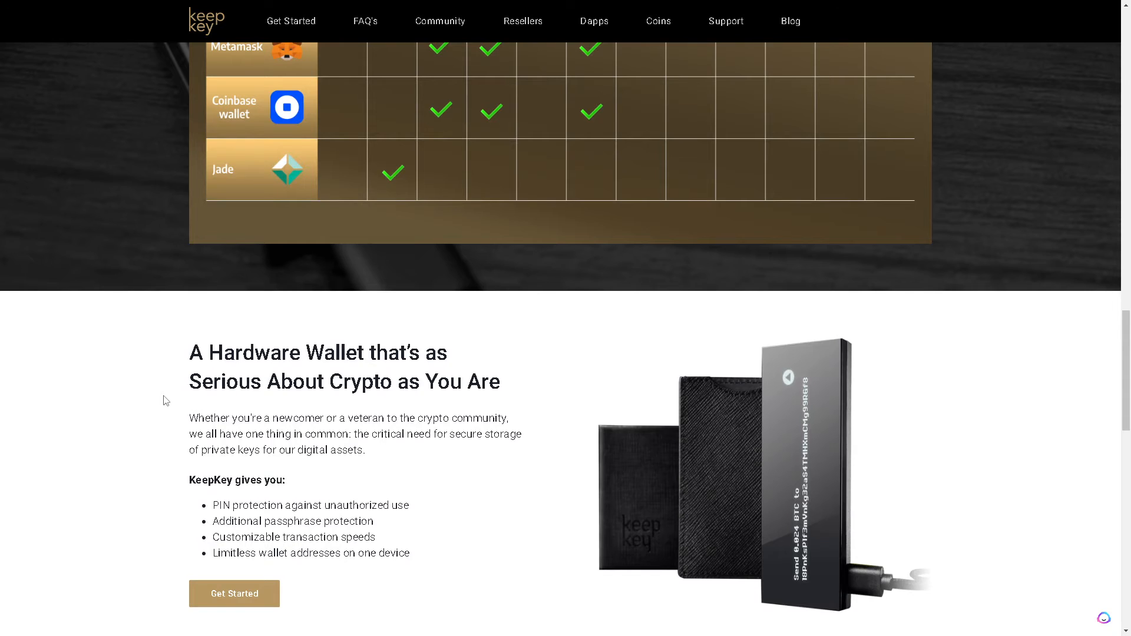
pyautogui.scroll(-3)
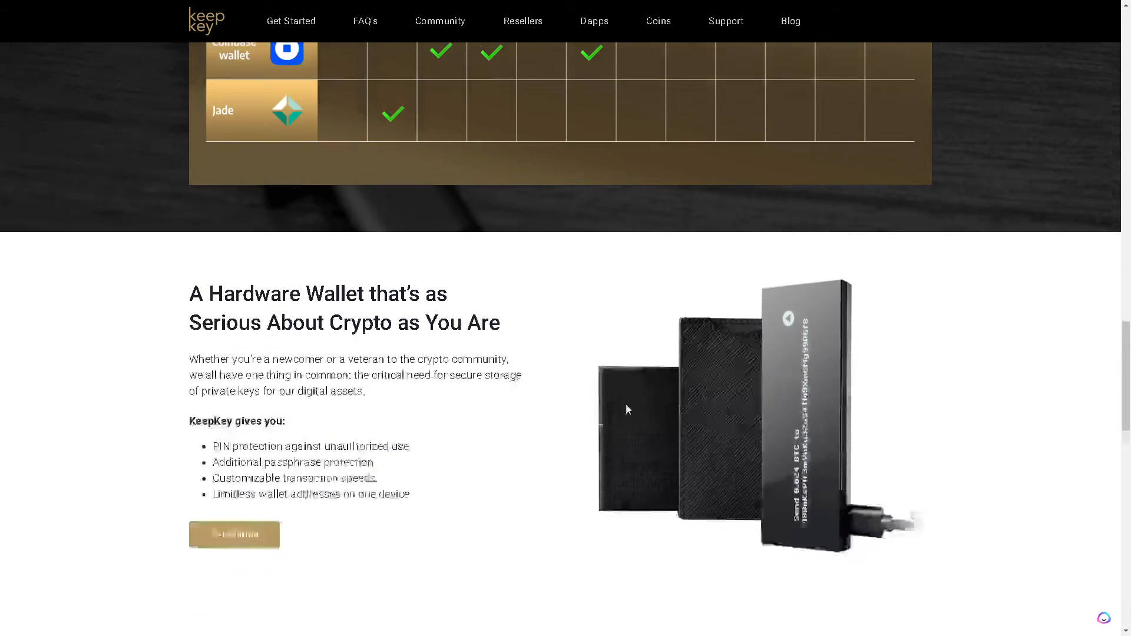
pyautogui.scroll(-3)
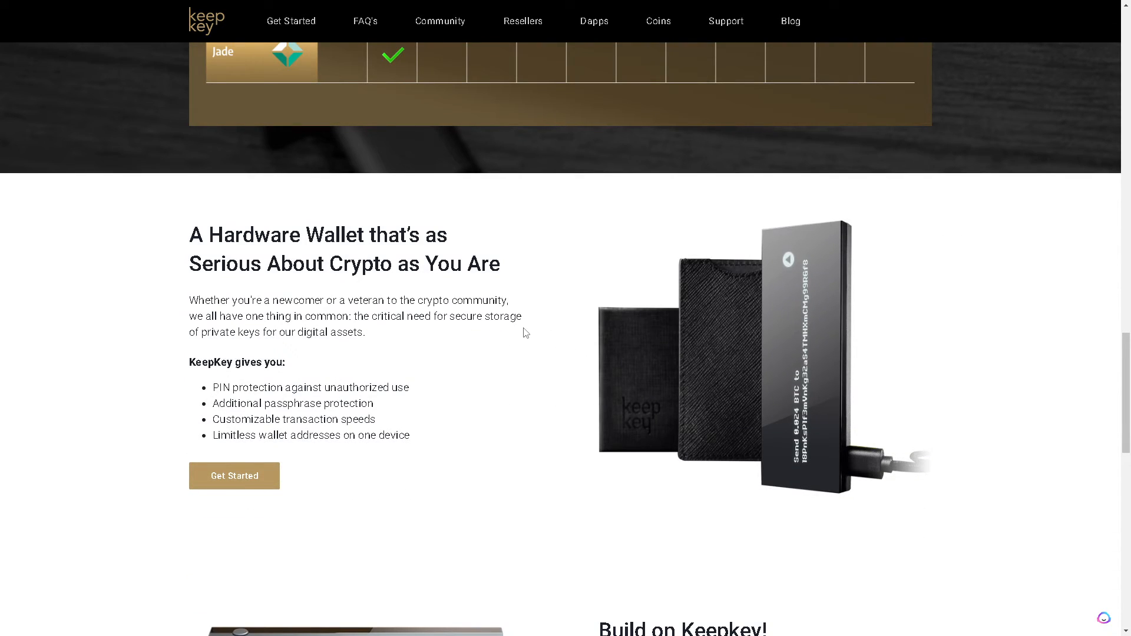
pyautogui.scroll(-3)
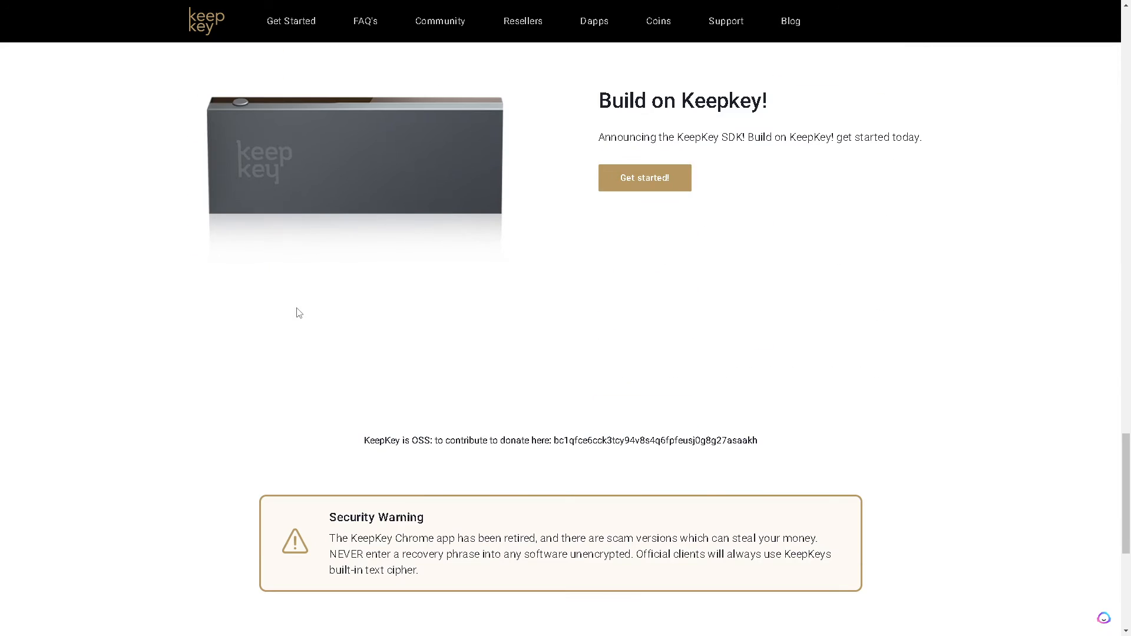
pyautogui.scroll(3)
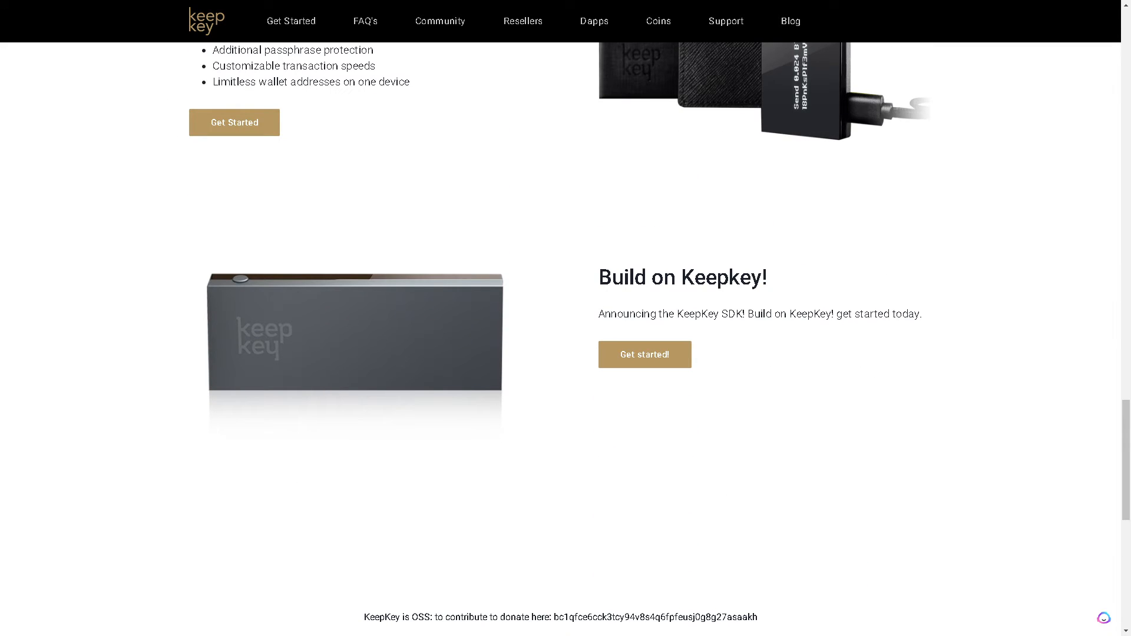
pyautogui.moveTo(2, 305)
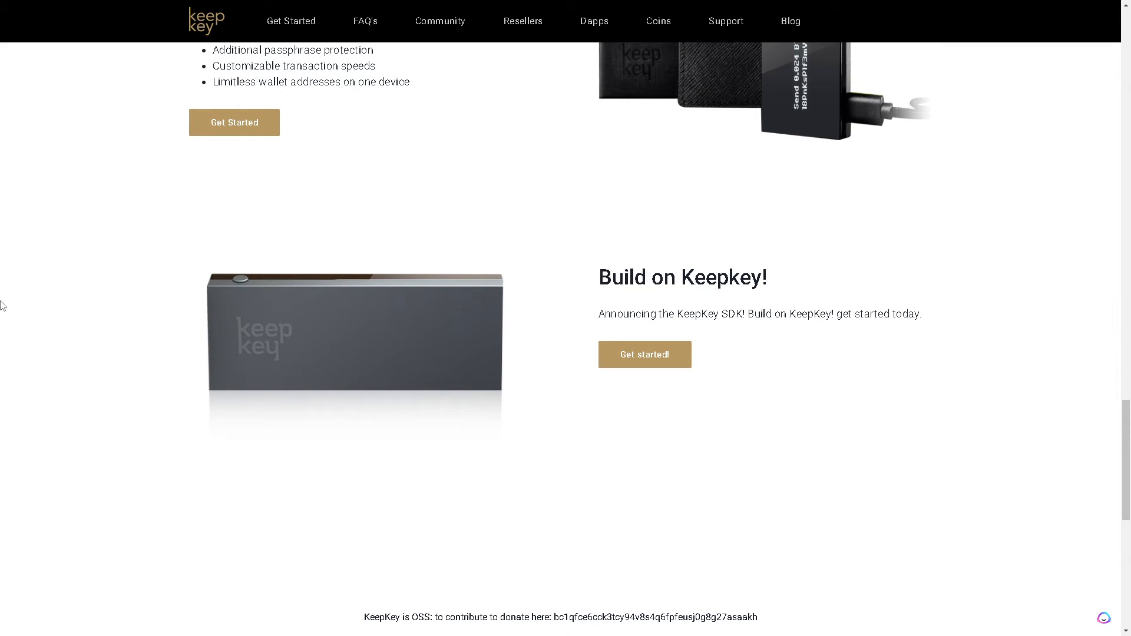
pyautogui.moveTo(238, 305)
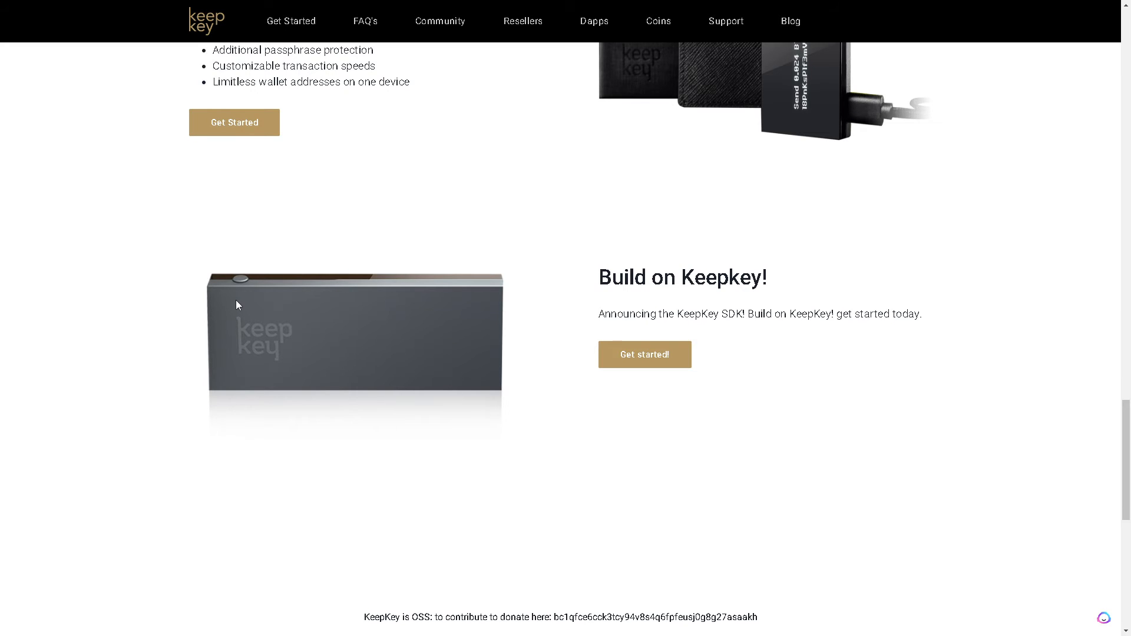
pyautogui.scroll(3)
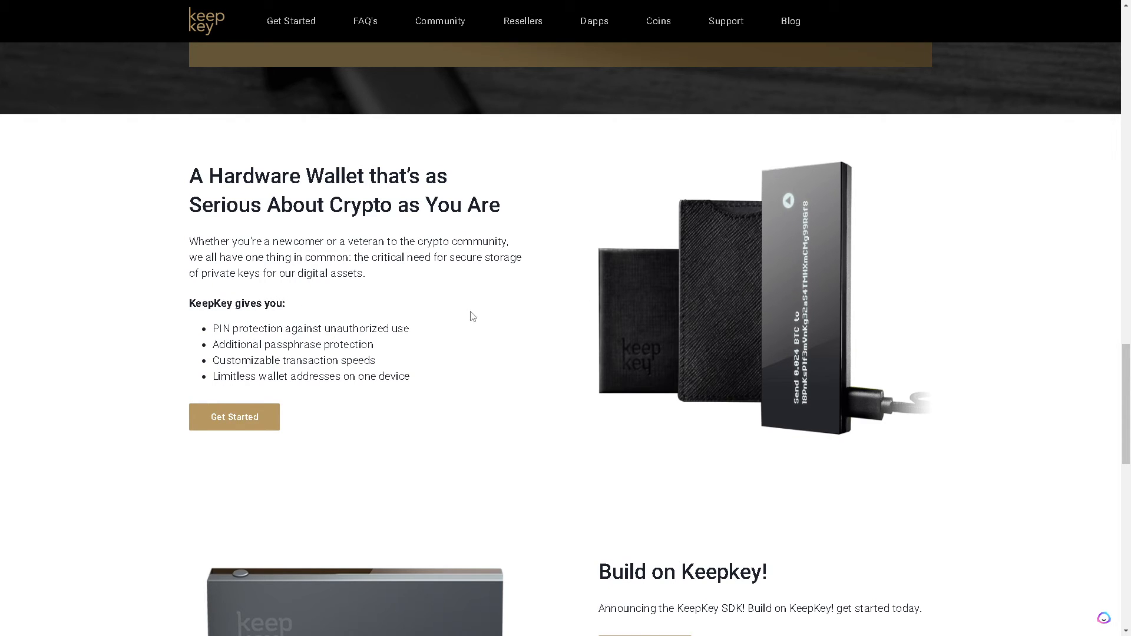
pyautogui.moveTo(470, 335)
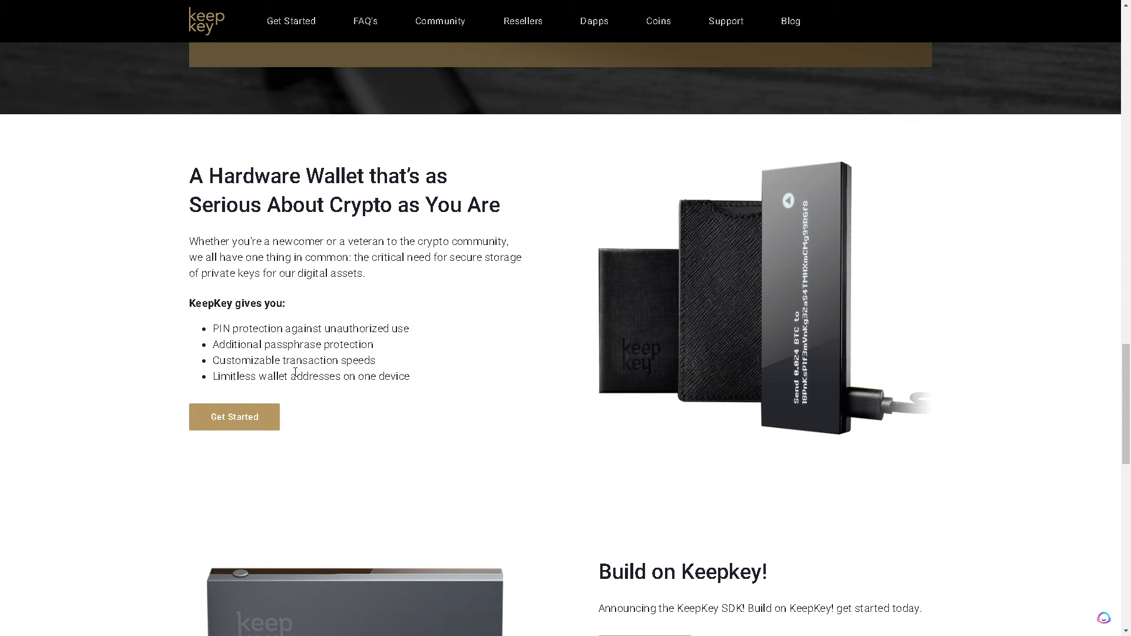
pyautogui.moveTo(295, 373)
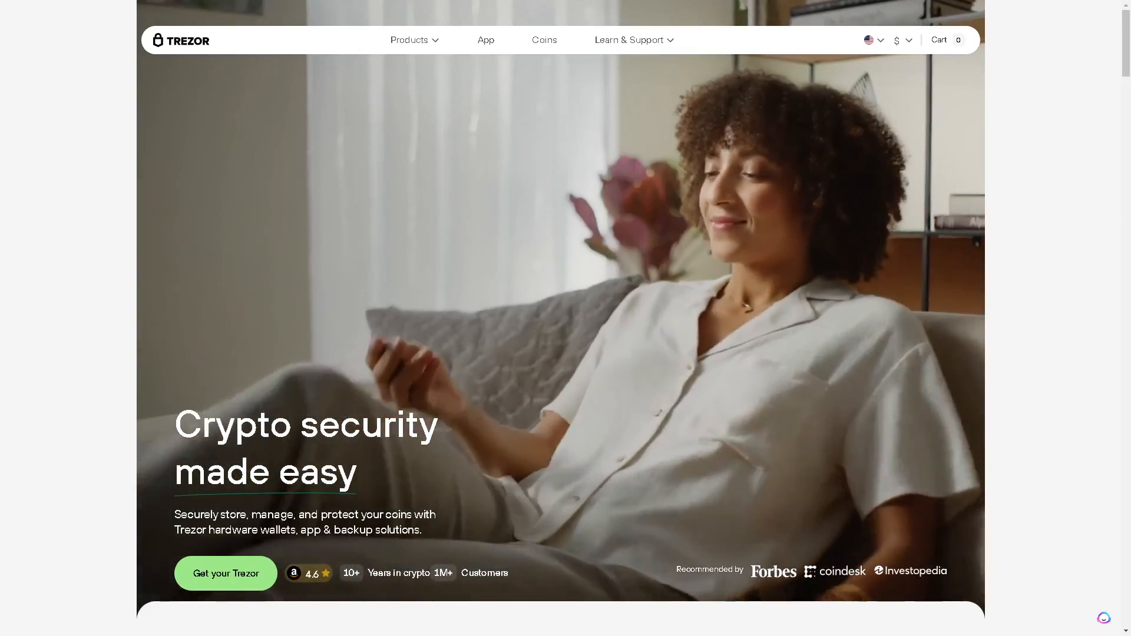
# Scroll the Trezor homepage past 'Why a hardware wallet?' to the no-experience and simple-setup highlights
pyautogui.scroll(-3)
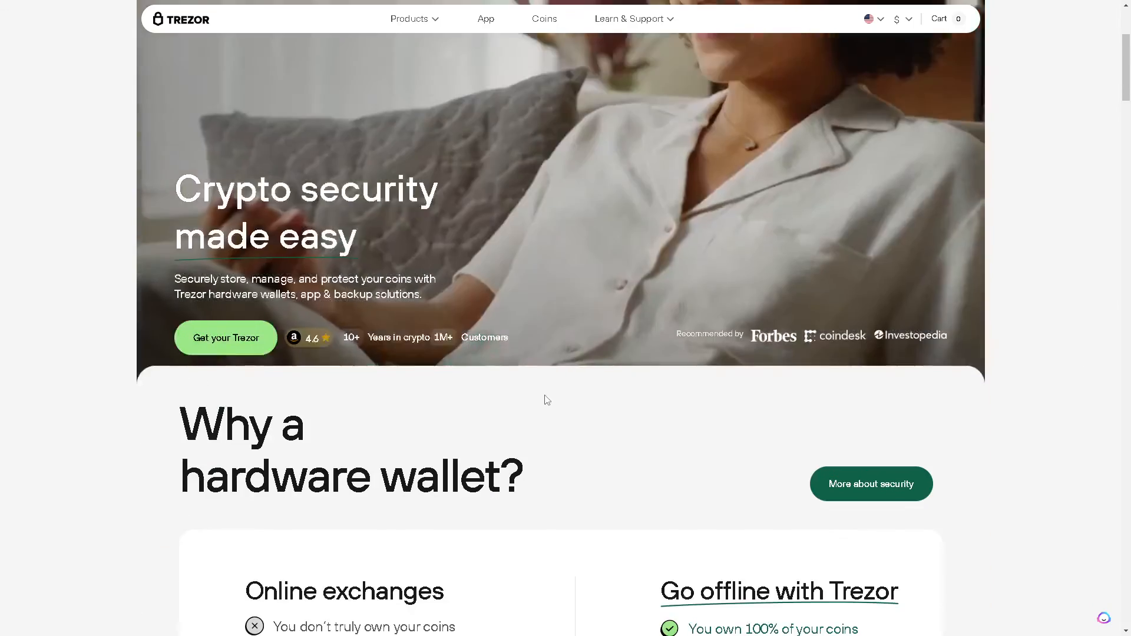
pyautogui.scroll(-3)
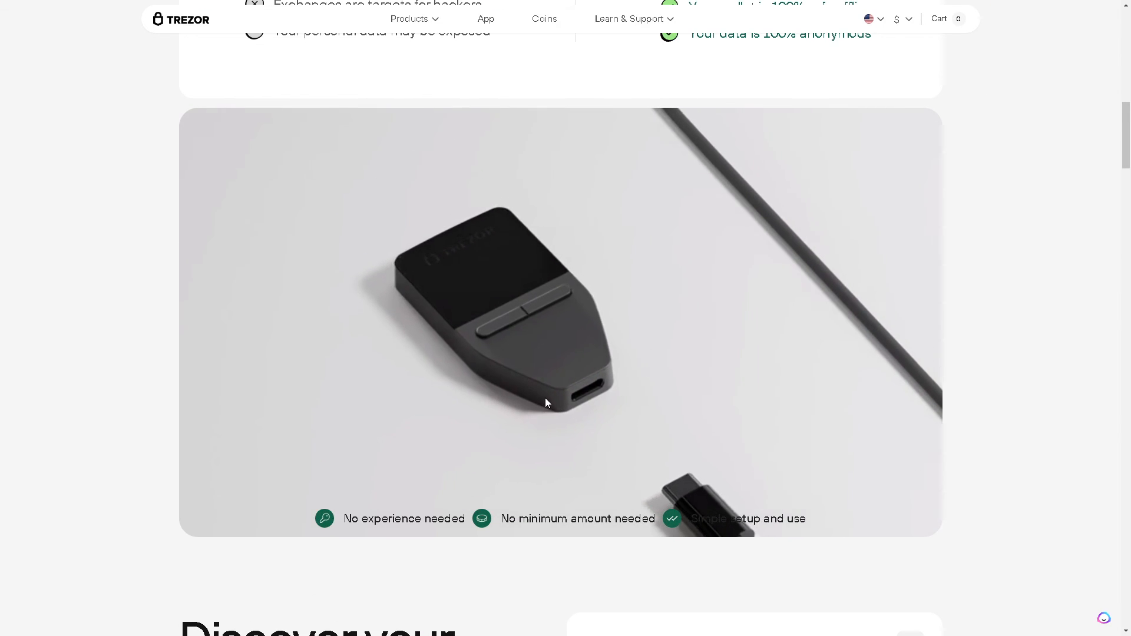